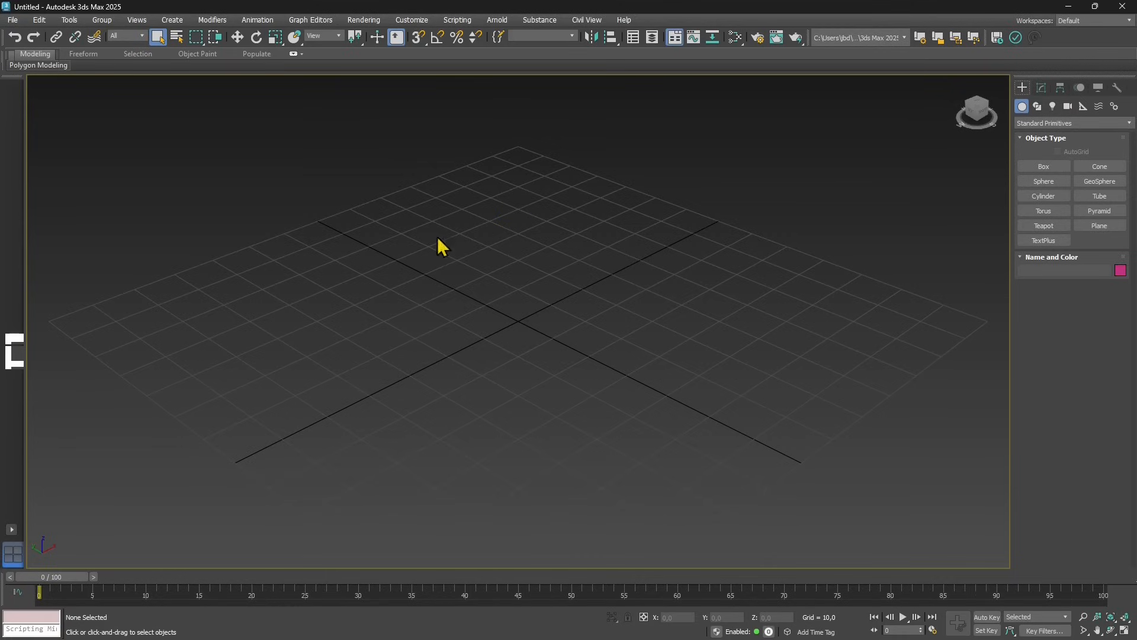
mouse_move(445, 259)
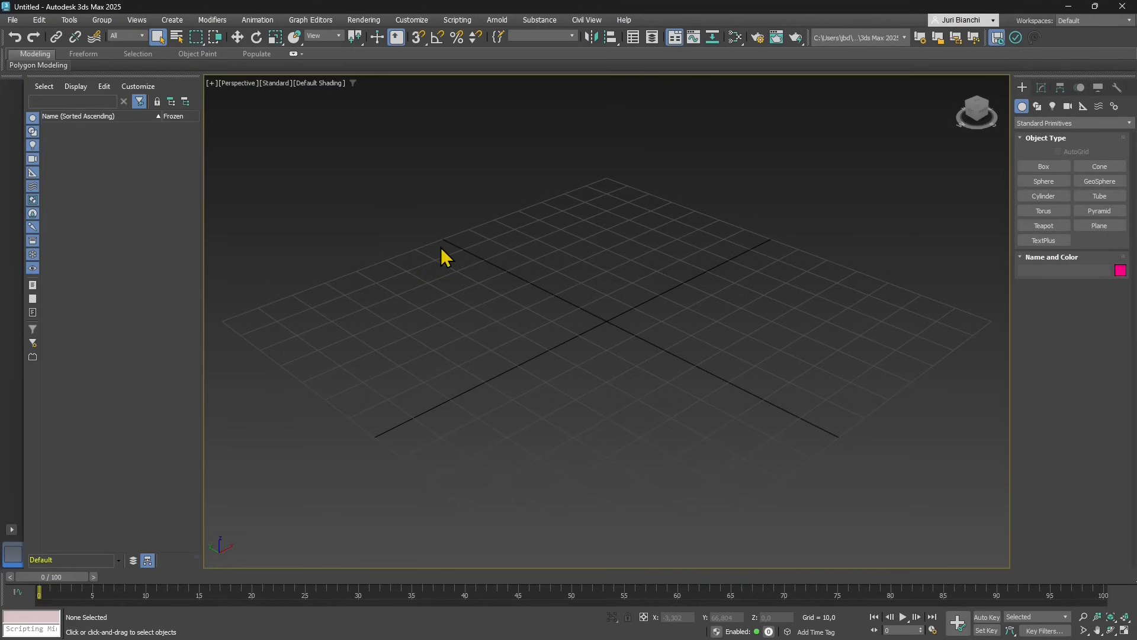
mouse_move(692, 325)
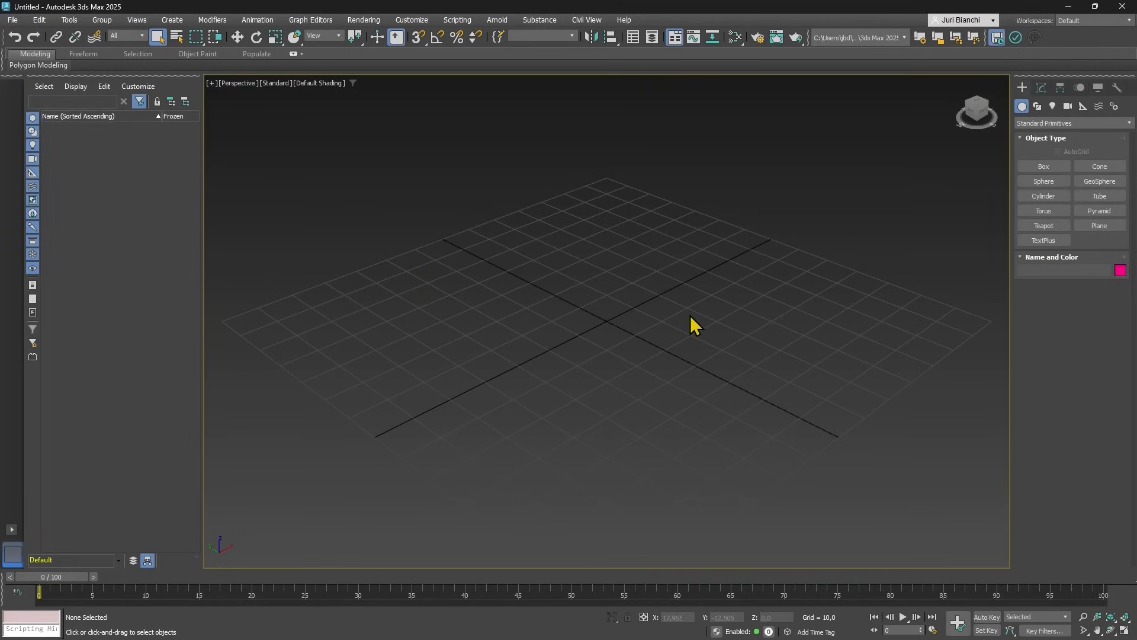
mouse_move(614, 346)
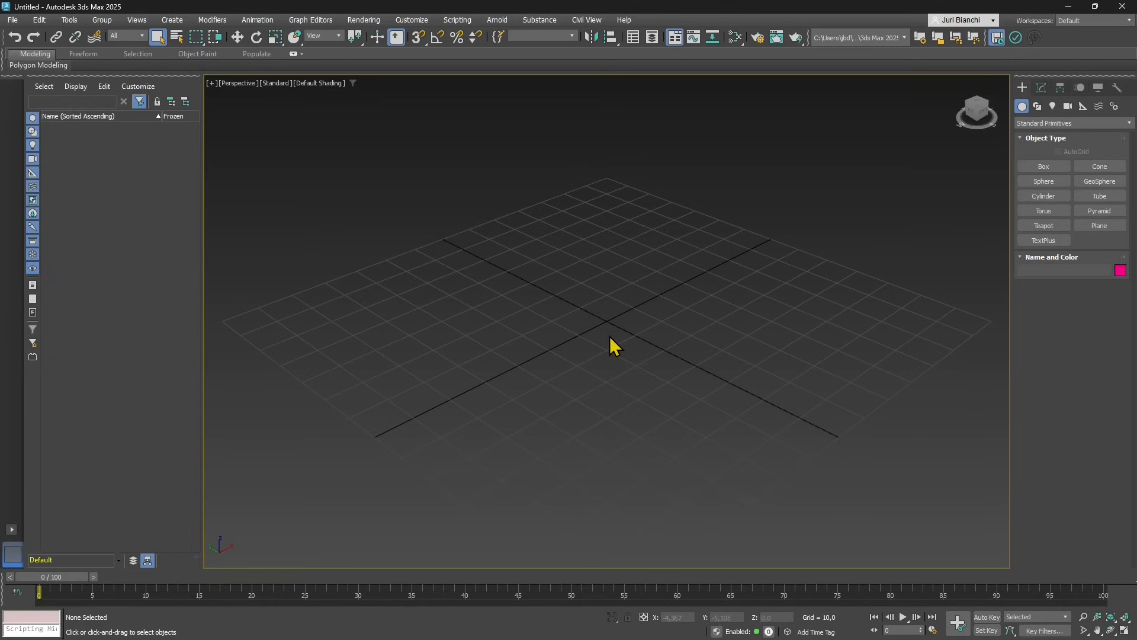
mouse_move(404, 150)
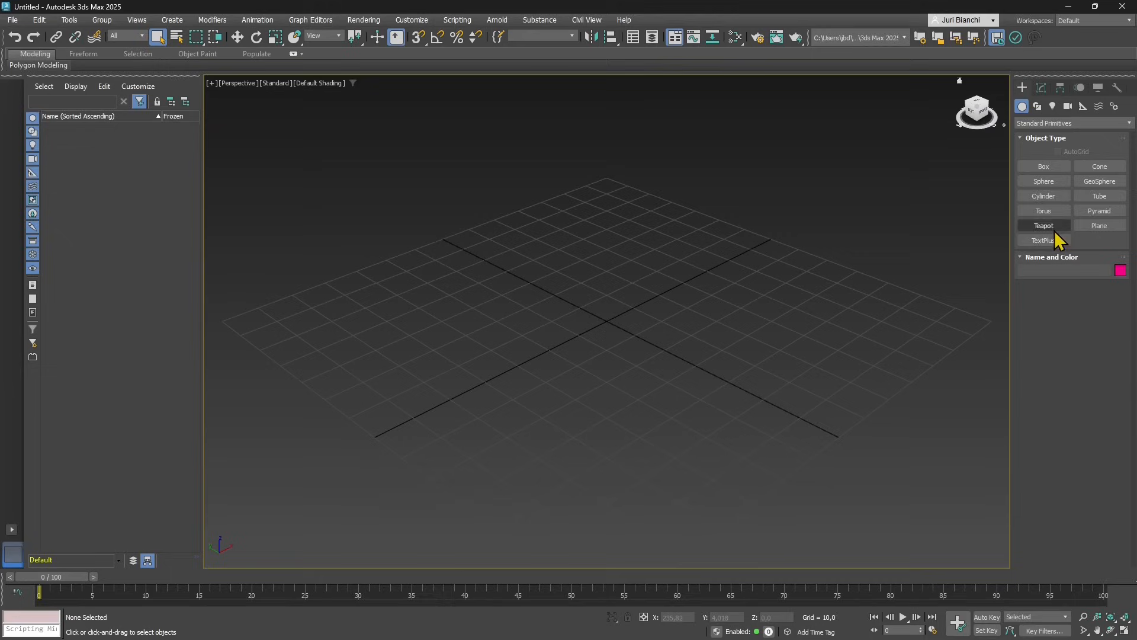
Draw a Teapot from the grid centre out to a radius around 32.8, then orbit around it.
click(1043, 225)
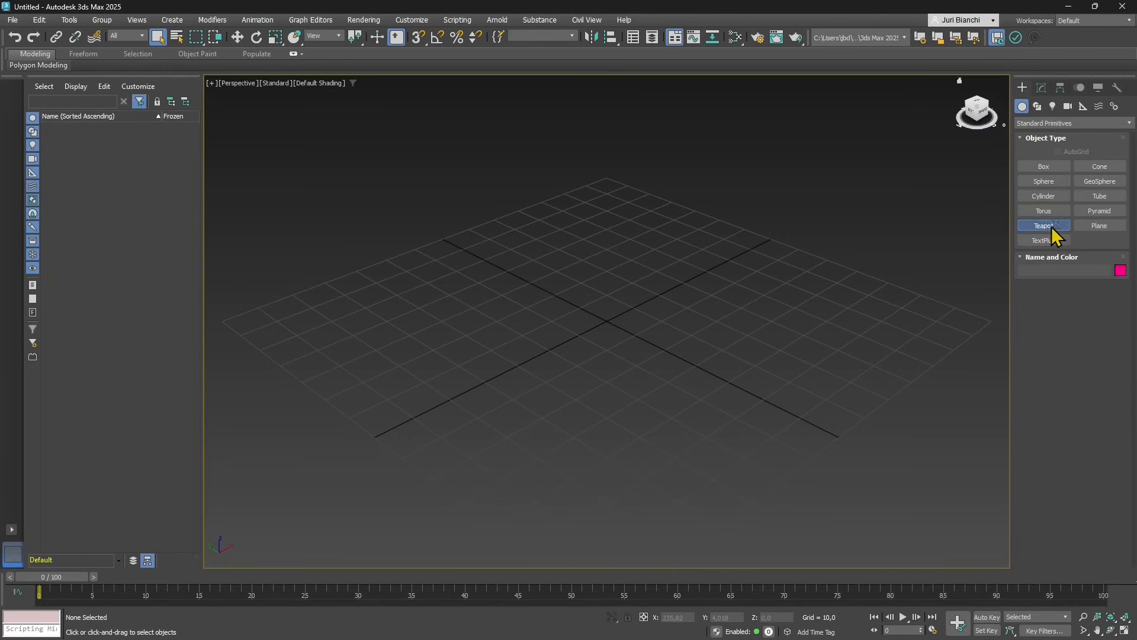
click(1043, 226)
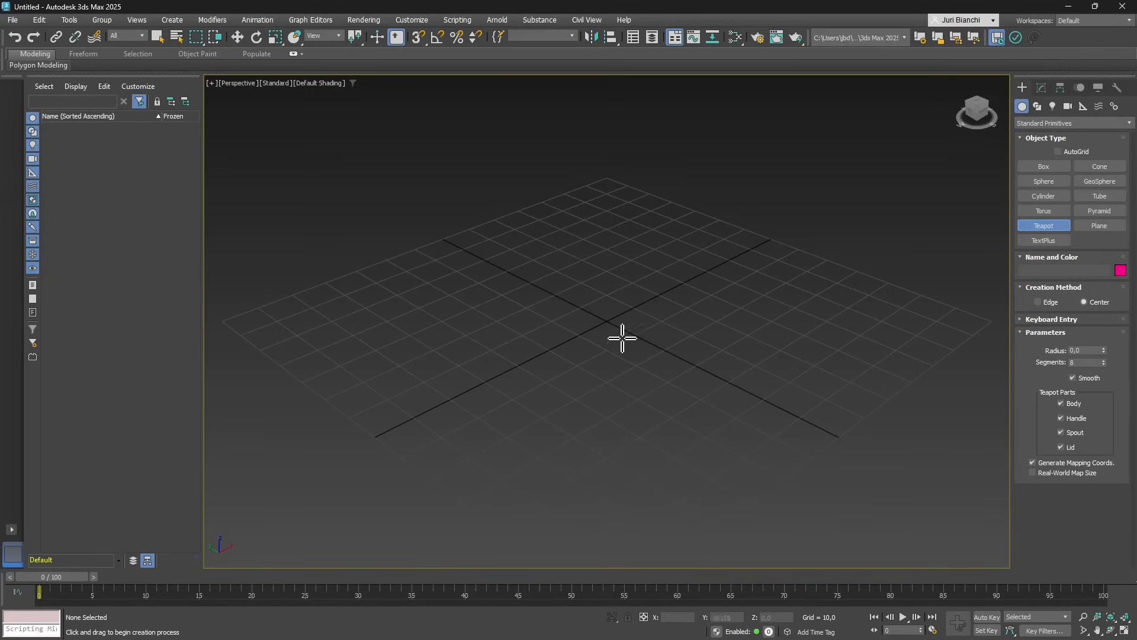
drag(621, 337, 607, 320)
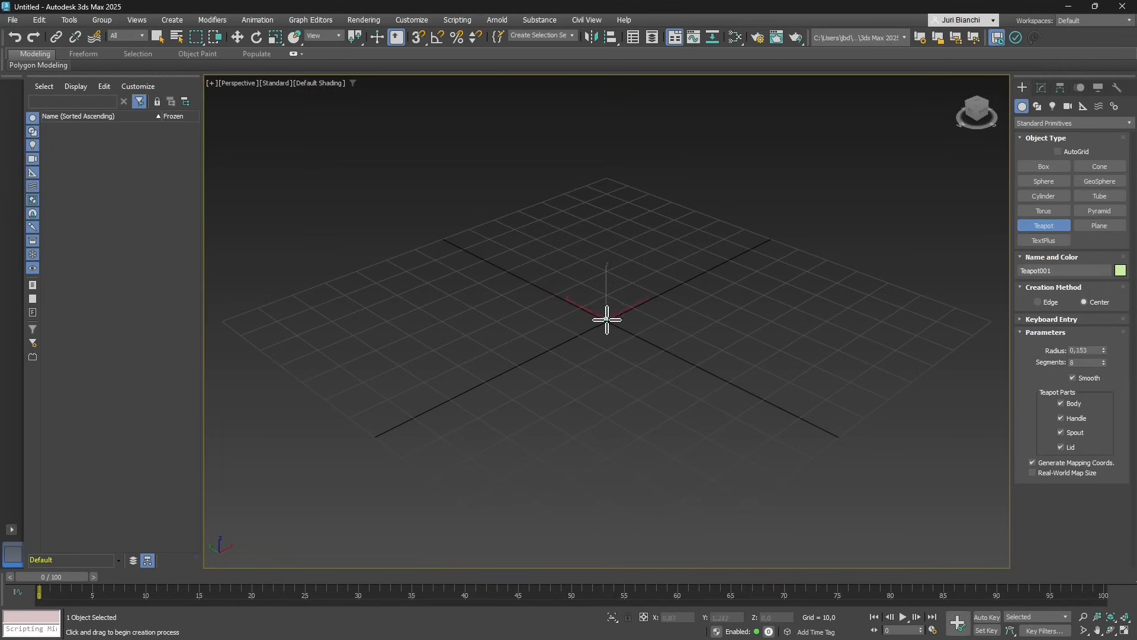
drag(607, 320, 636, 332)
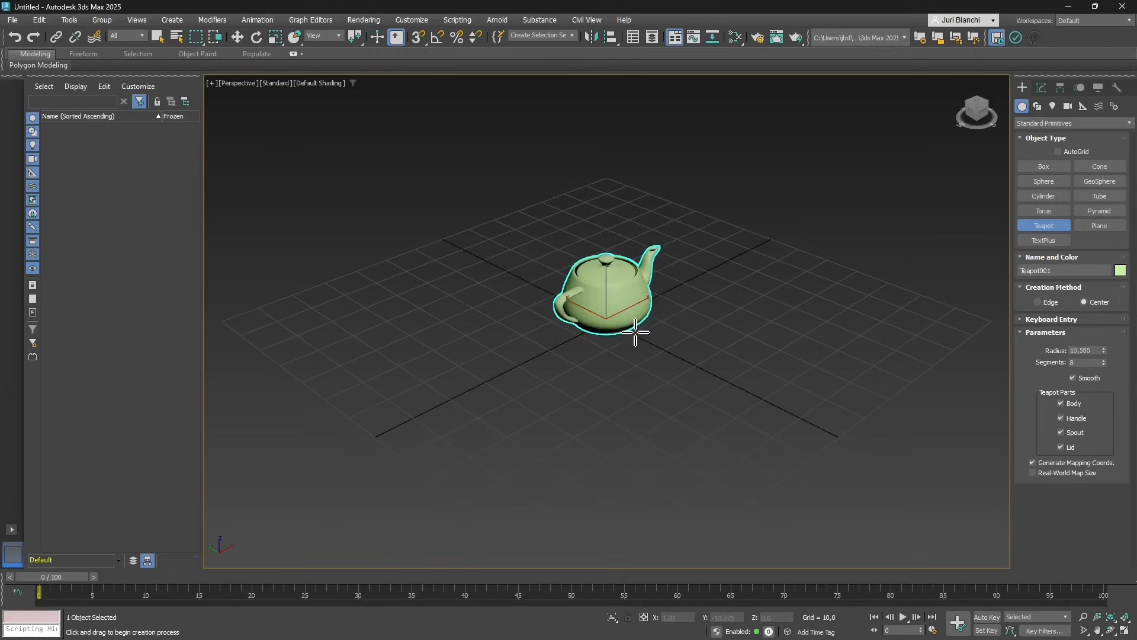
drag(636, 333, 632, 344)
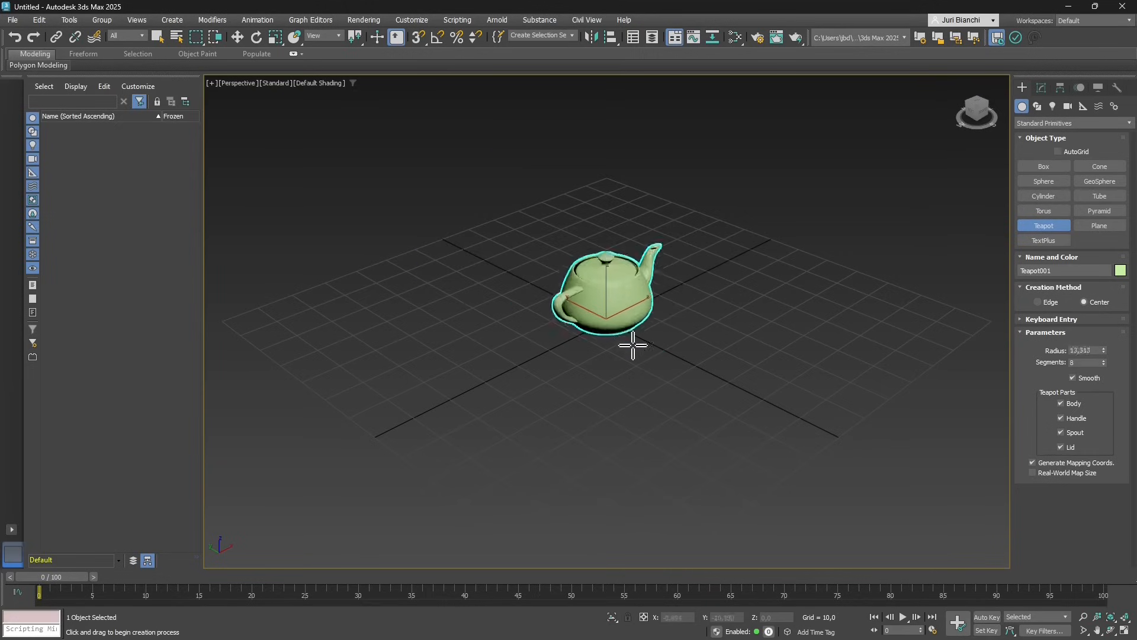
drag(633, 345, 652, 359)
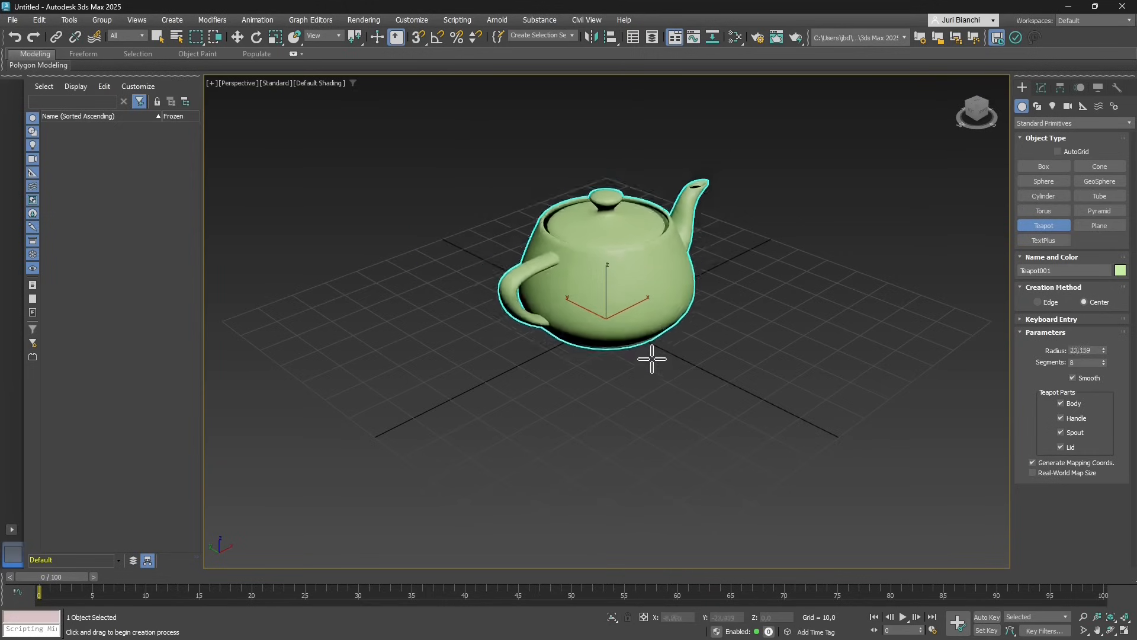
drag(651, 359, 652, 390)
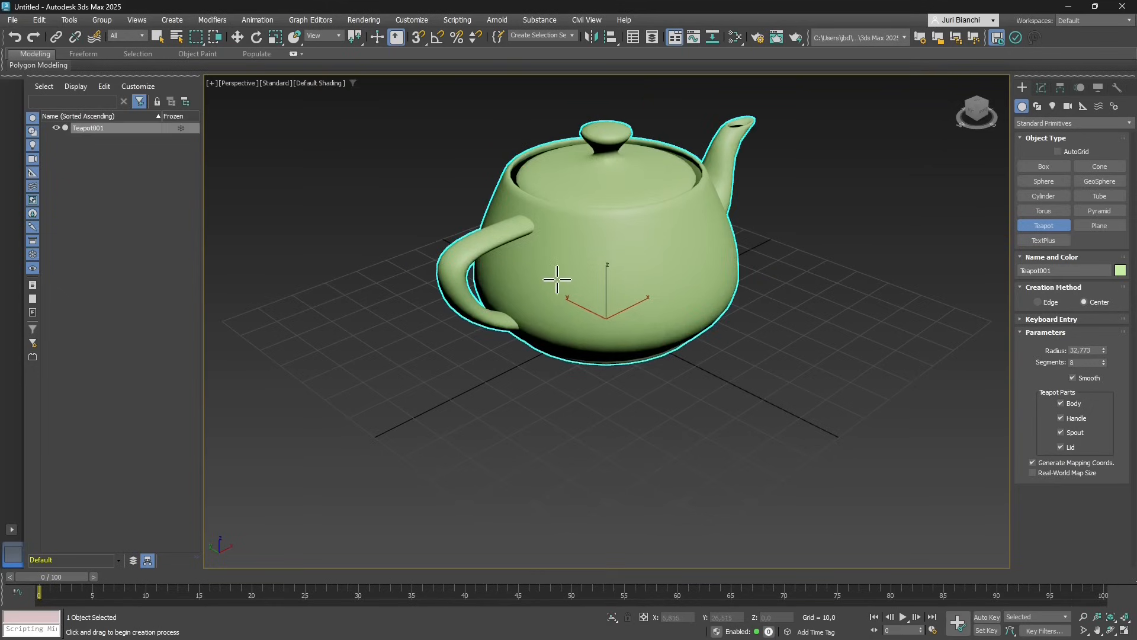
mouse_move(600, 325)
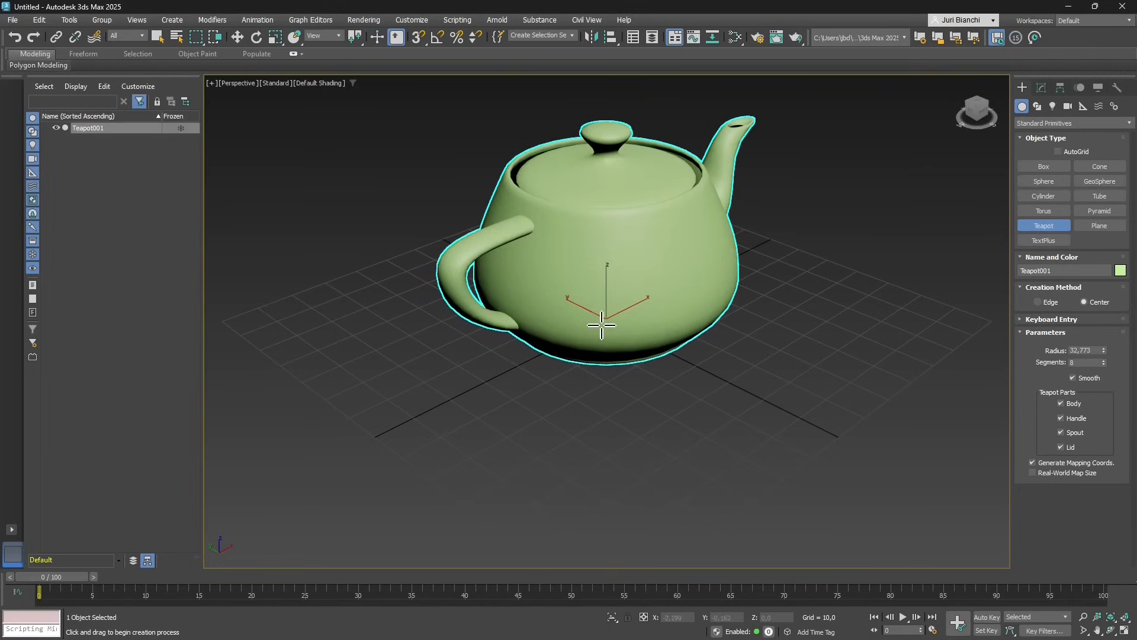
mouse_move(626, 245)
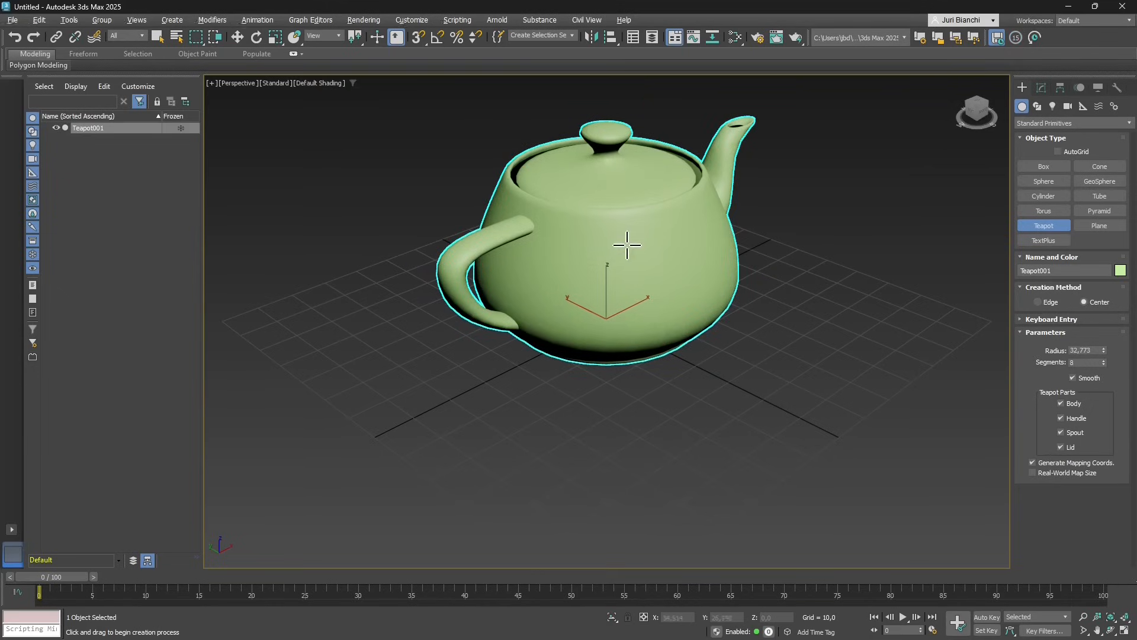
drag(627, 245, 532, 223)
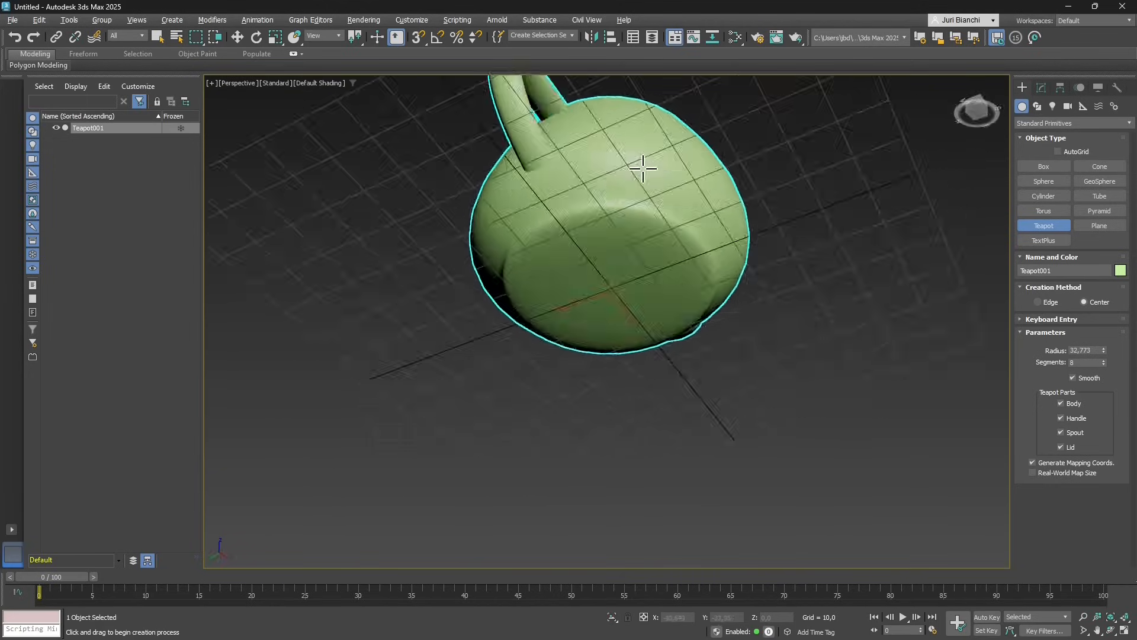
drag(642, 167, 588, 148)
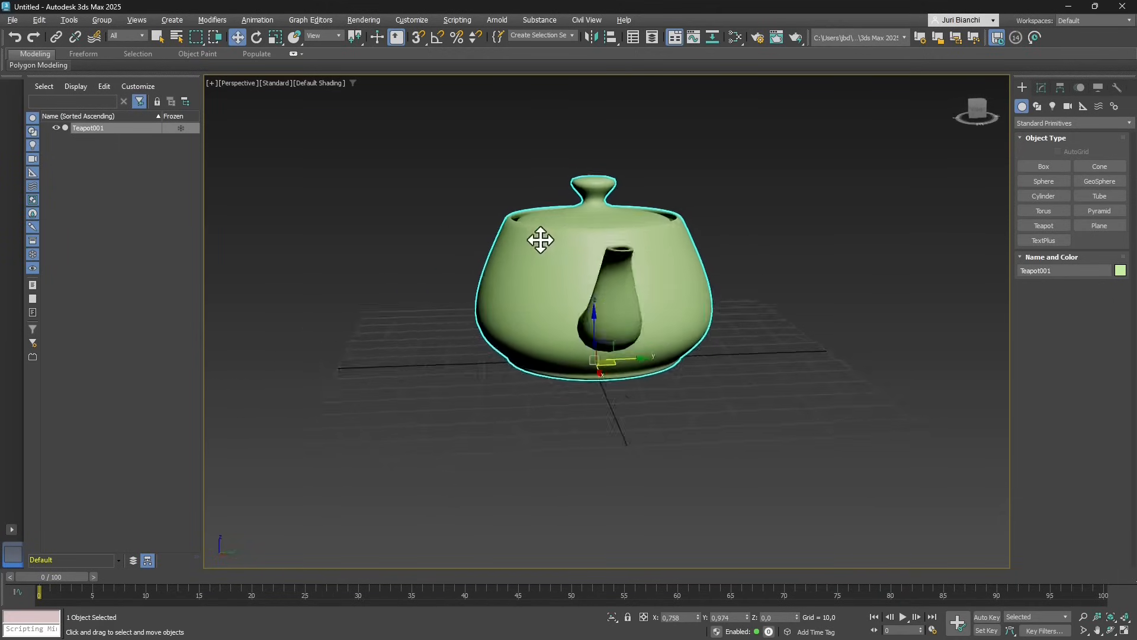
Move the teapot back onto the grid origin, orbiting to check its position from above.
drag(540, 239, 729, 325)
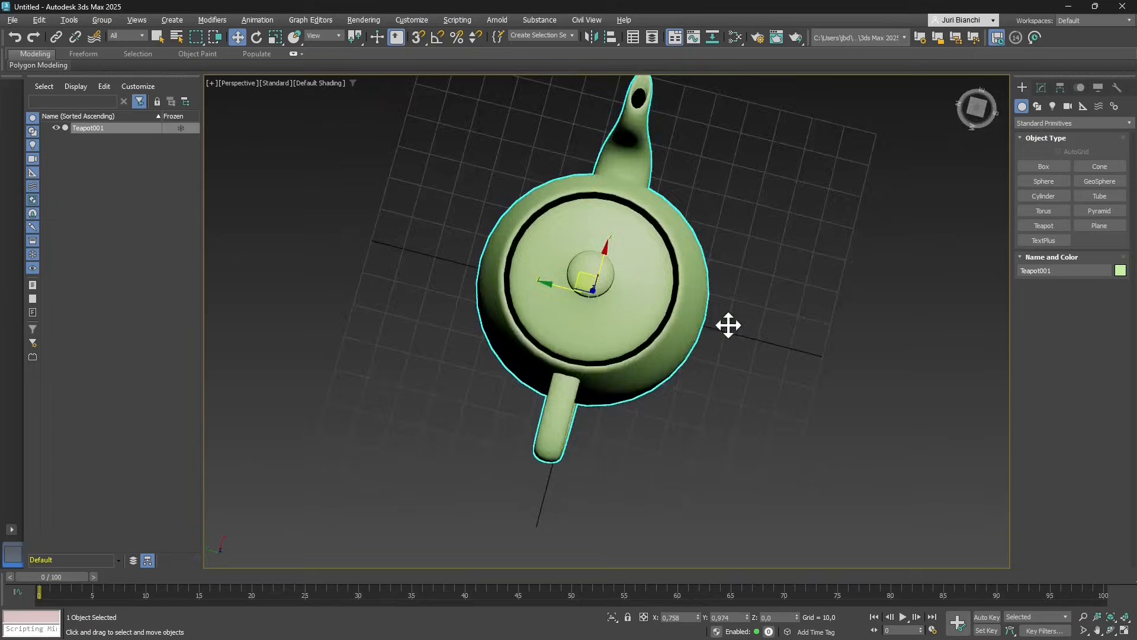
drag(729, 325, 432, 136)
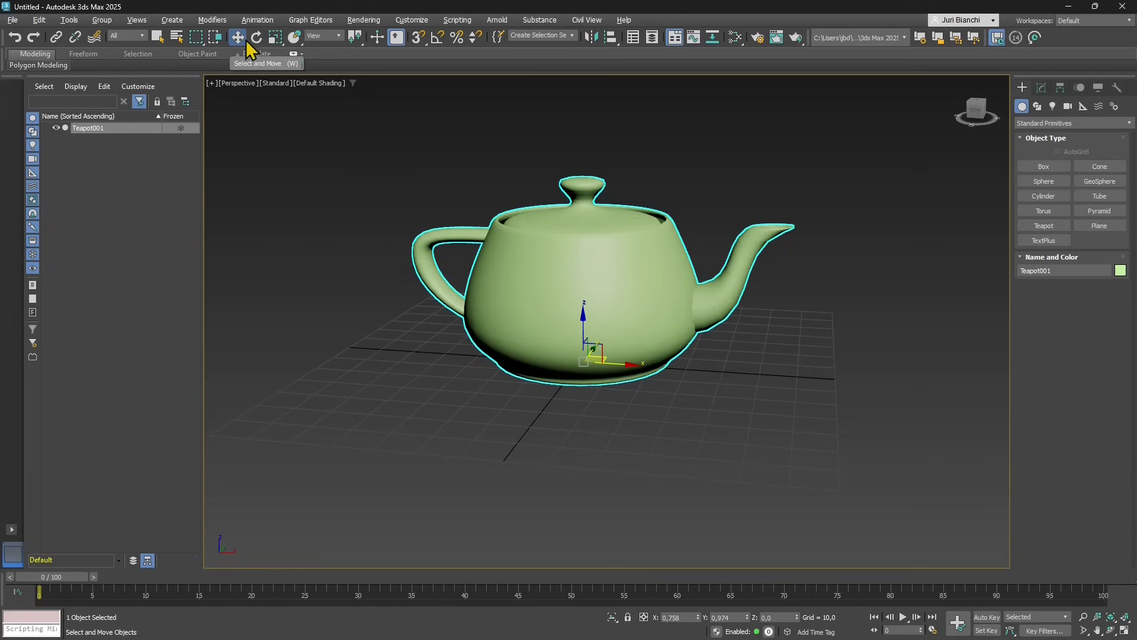
drag(583, 355, 787, 419)
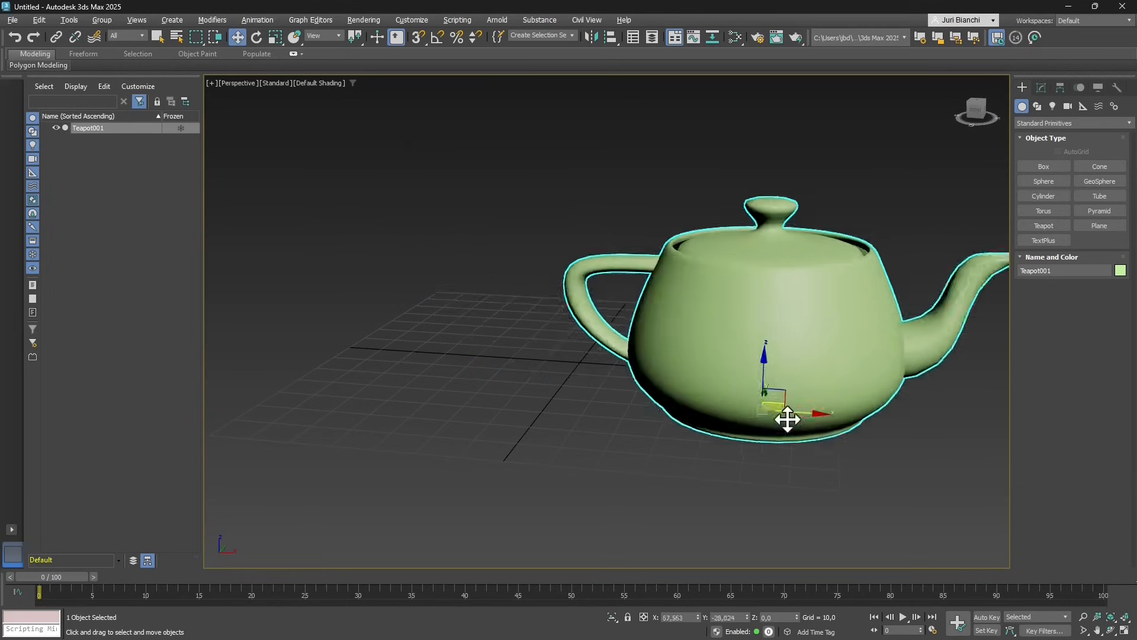
drag(788, 419, 716, 374)
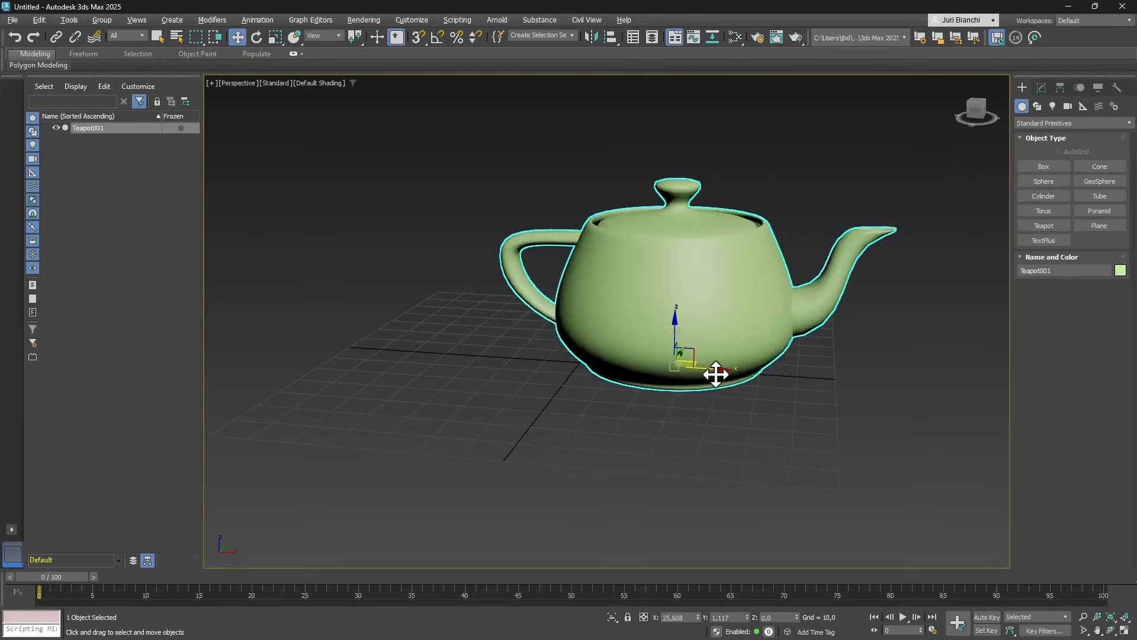
drag(715, 374, 623, 366)
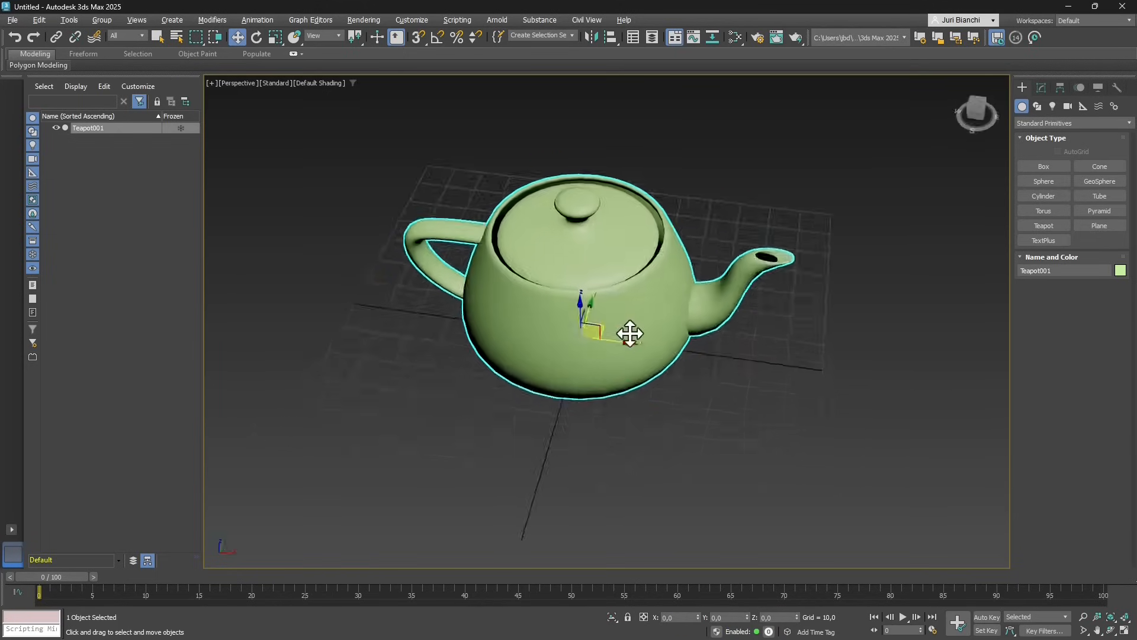
drag(631, 334, 519, 218)
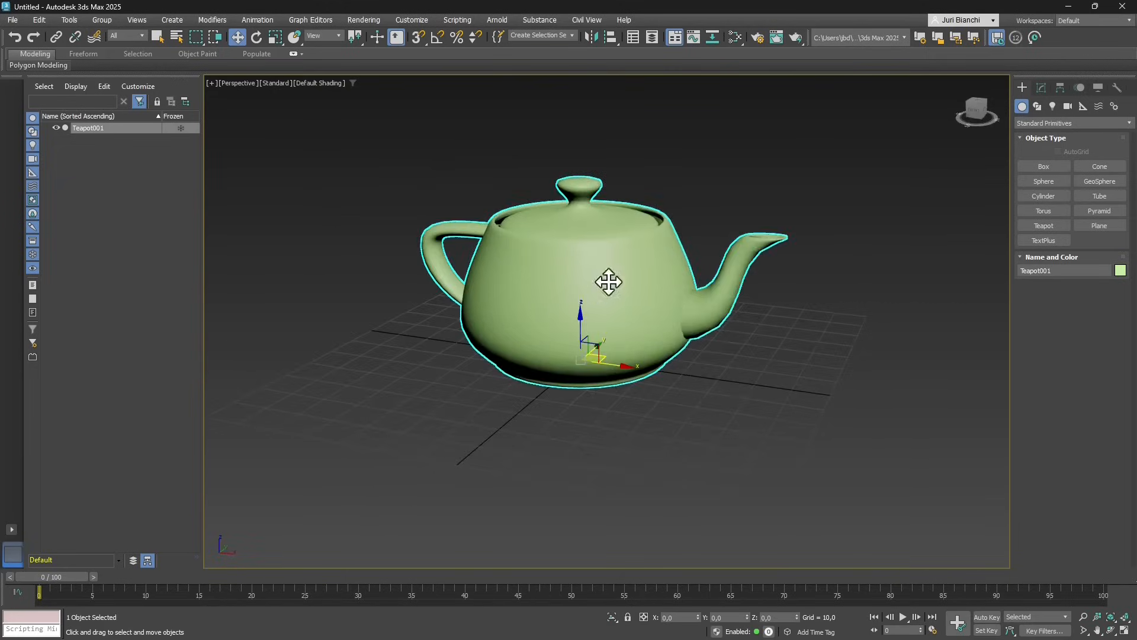
drag(610, 283, 598, 308)
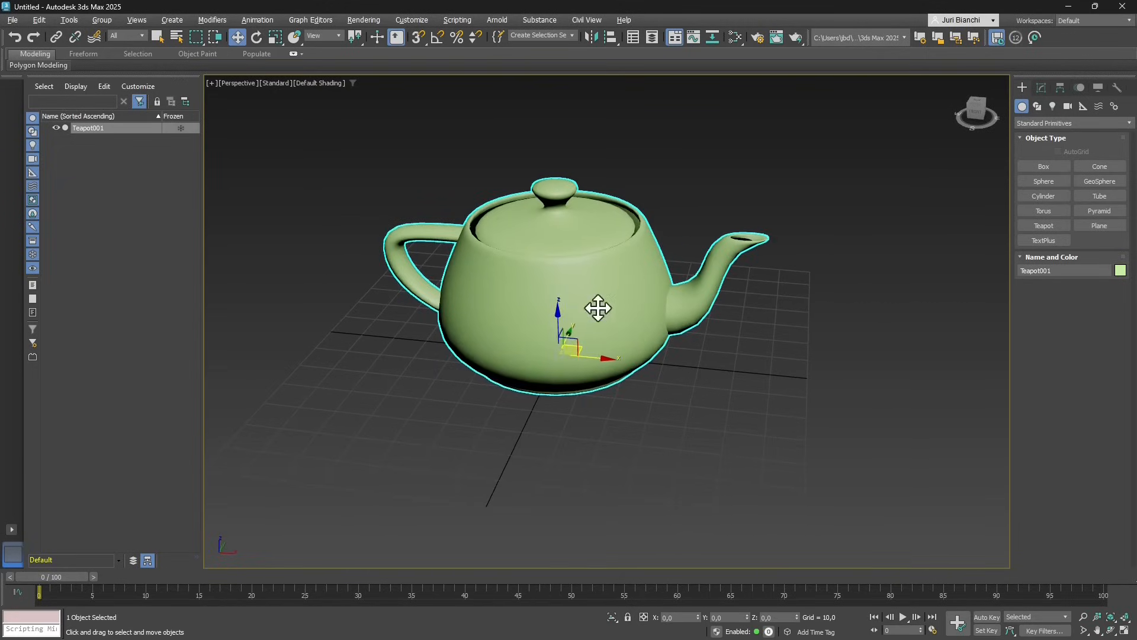
drag(598, 308, 576, 391)
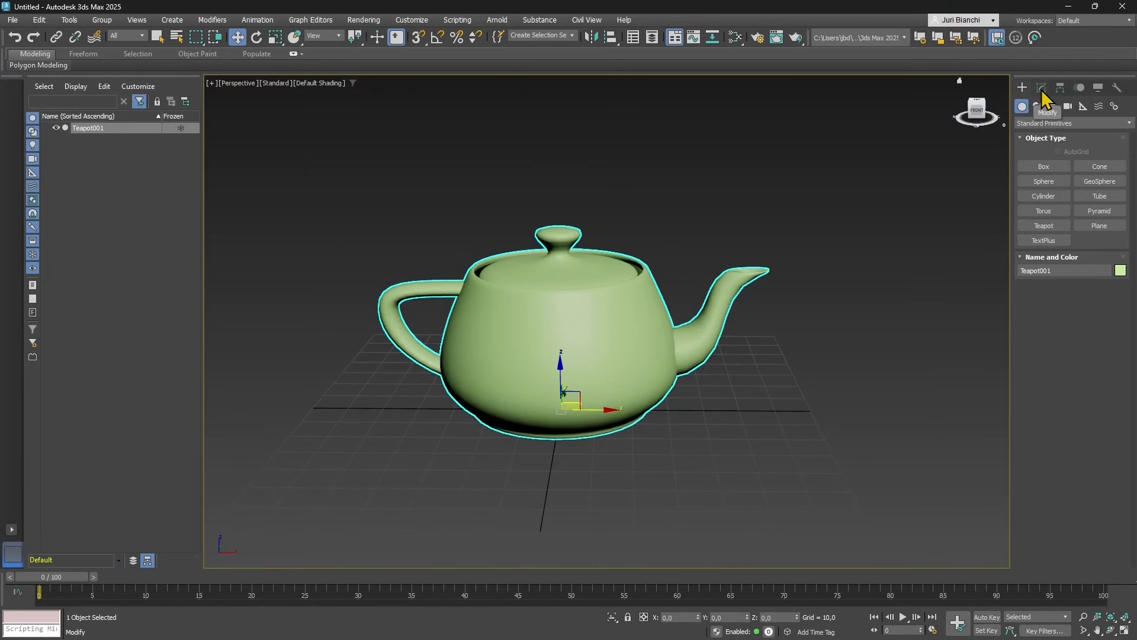
In the Modify panel, adjust the teapot's radius with the spinner to 28.84.
click(1042, 87)
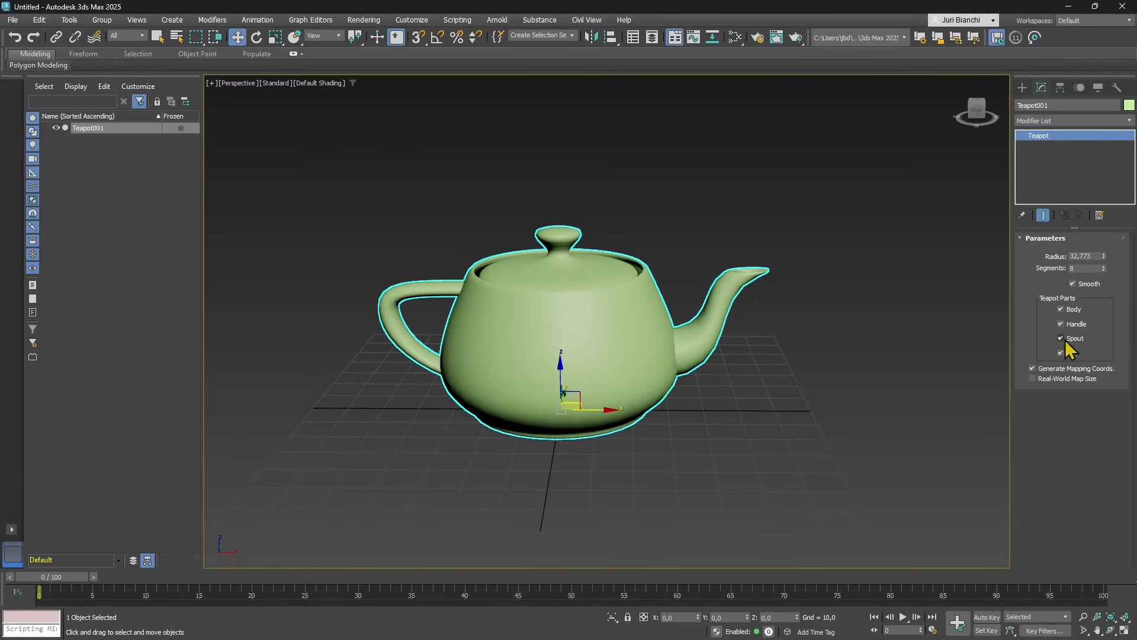
click(1061, 353)
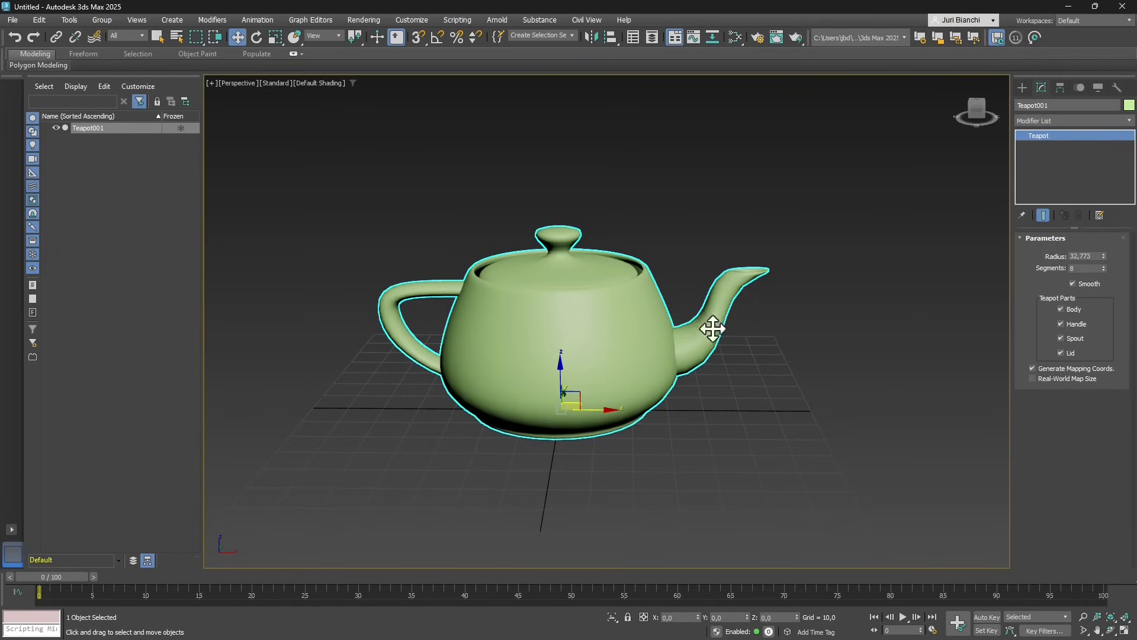
drag(1105, 254, 1104, 261)
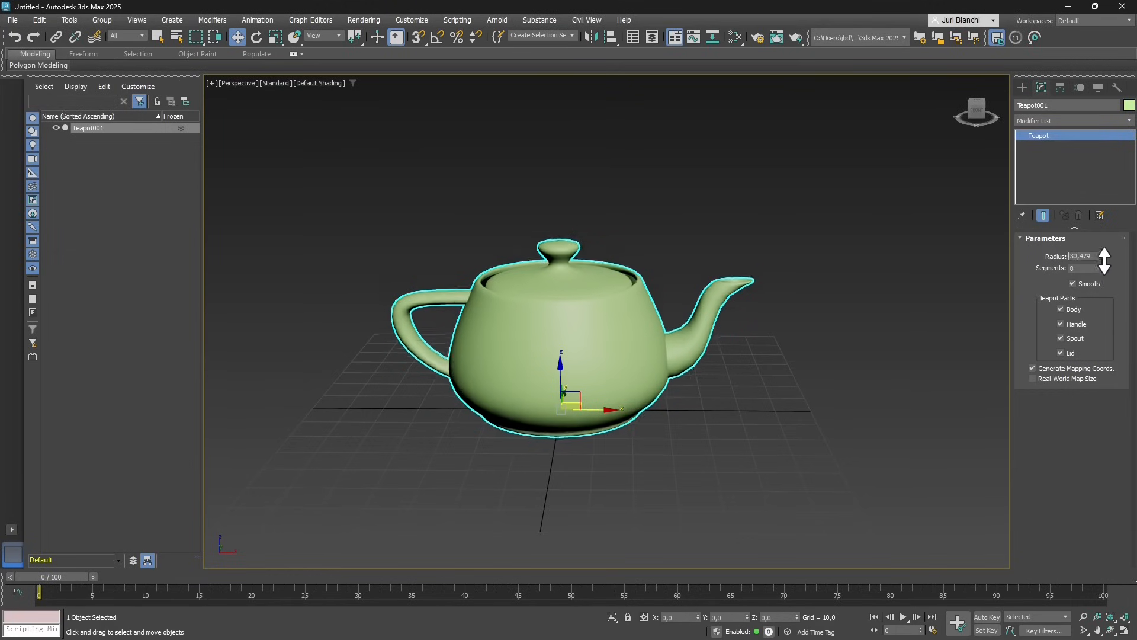
drag(1103, 259, 1103, 279)
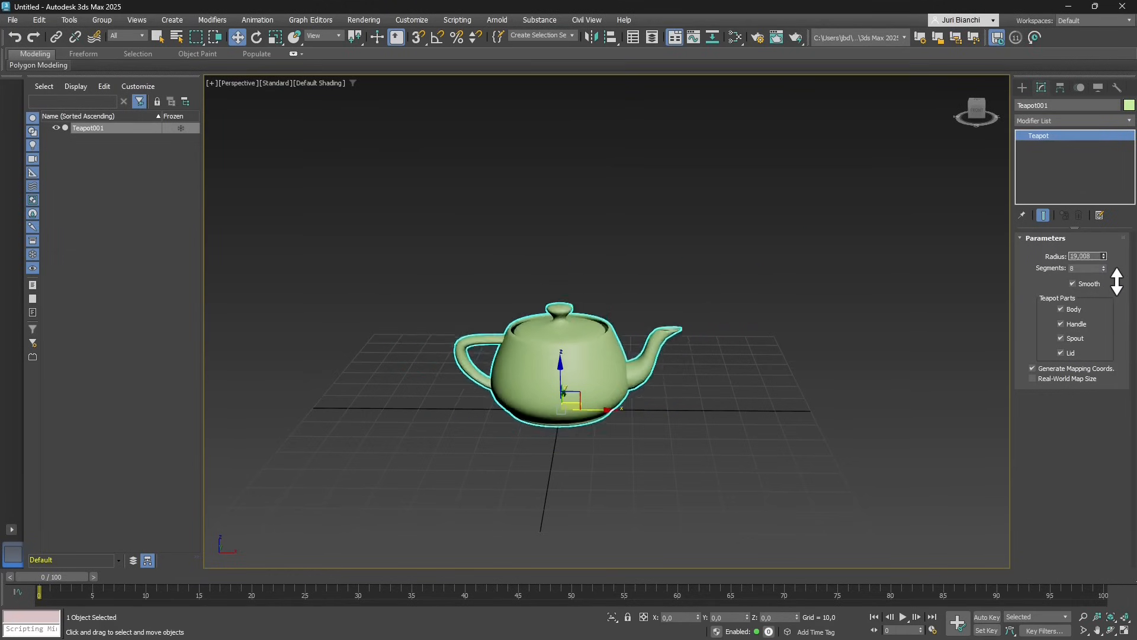
drag(1117, 272, 1117, 264)
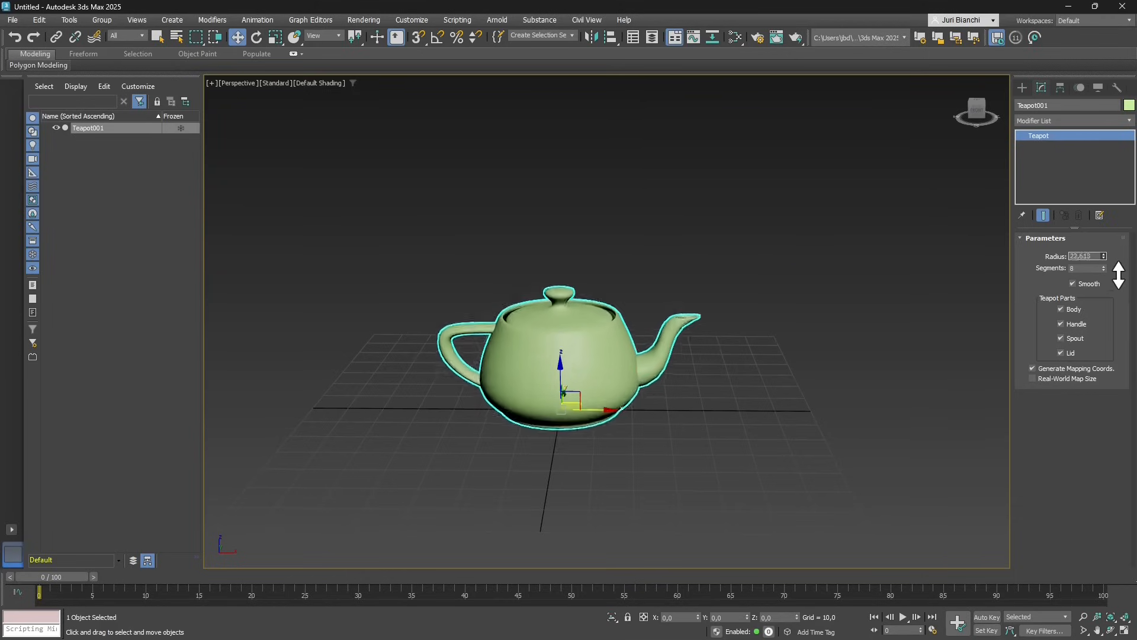
drag(1101, 255, 1101, 252)
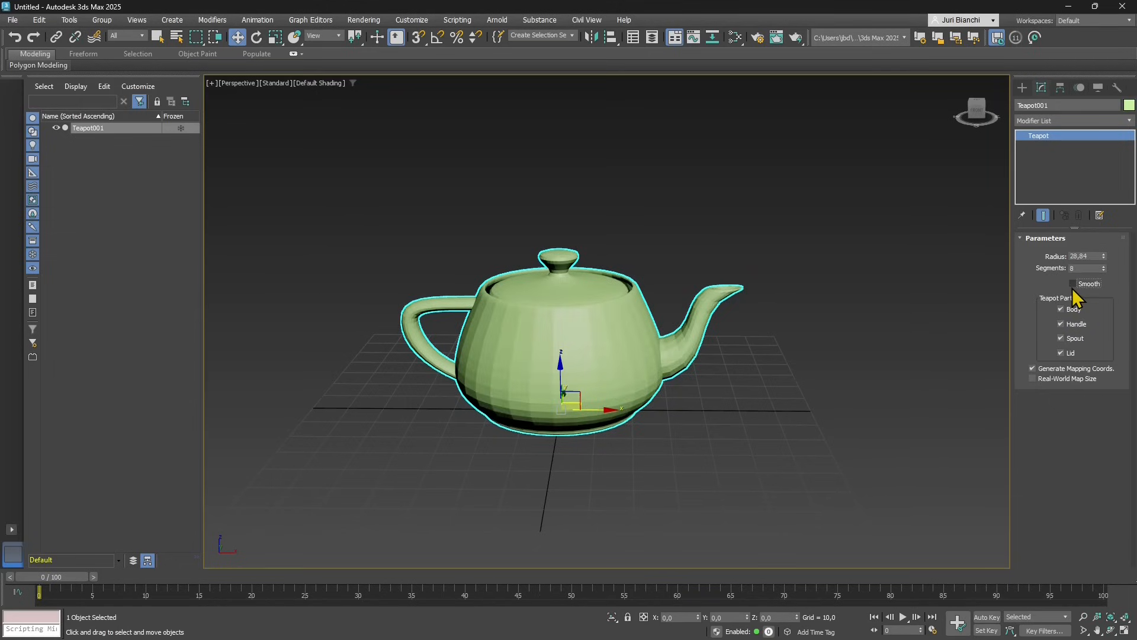
Turn on Smooth and toggle the Spout and Lid parts off and back on.
click(1060, 284)
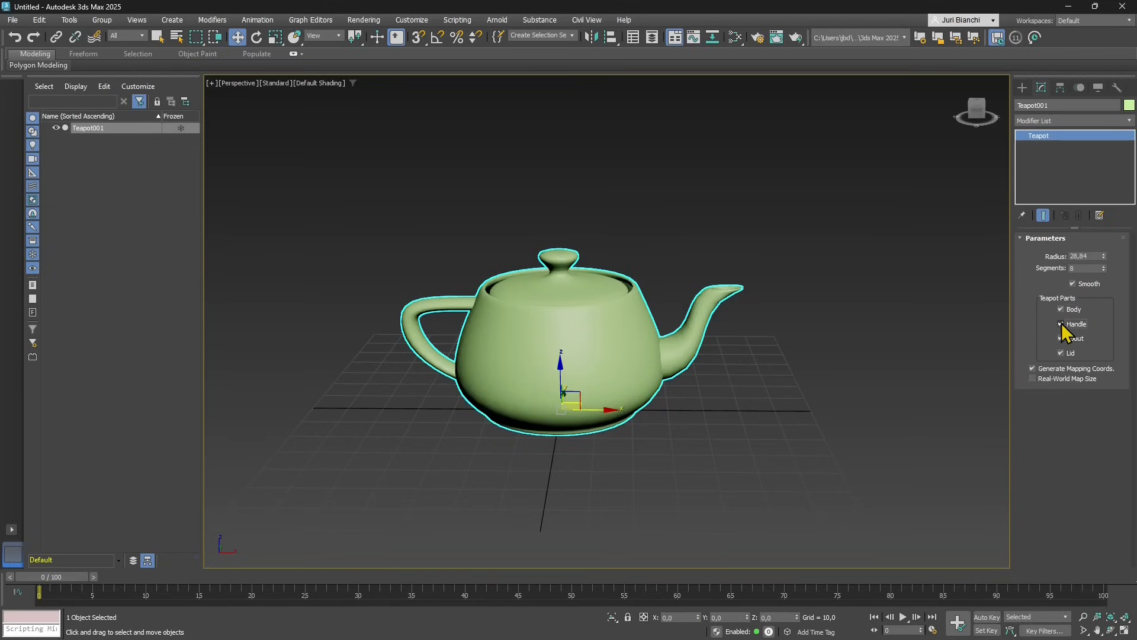
click(1060, 339)
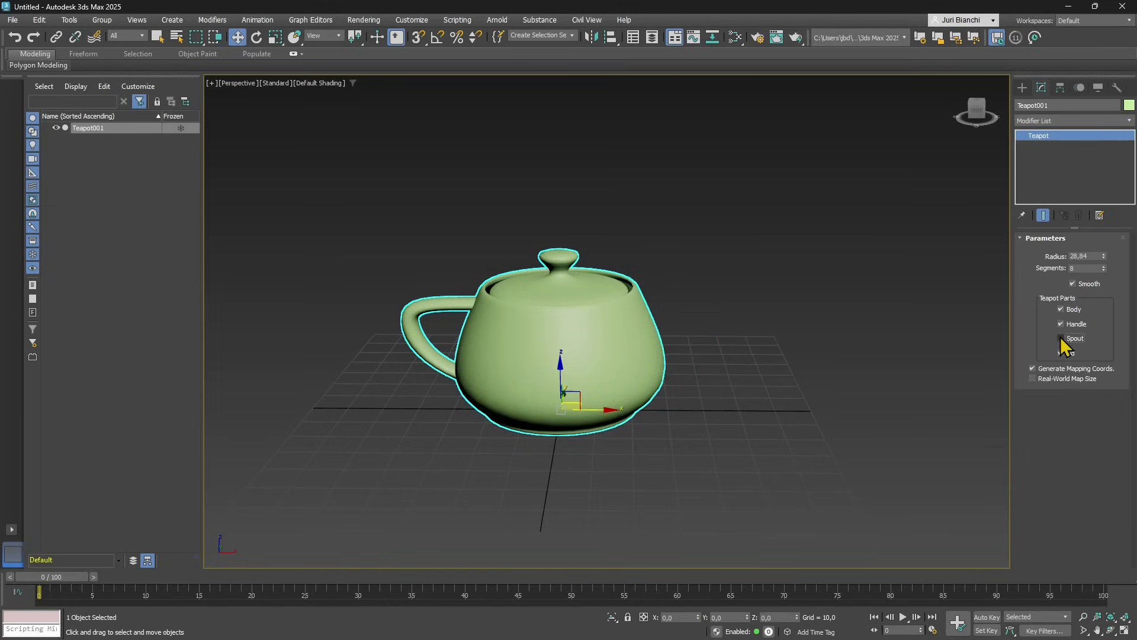
click(1060, 339)
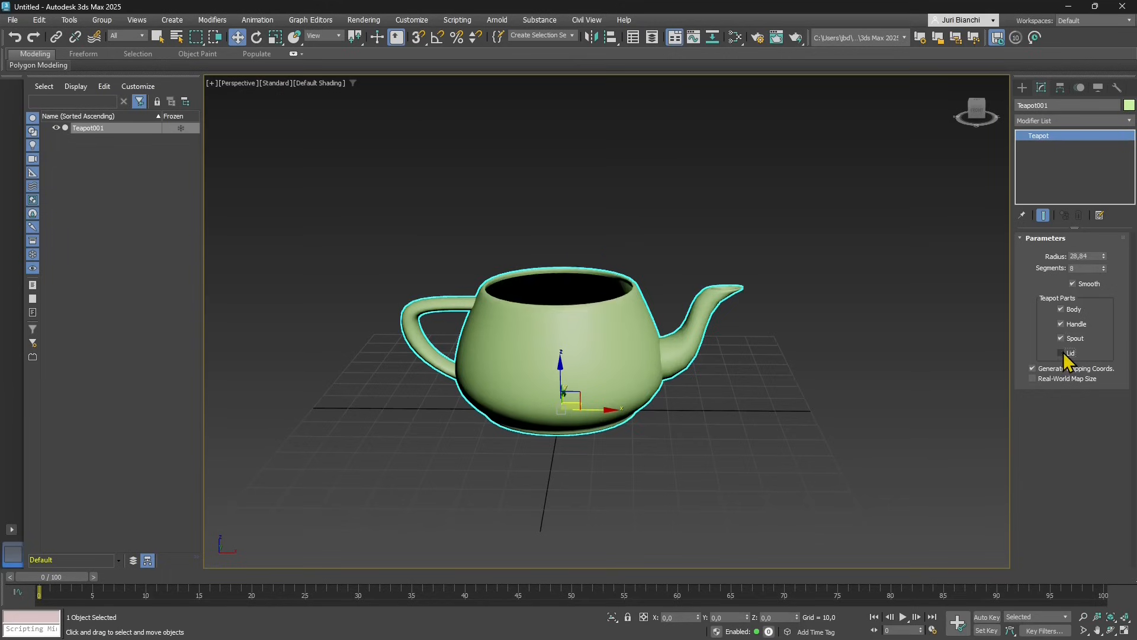
click(1061, 353)
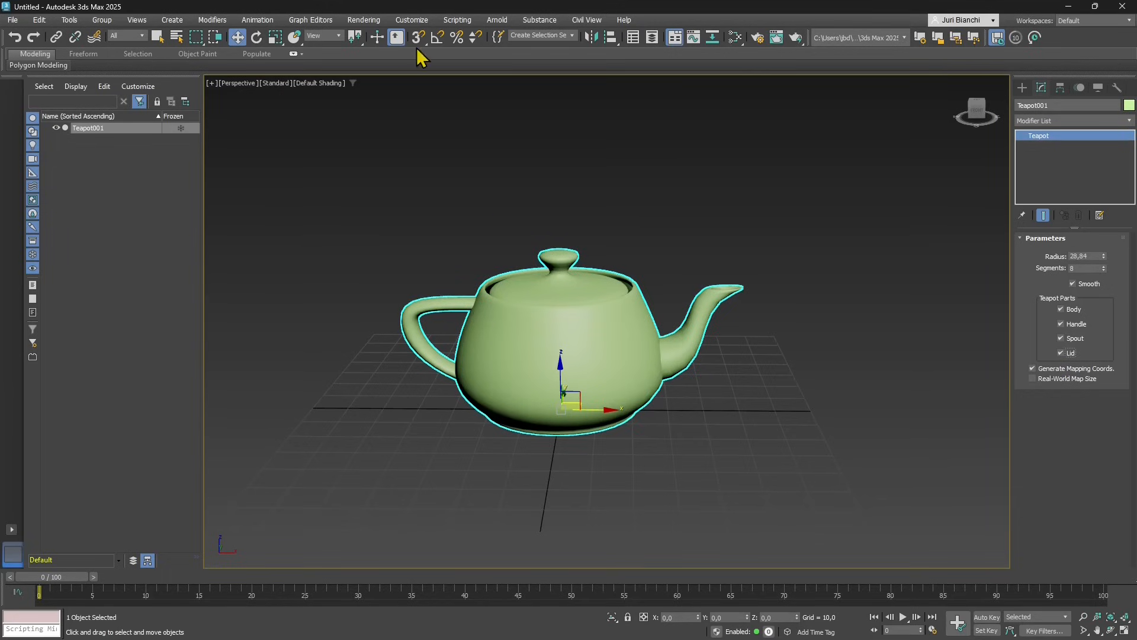
Set scene units to metric centimetres and give the teapot a 15 cm radius.
click(410, 19)
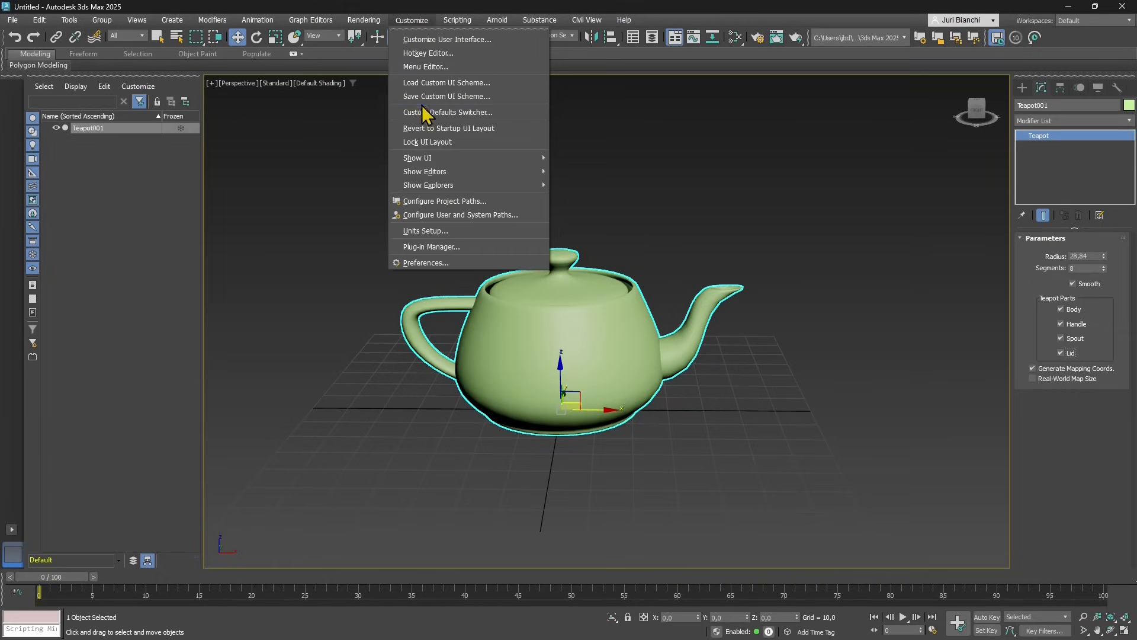
click(425, 230)
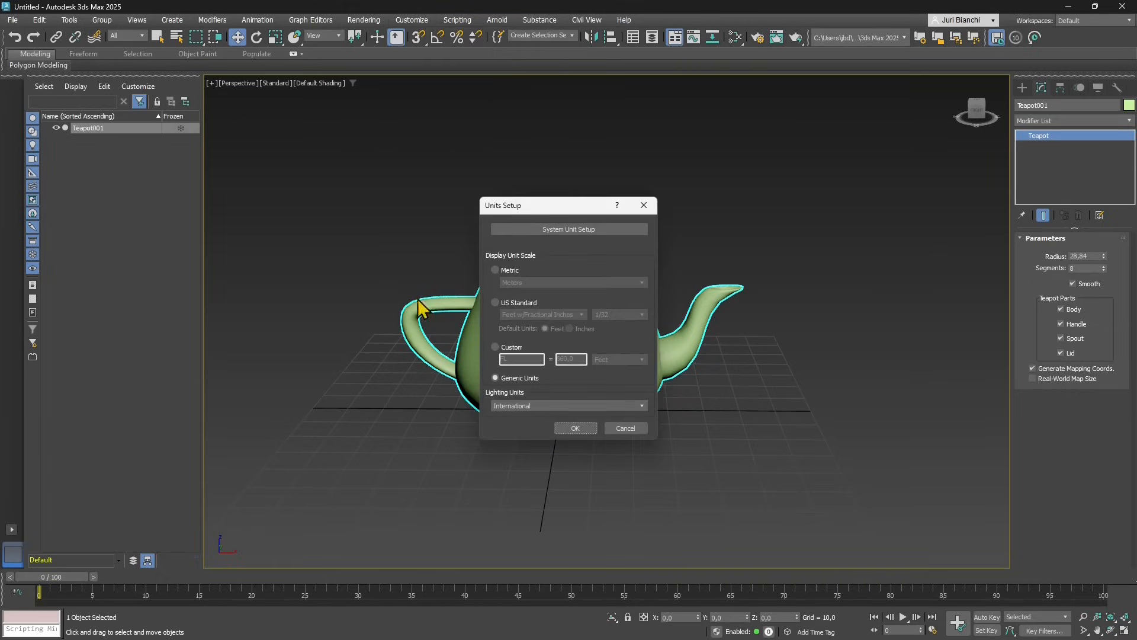
click(495, 270)
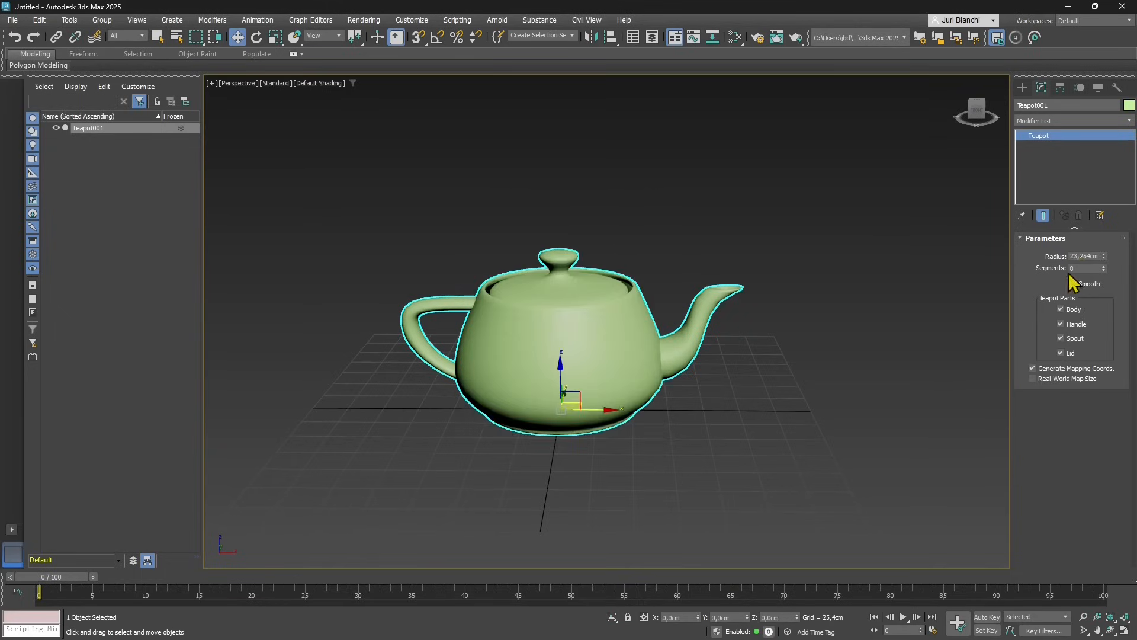
click(1086, 255)
text(15)
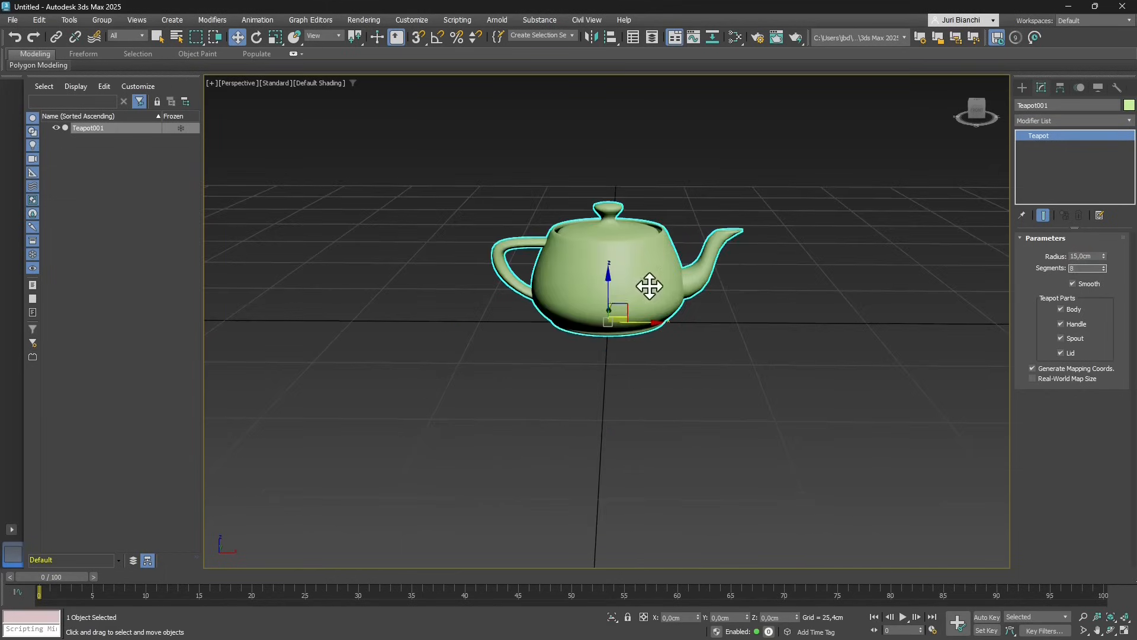
drag(650, 287, 543, 370)
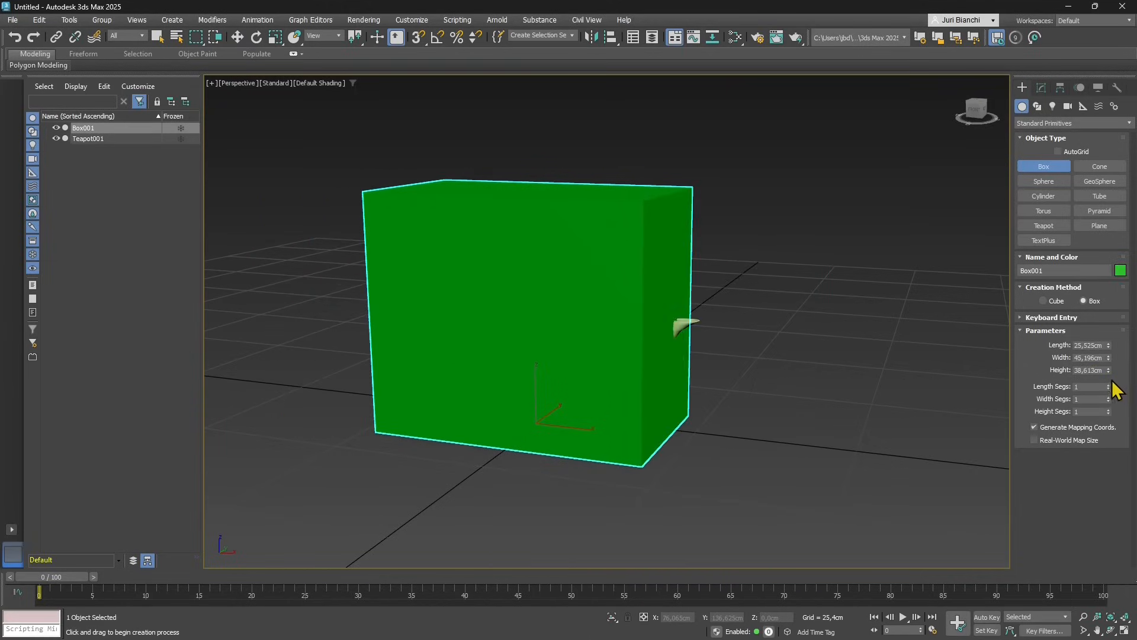
Lower Box001's height to 22 cm and return to selection mode.
drag(1118, 370, 1119, 395)
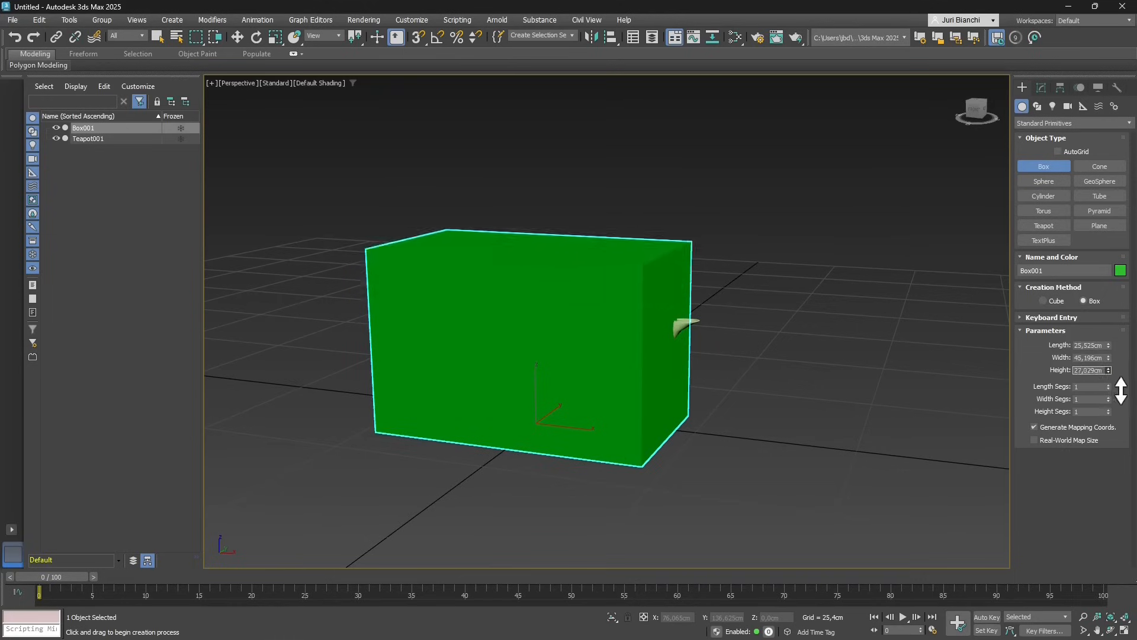
drag(1106, 369, 1106, 384)
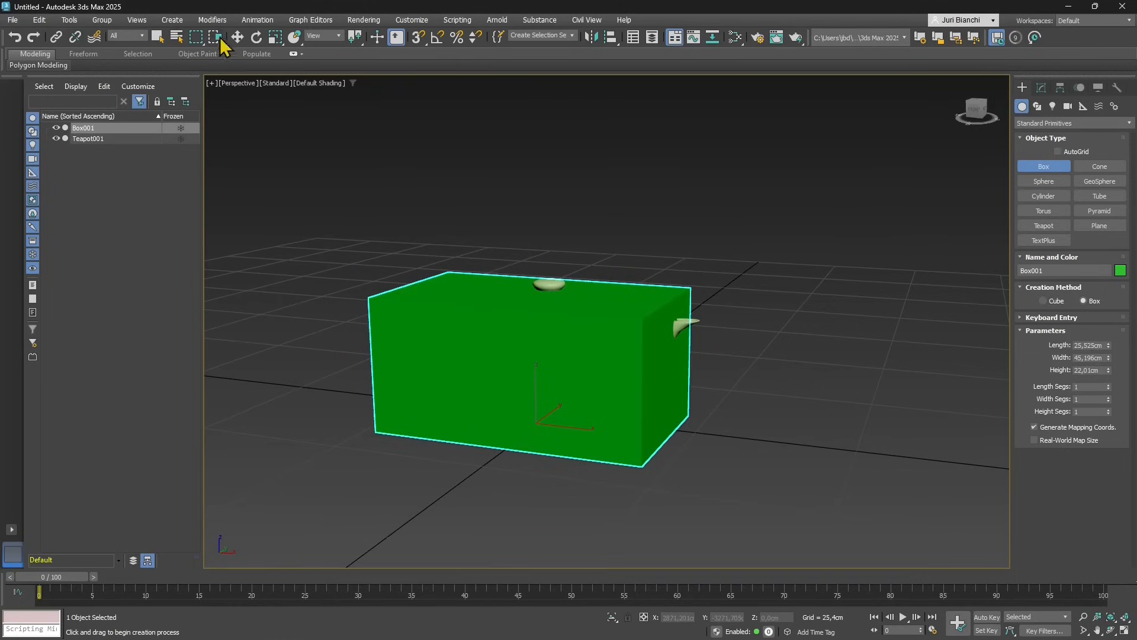
click(236, 37)
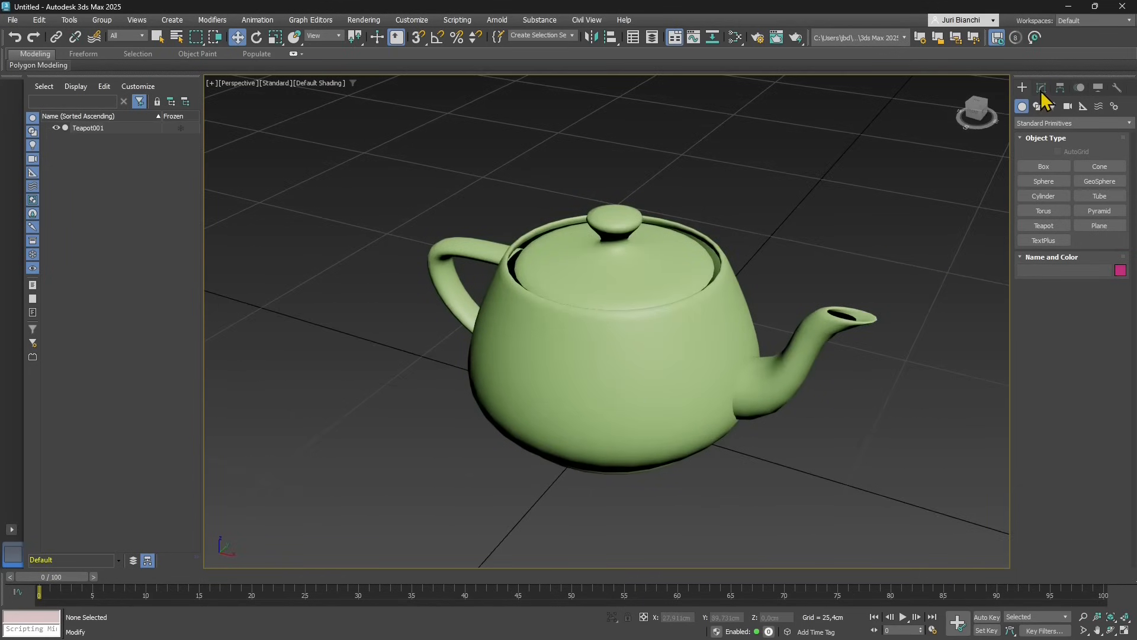
Switch the viewport to Edged Faces and raise the teapot's segments from 8 to 10.
click(1042, 87)
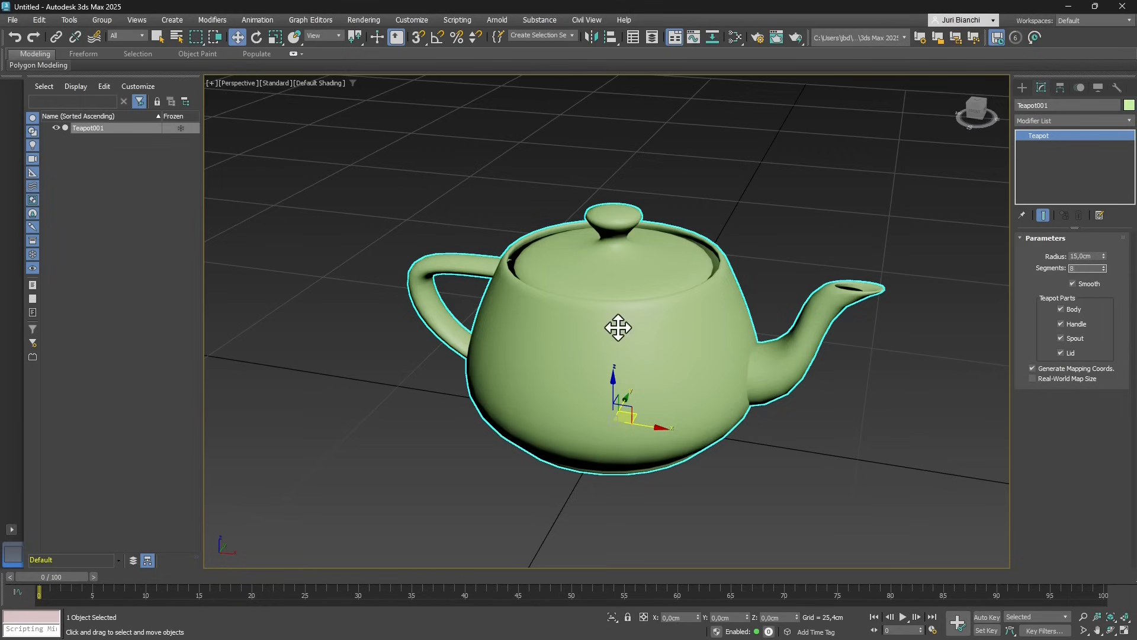
mouse_move(330, 99)
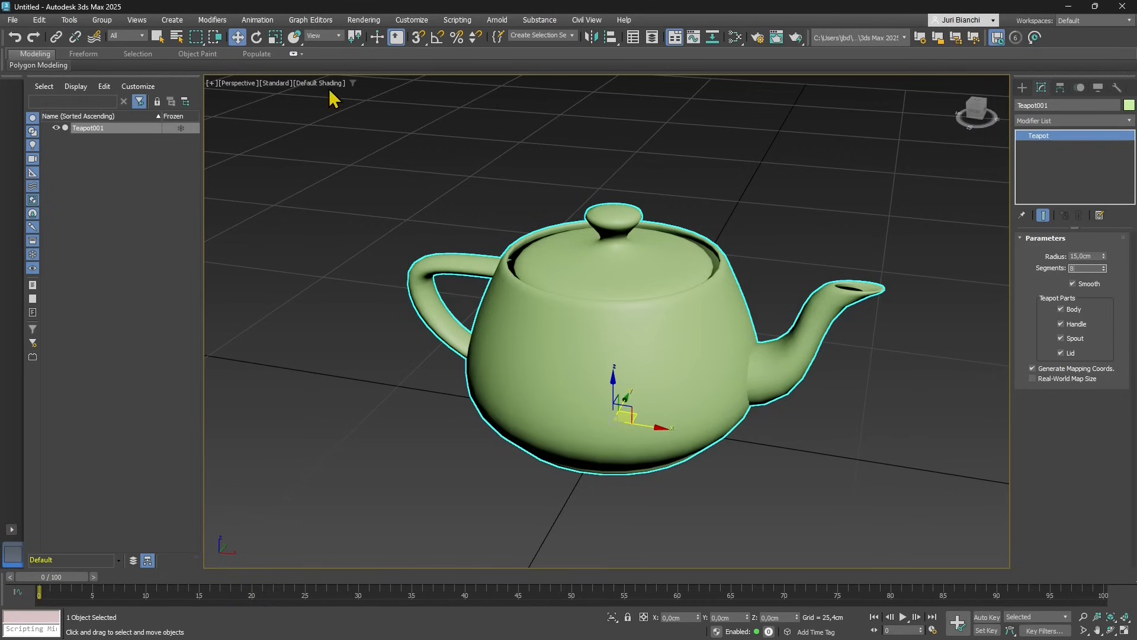
click(319, 83)
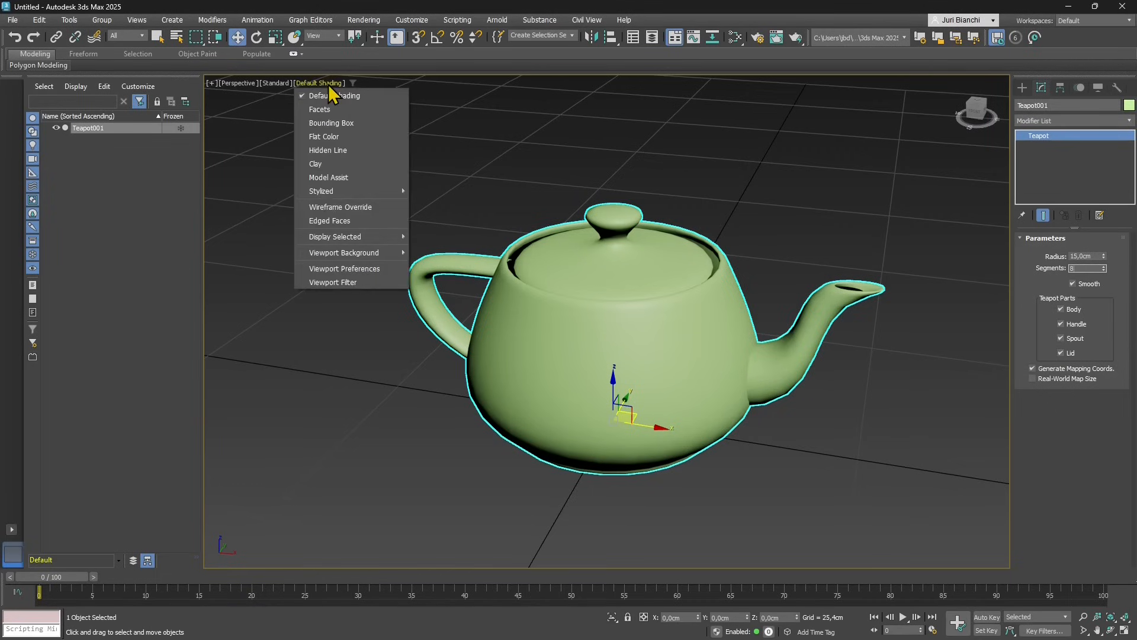
mouse_move(338, 123)
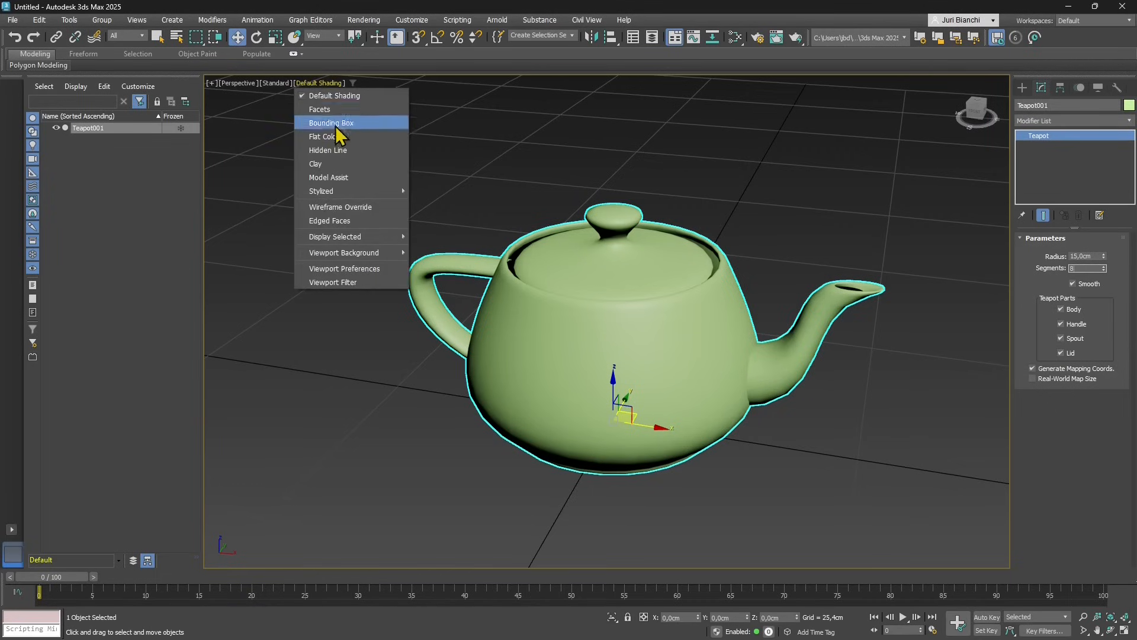
click(329, 220)
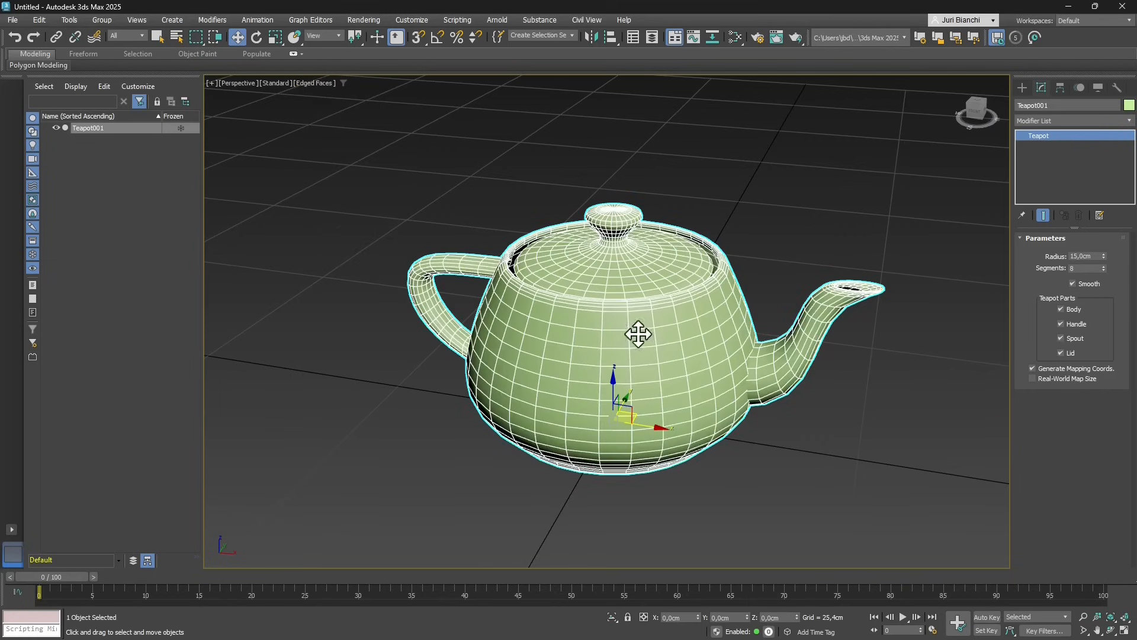
mouse_move(637, 364)
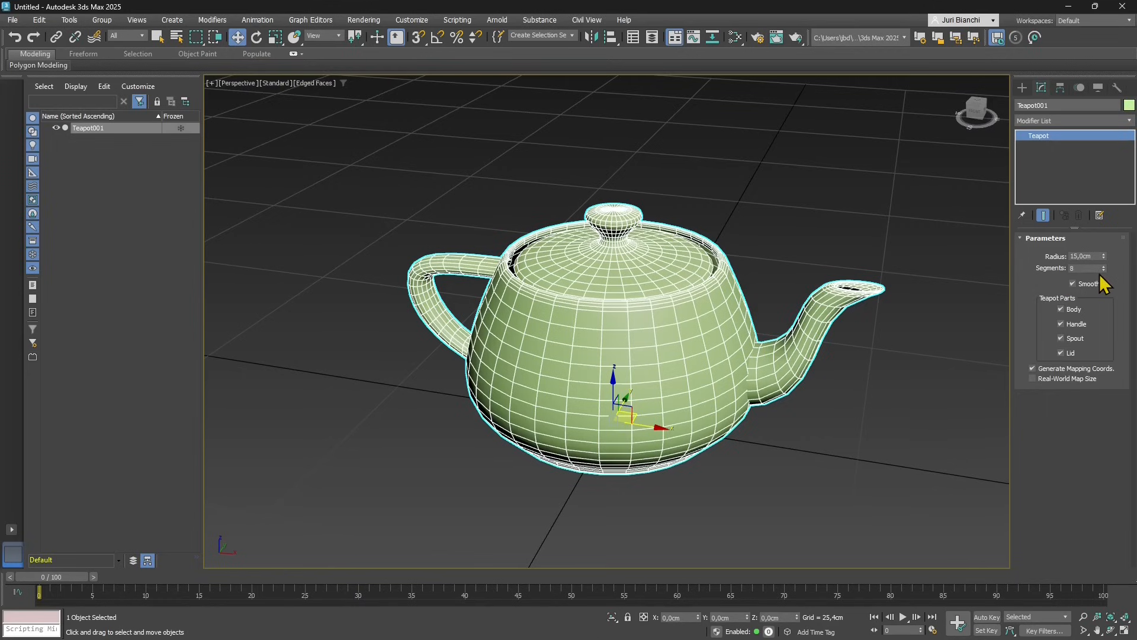
click(1101, 265)
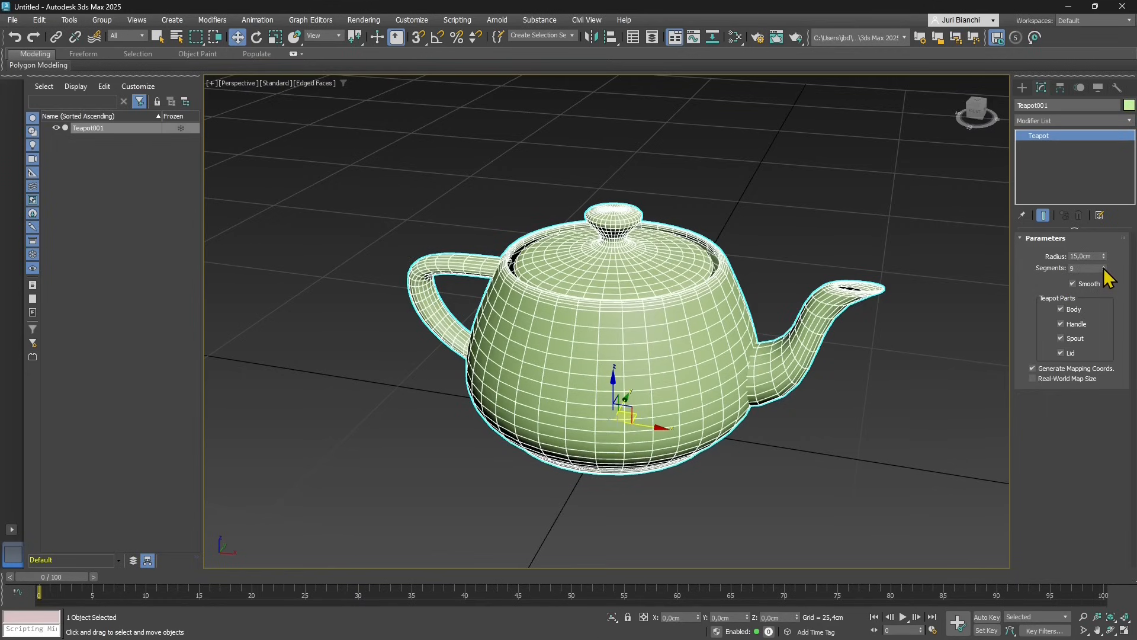
click(1102, 266)
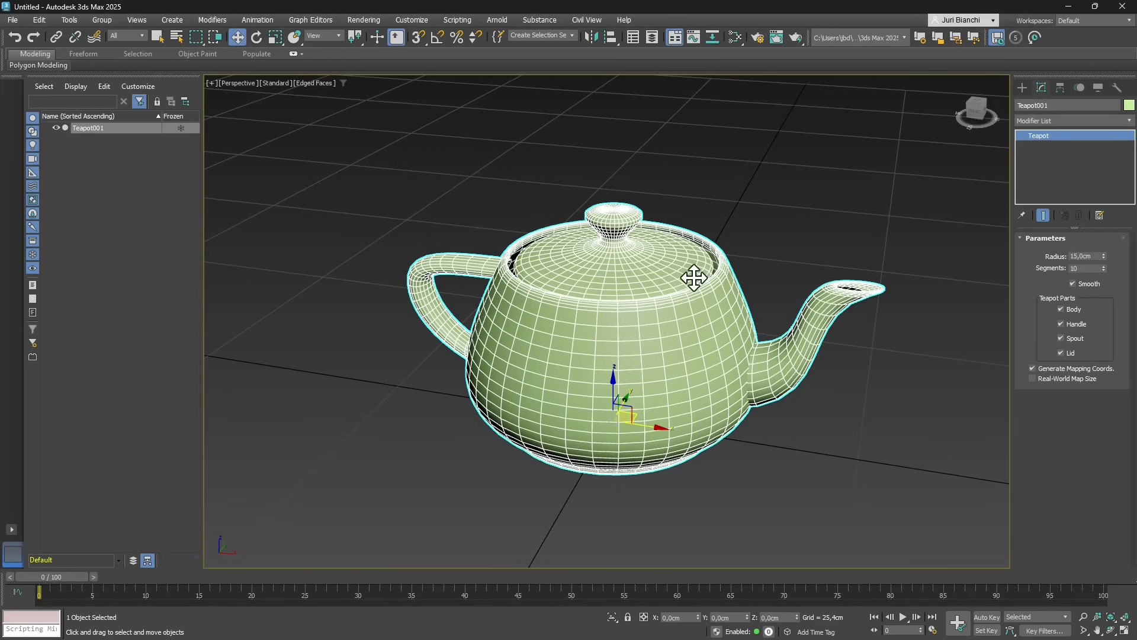
mouse_move(556, 404)
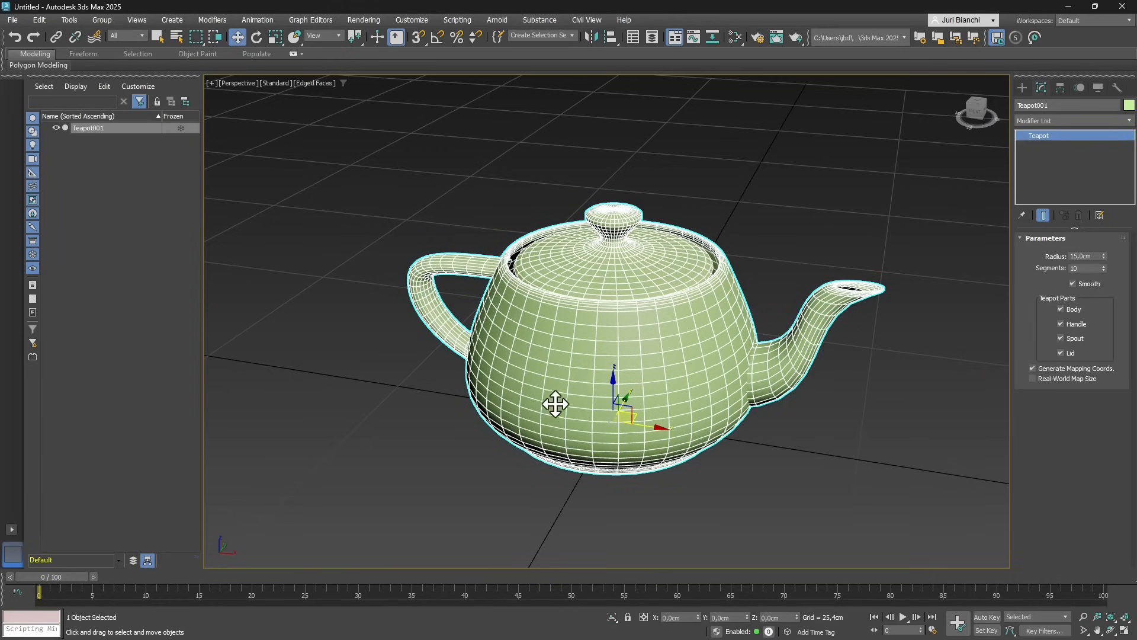
mouse_move(561, 405)
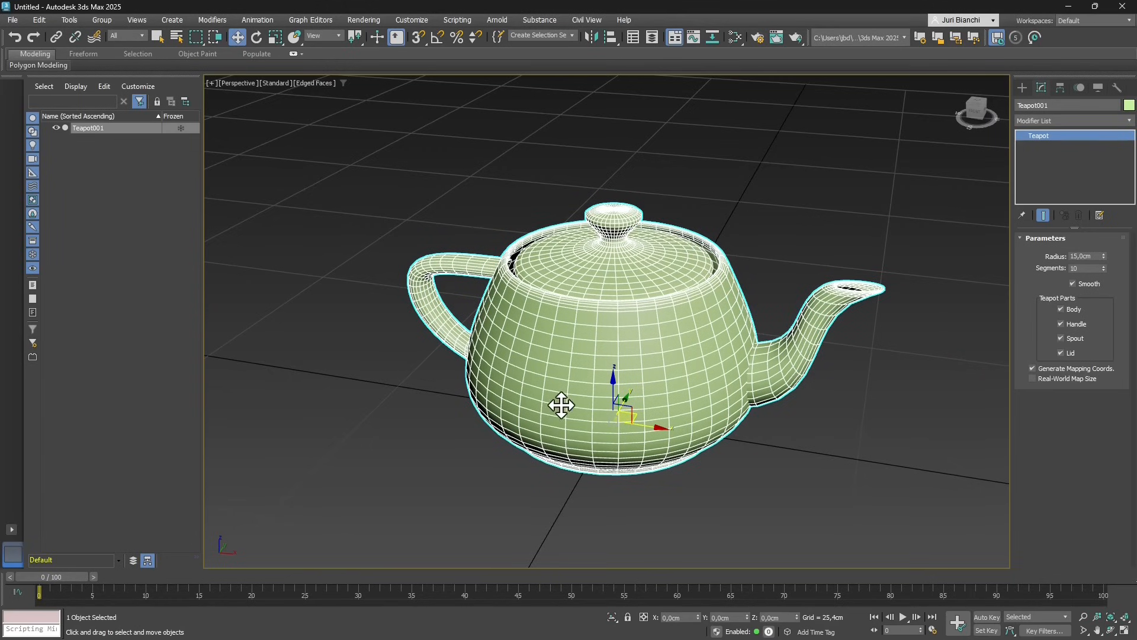
mouse_move(697, 330)
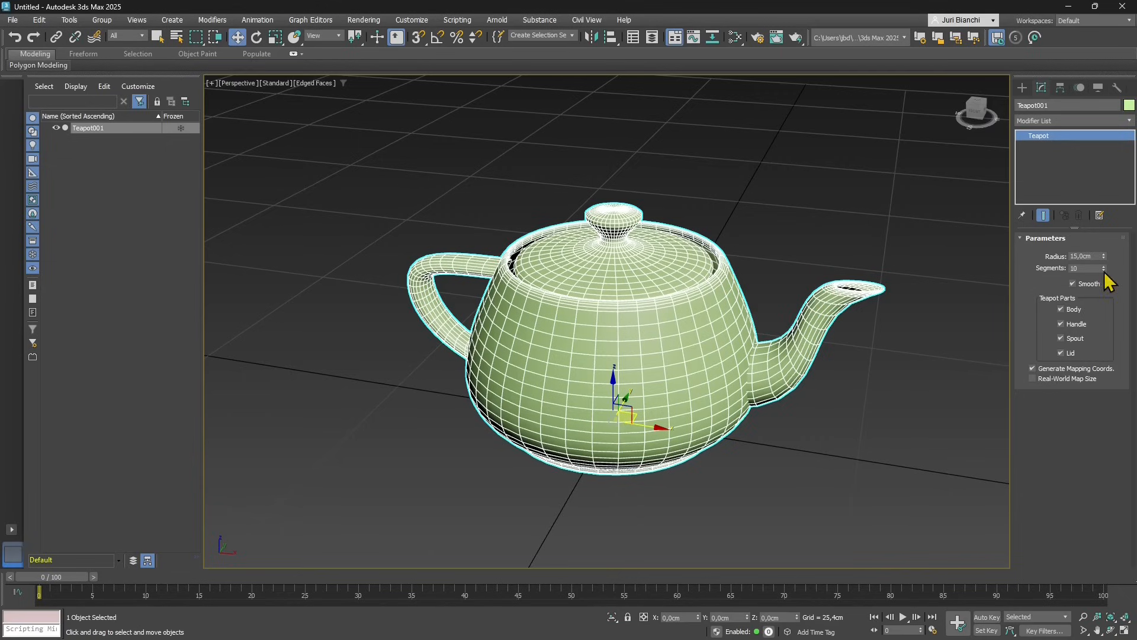
mouse_move(1114, 274)
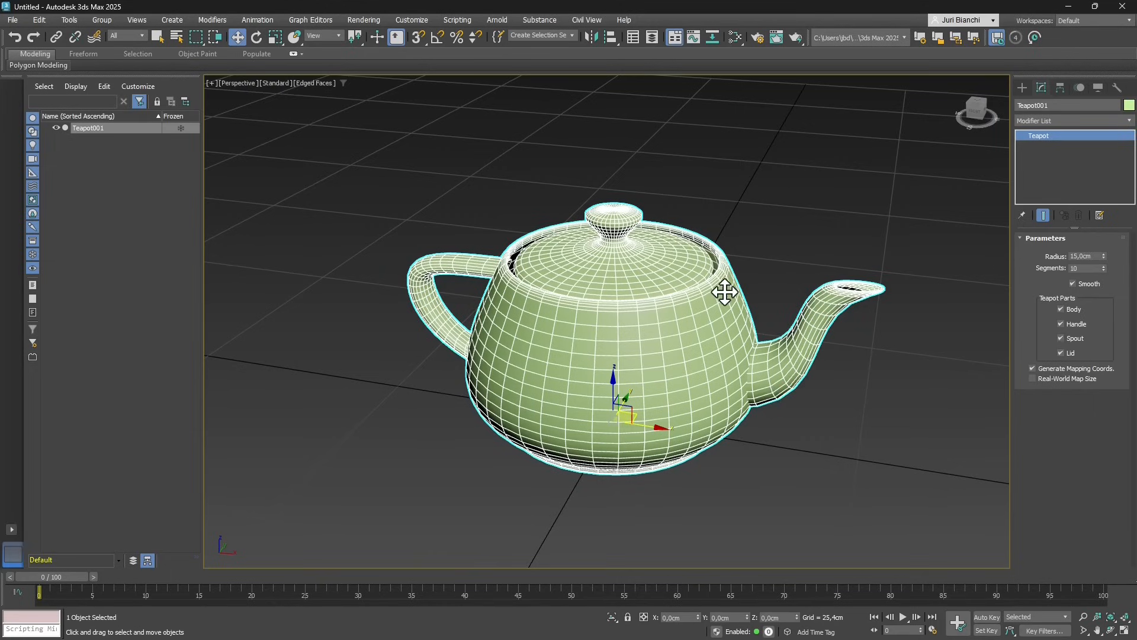
mouse_move(724, 308)
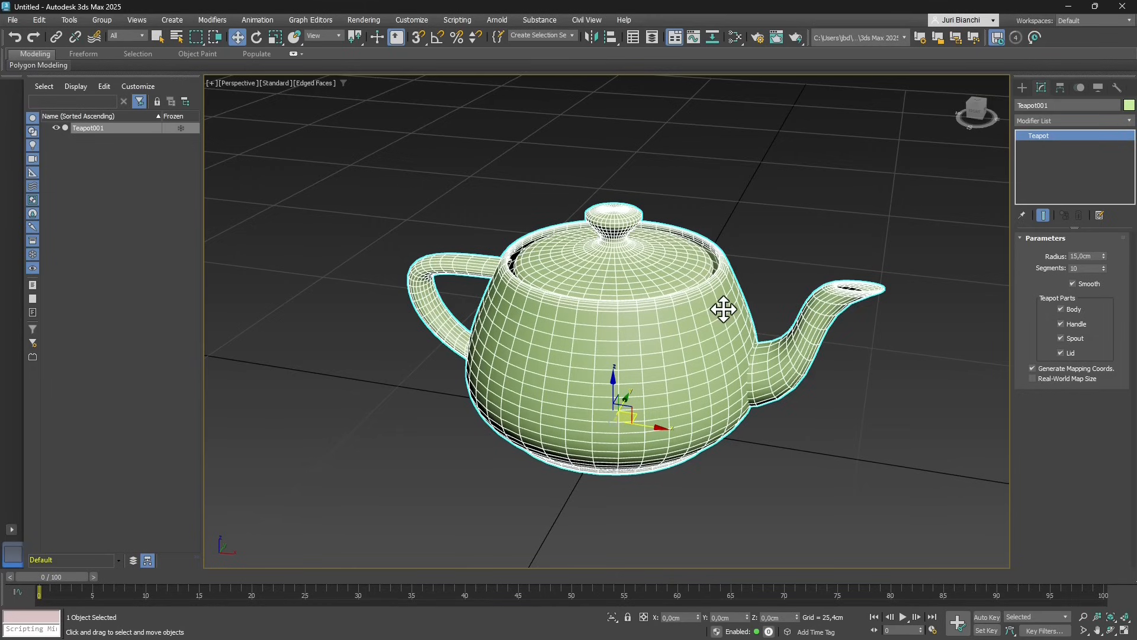
mouse_move(556, 319)
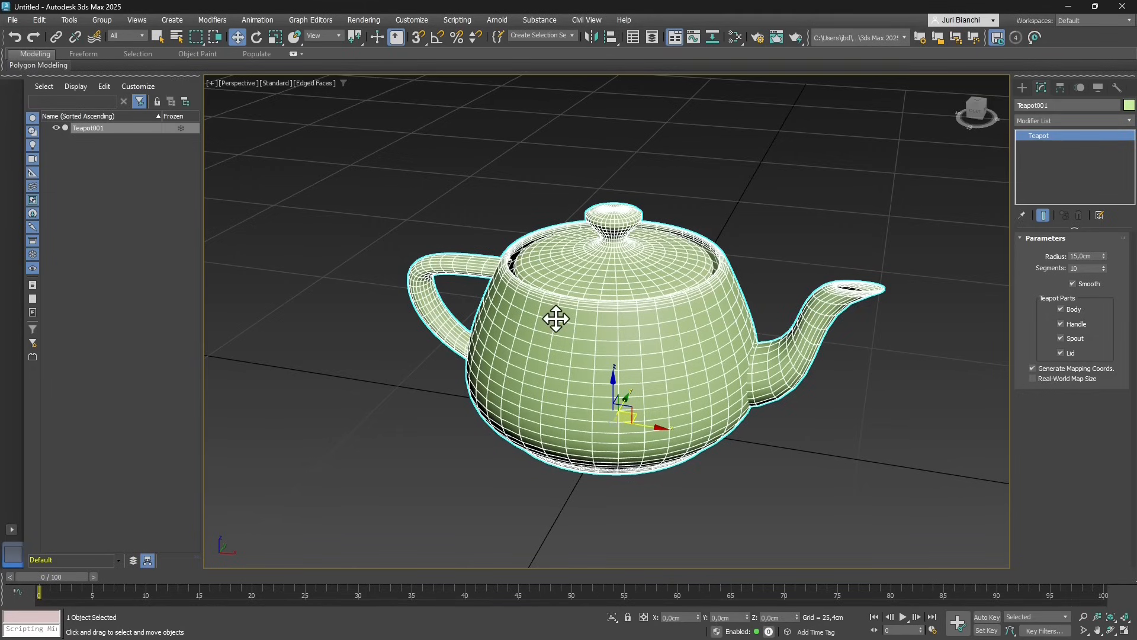
mouse_move(524, 332)
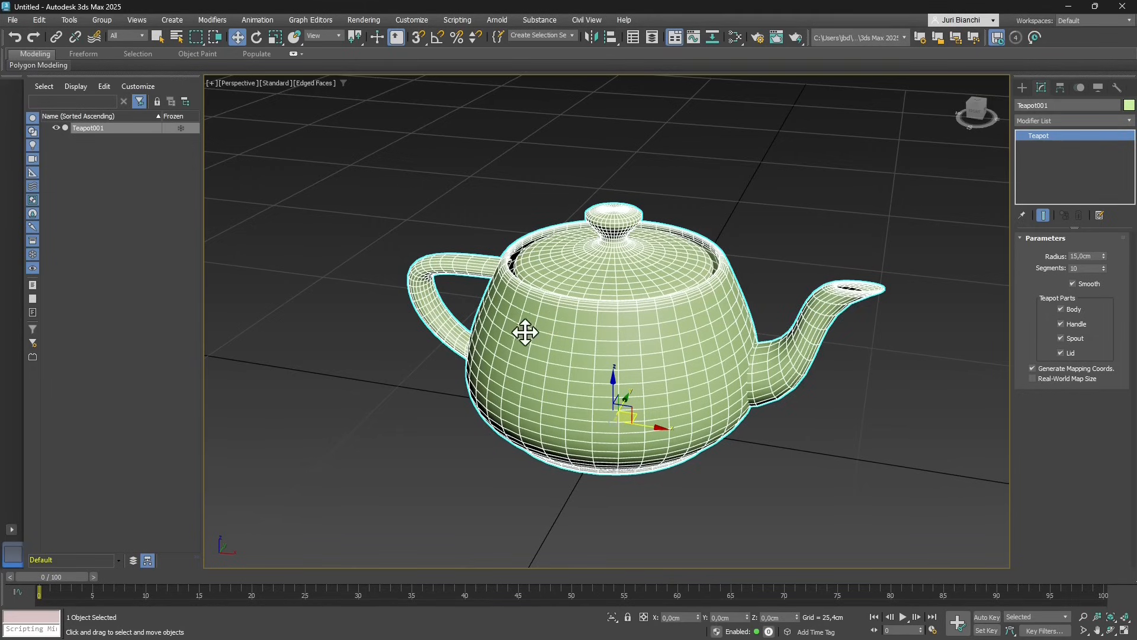
In Configure Viewports' Statistics tab, enable Show Statistics in Active View.
click(211, 83)
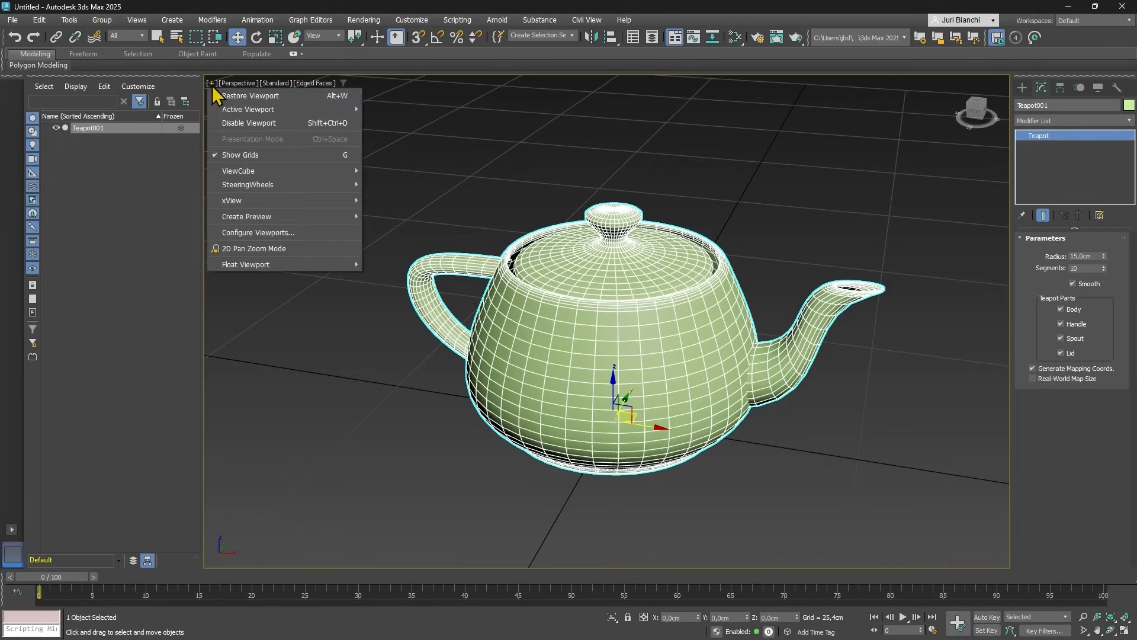
mouse_move(279, 232)
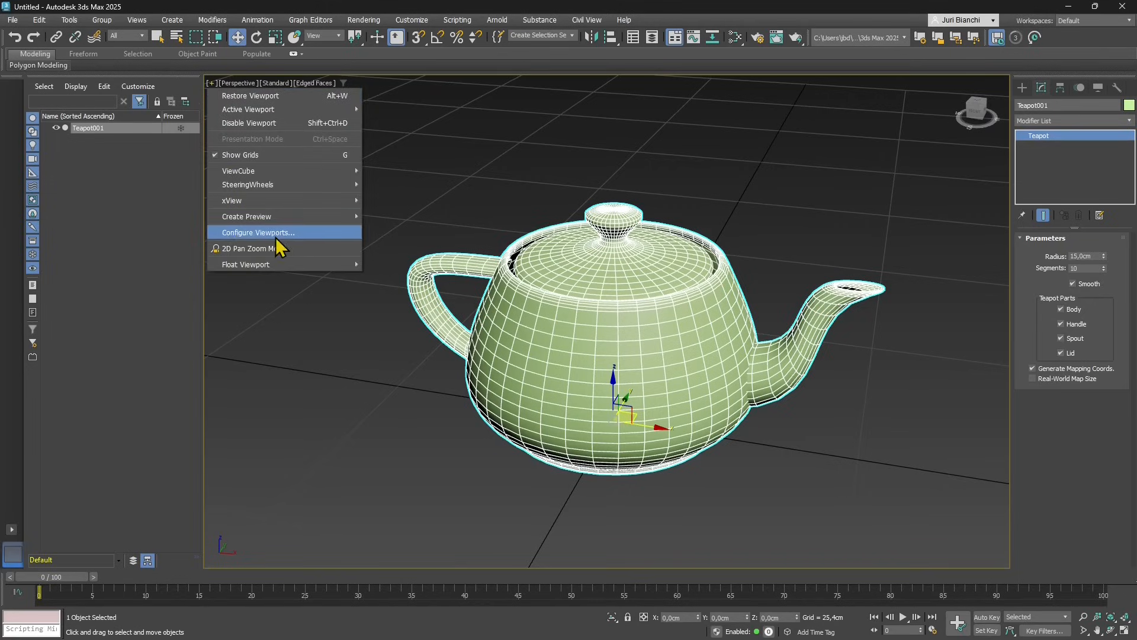
click(258, 232)
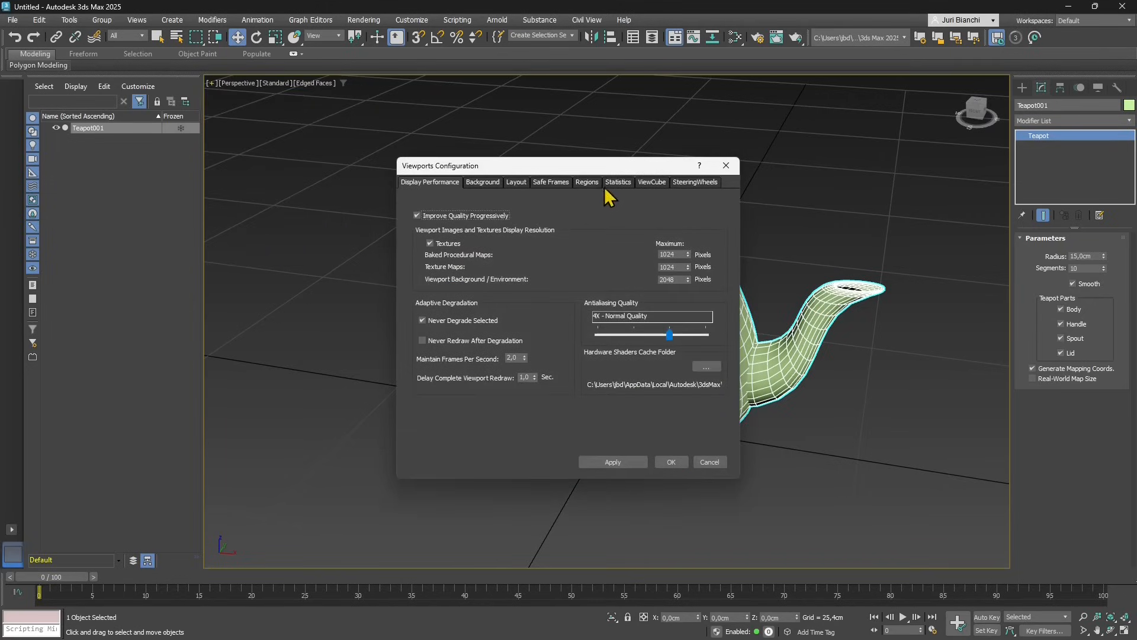
click(617, 182)
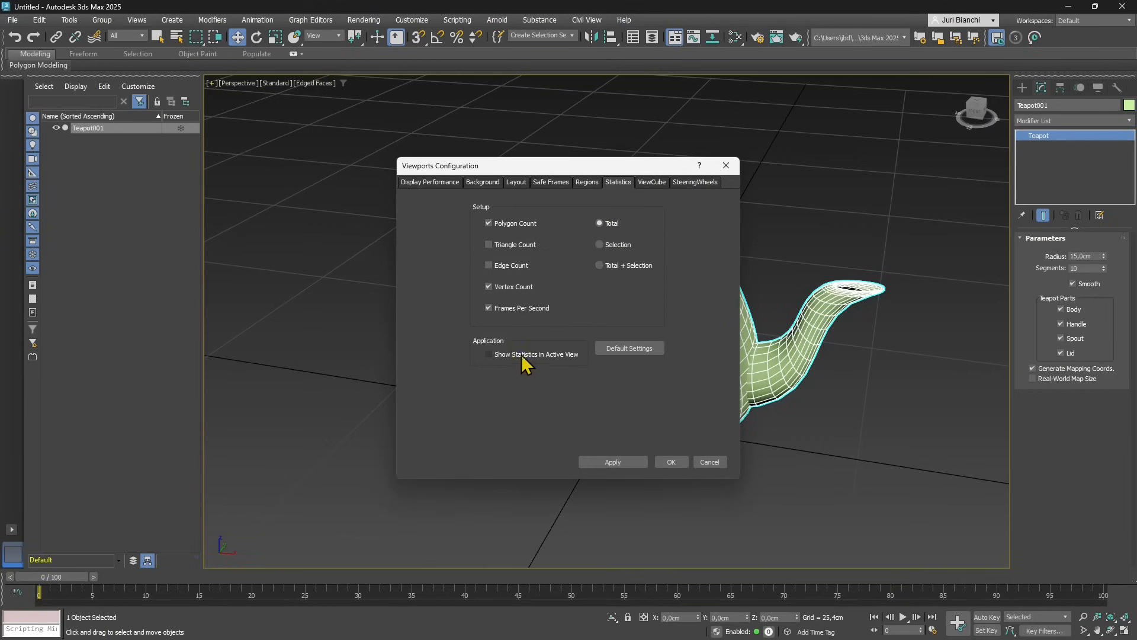
click(488, 354)
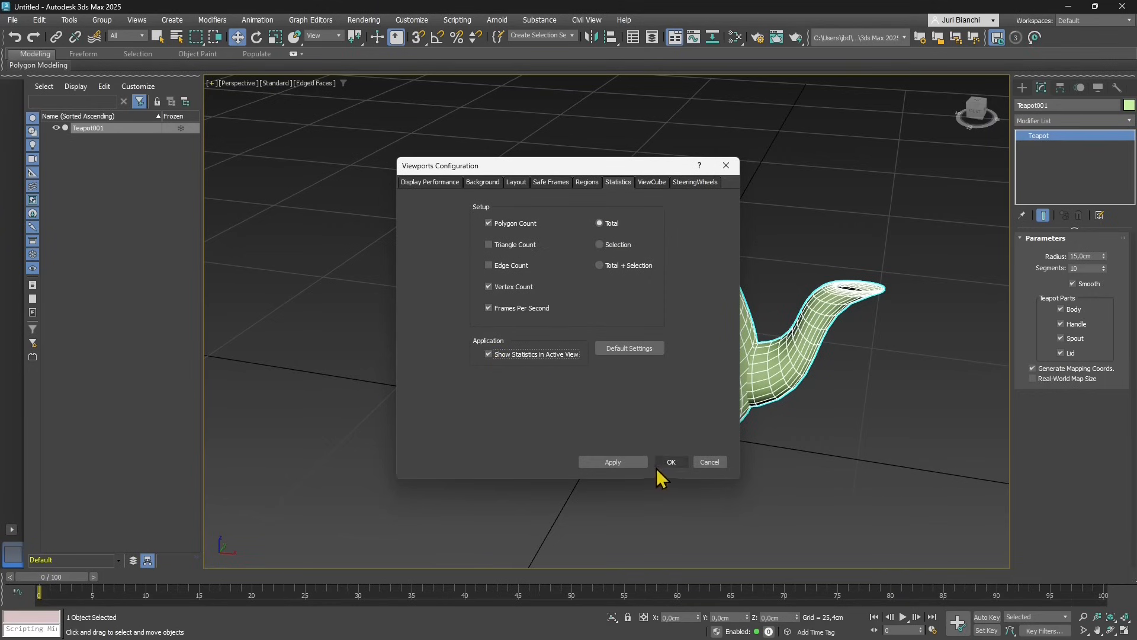
click(611, 462)
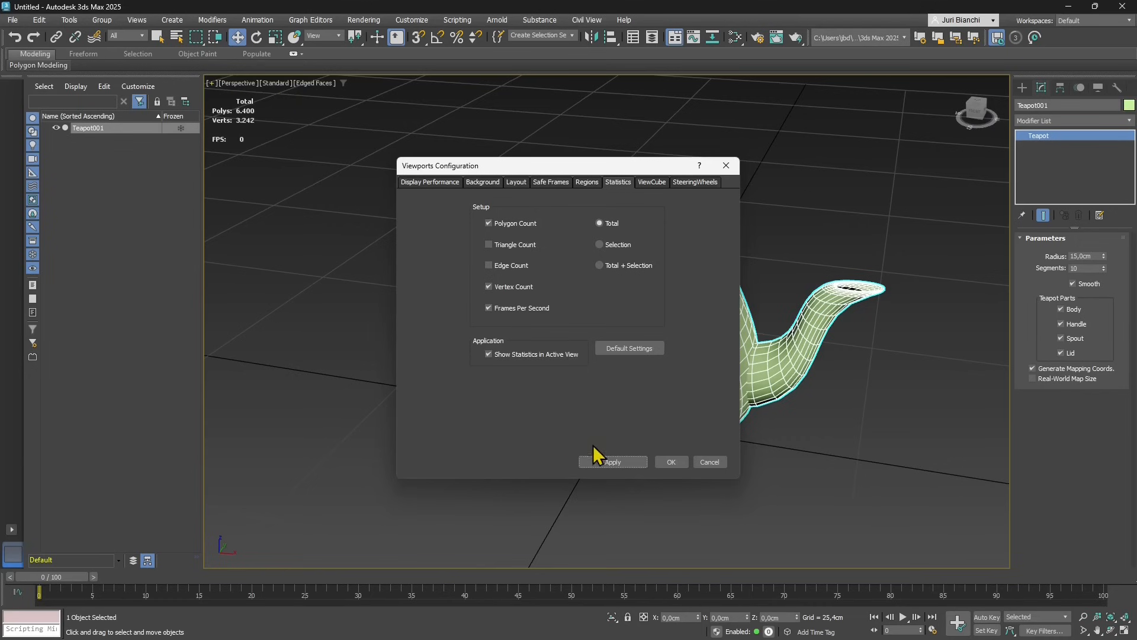
click(669, 461)
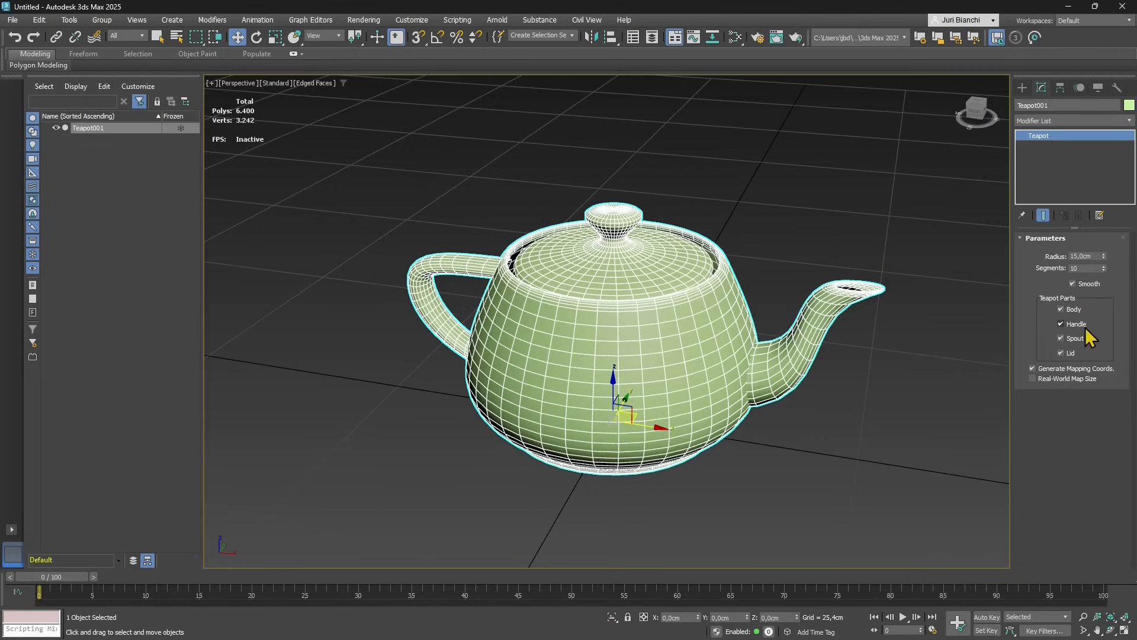
Try different Segments values, settling on 8 for 4,096 polygons and 2,082 vertices.
click(1103, 271)
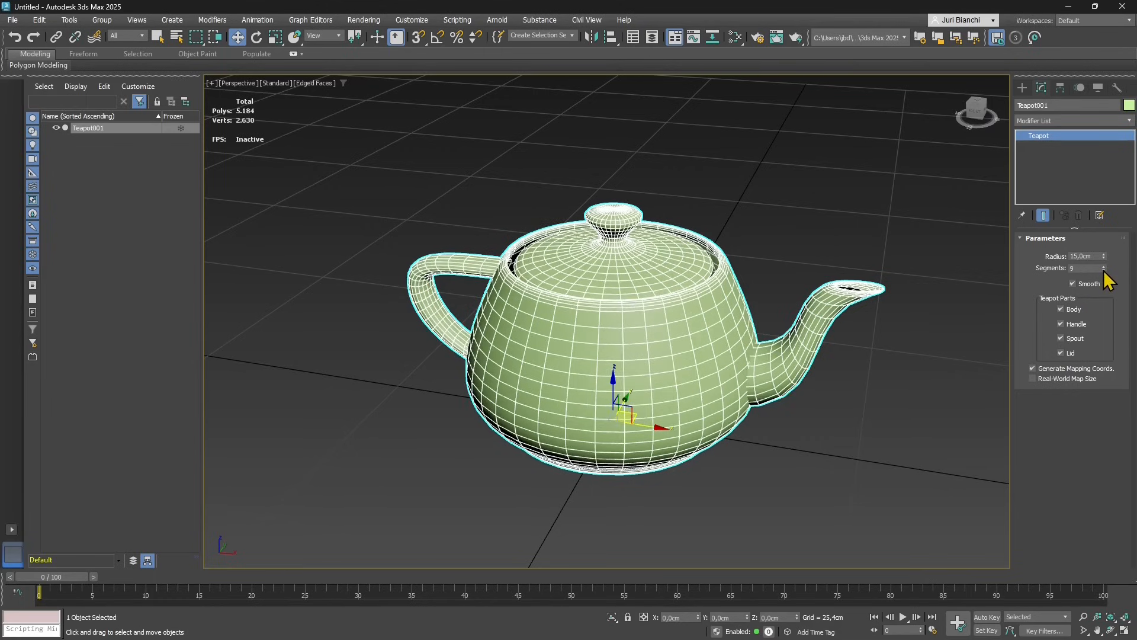
click(1101, 270)
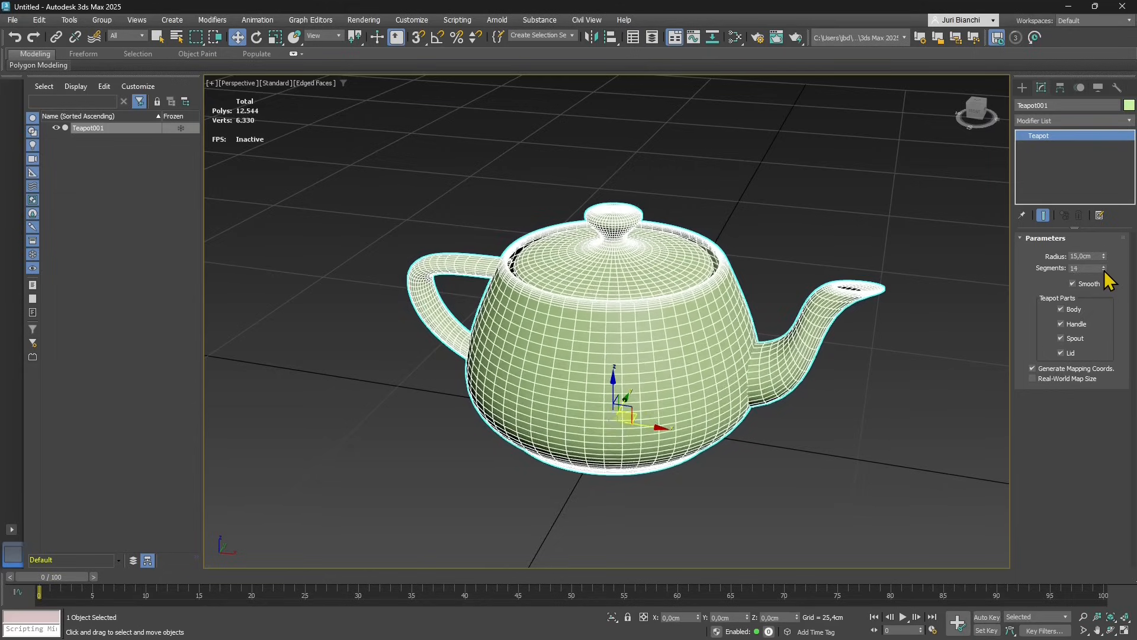
click(1103, 270)
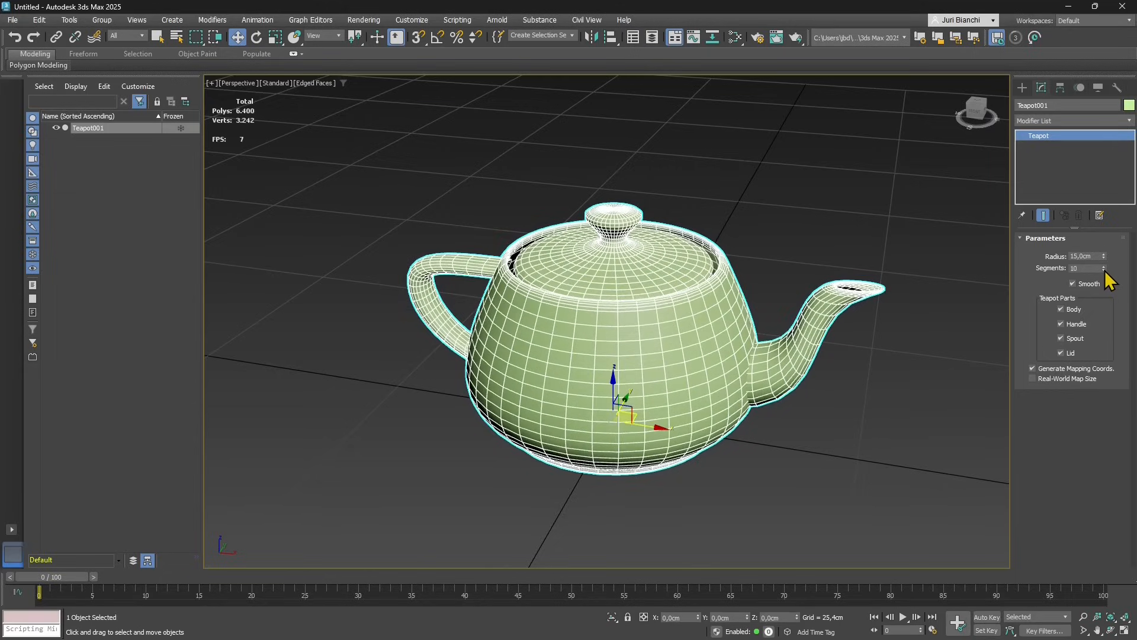
click(1103, 270)
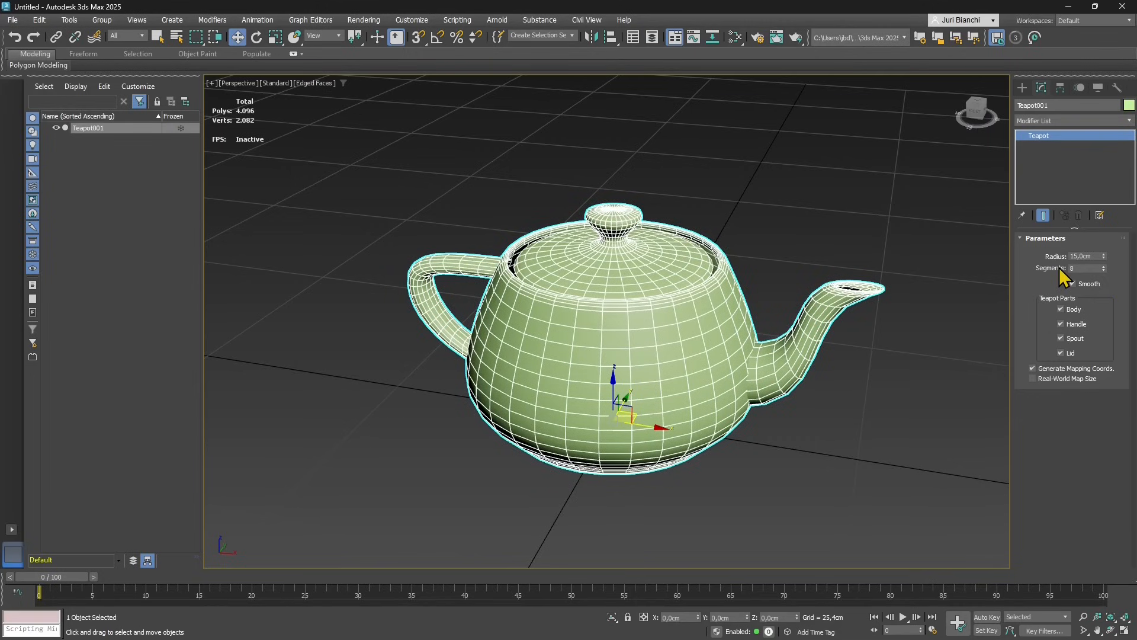
mouse_move(1067, 277)
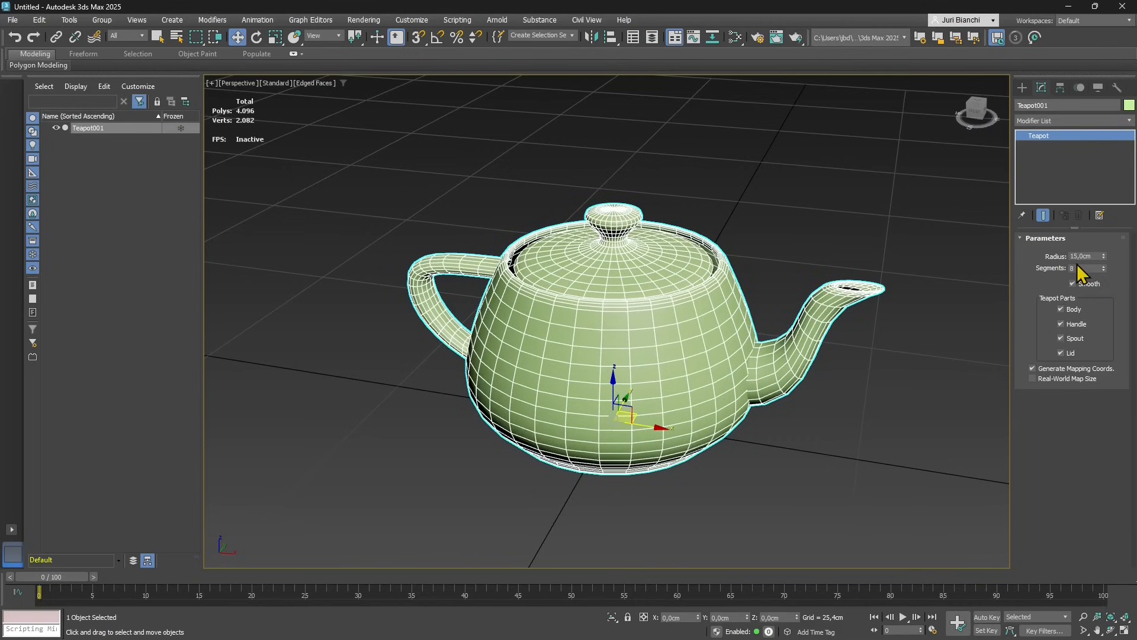
Set the teapot radius to 20 cm, colour it teal, and turn off Edged Faces.
click(1084, 256)
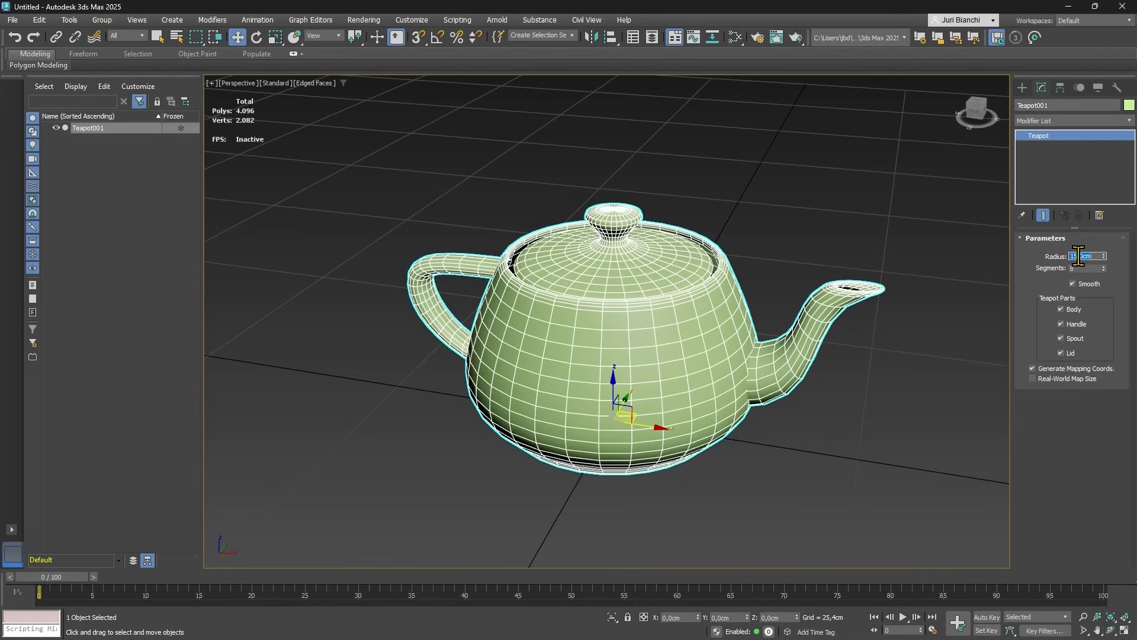
text(20,0cm)
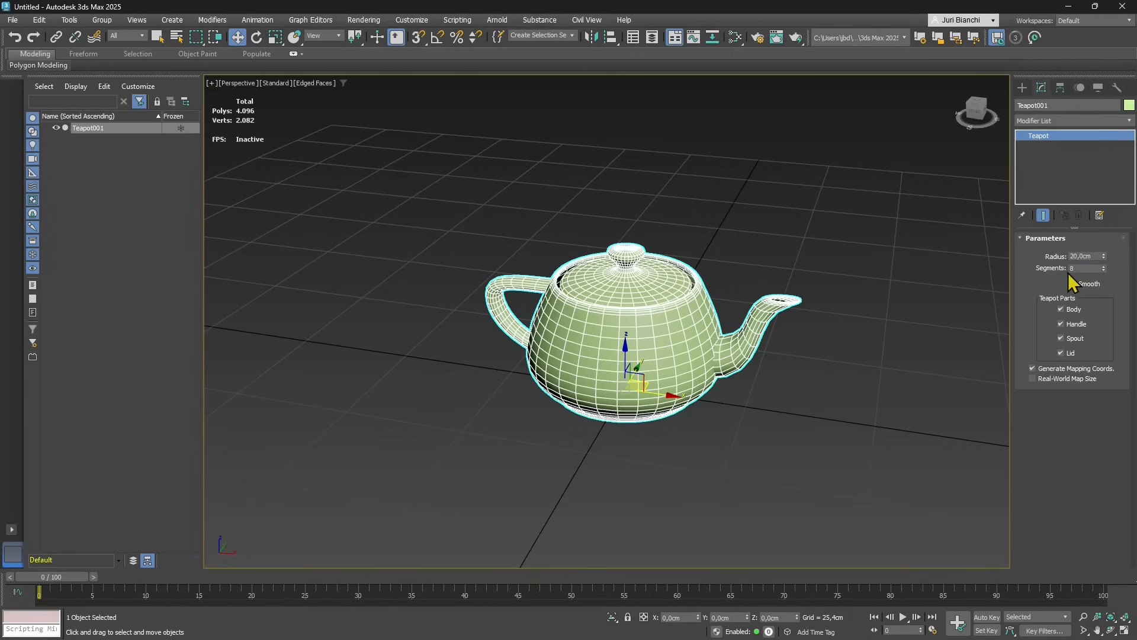
mouse_move(1095, 317)
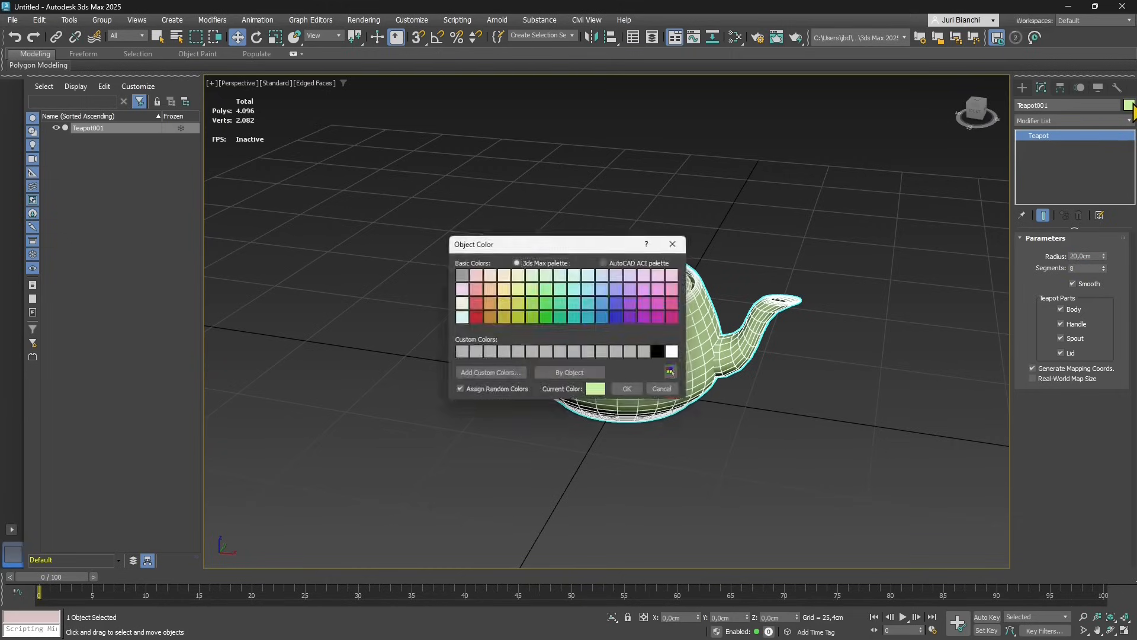
click(625, 388)
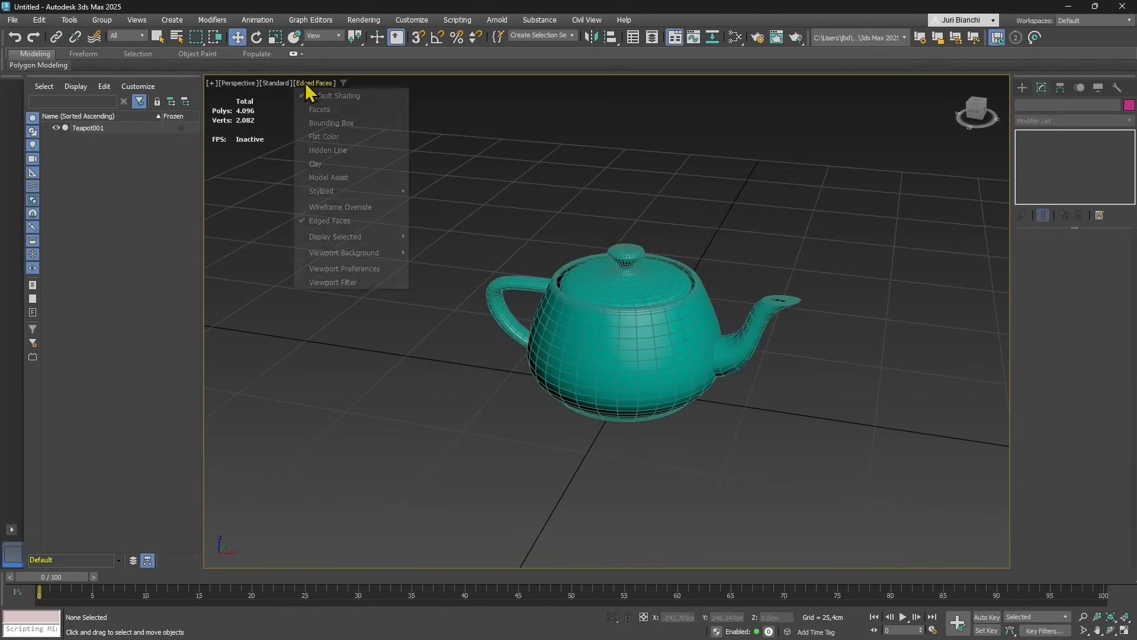
mouse_move(304, 127)
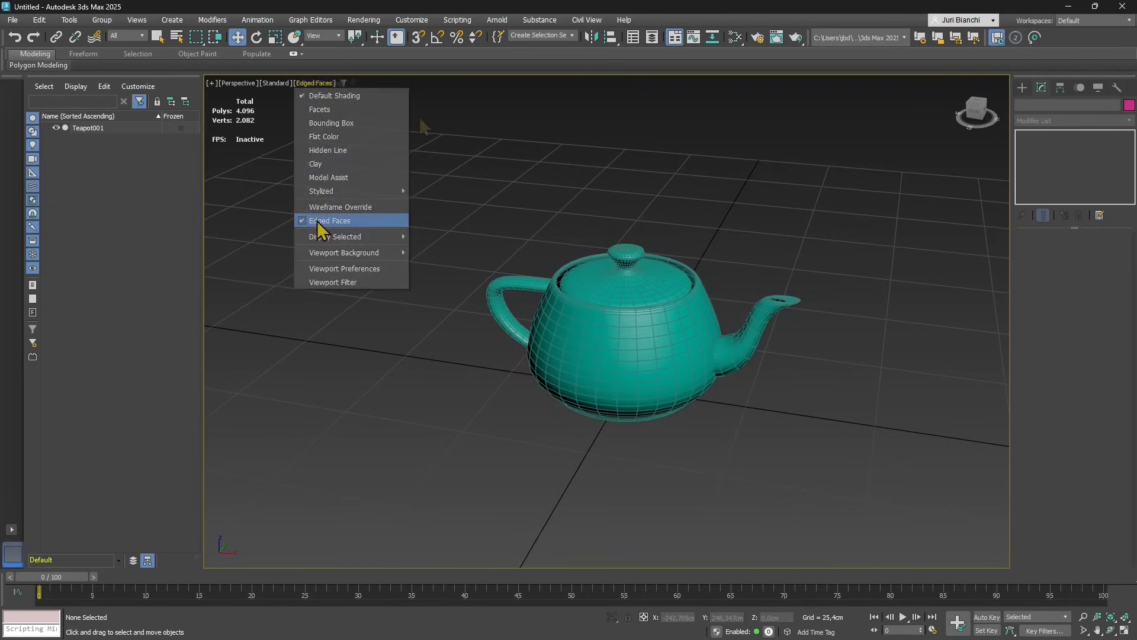
click(329, 221)
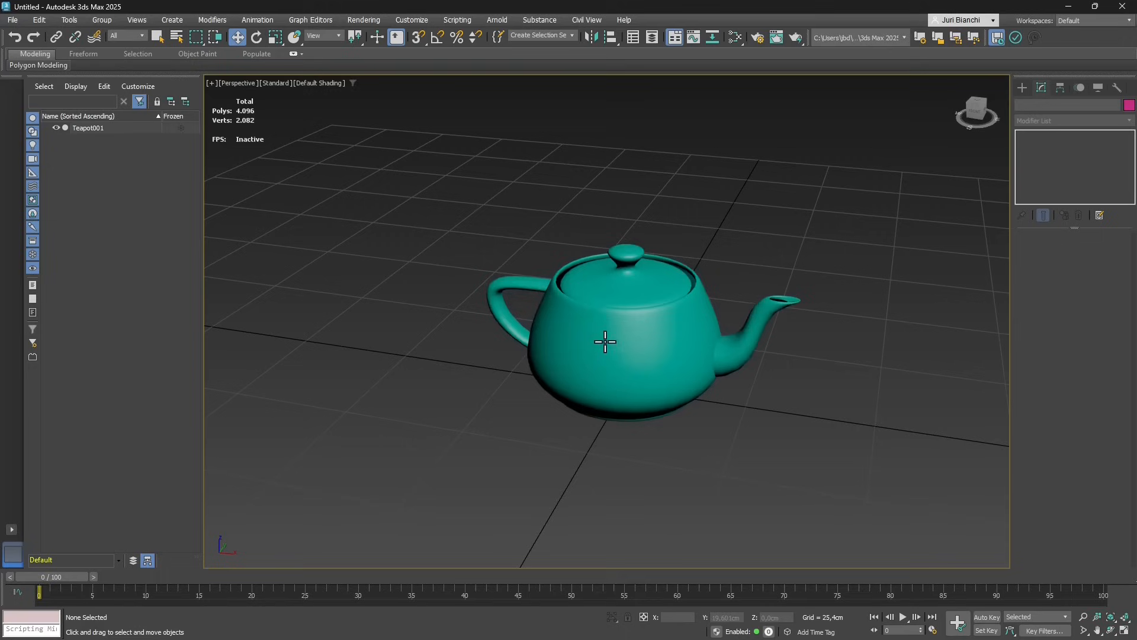
click(605, 341)
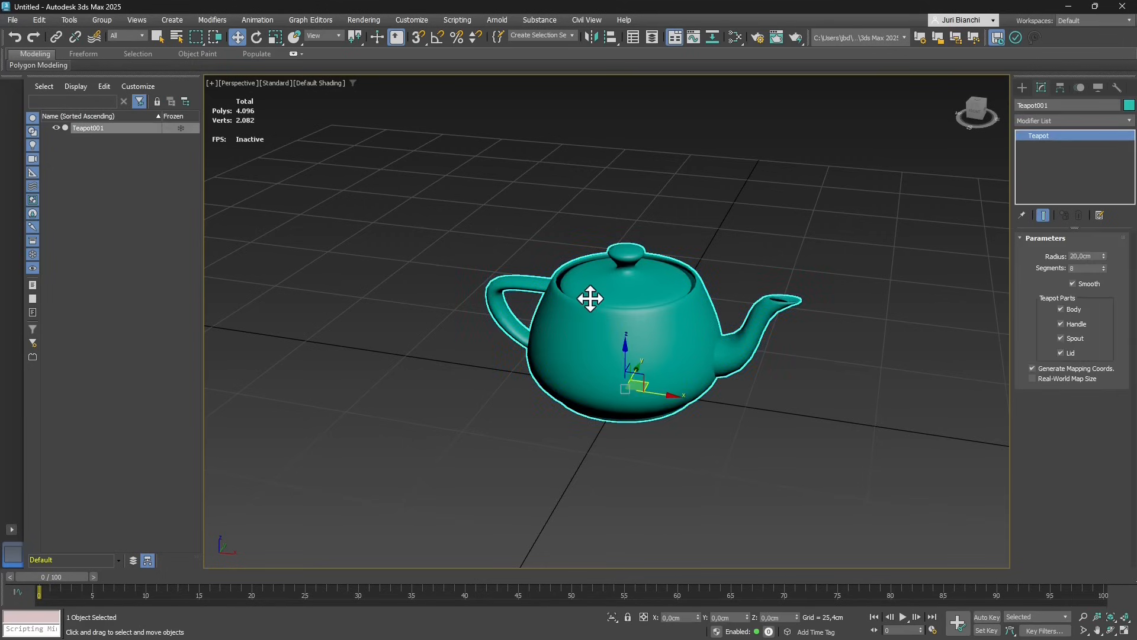
mouse_move(585, 314)
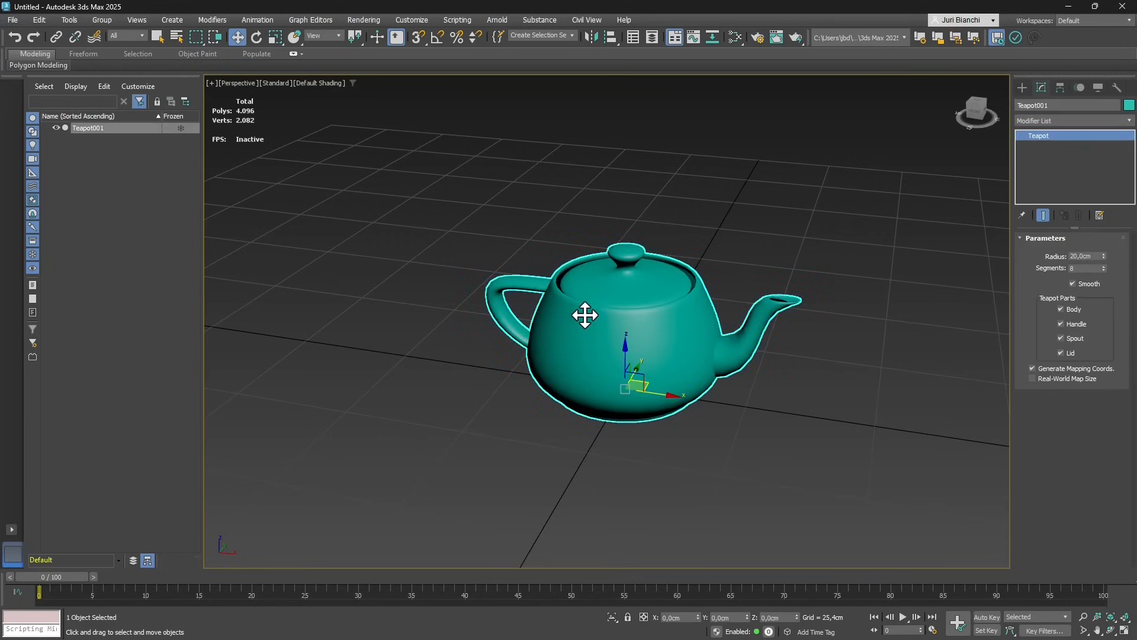
Export the teapot to the MyAR 3DS folder as 'TestTeapot' in GL Transmission Format.
click(12, 19)
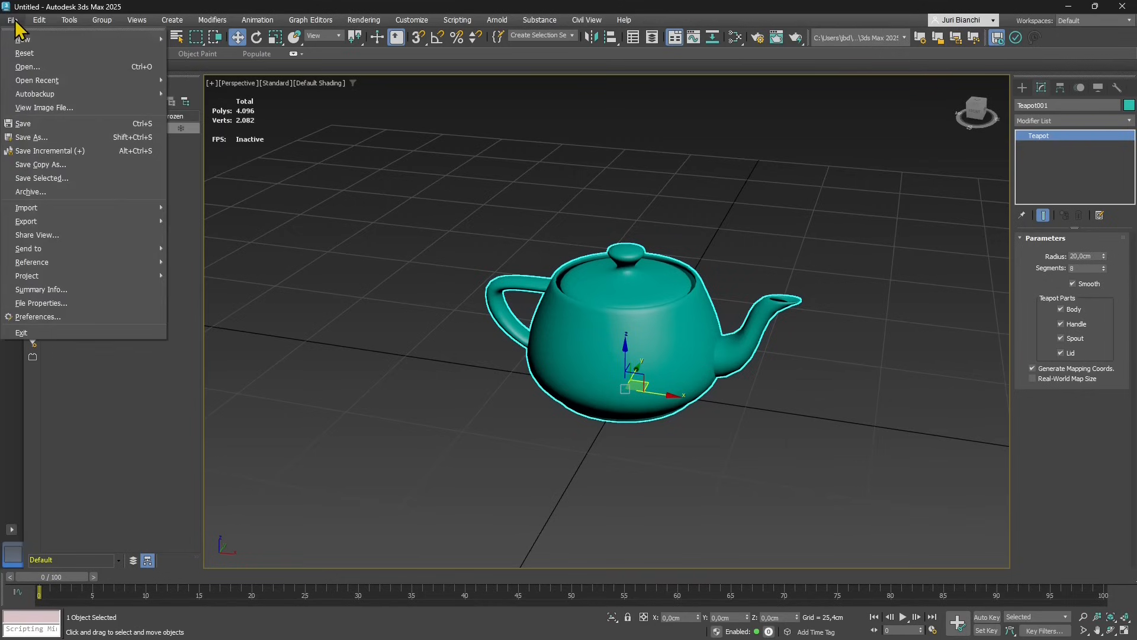
click(26, 221)
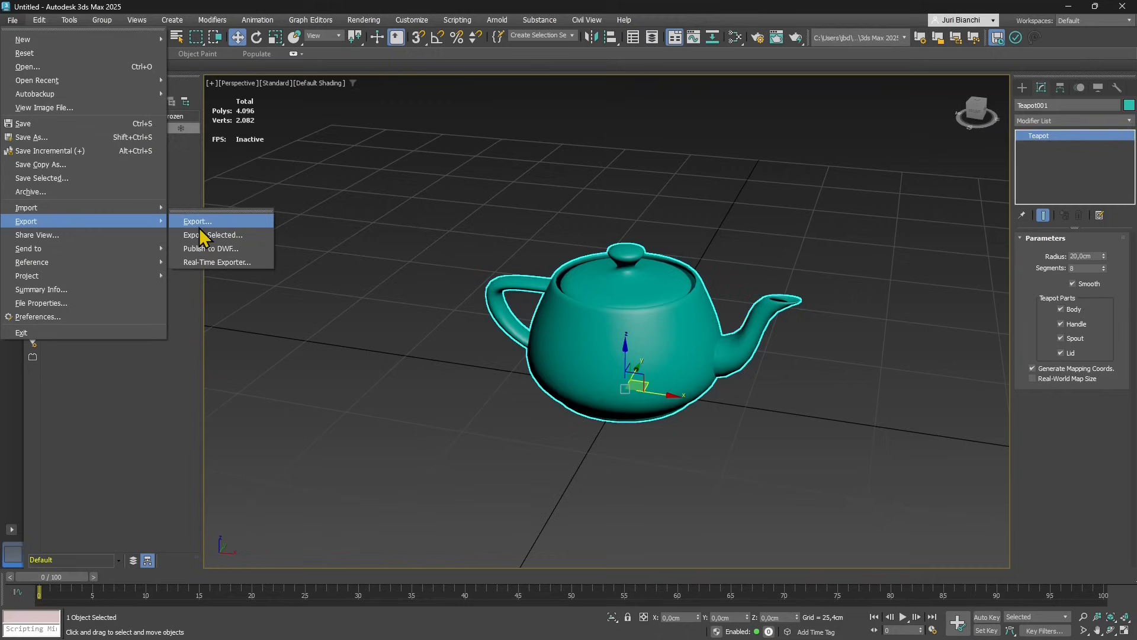
mouse_move(212, 235)
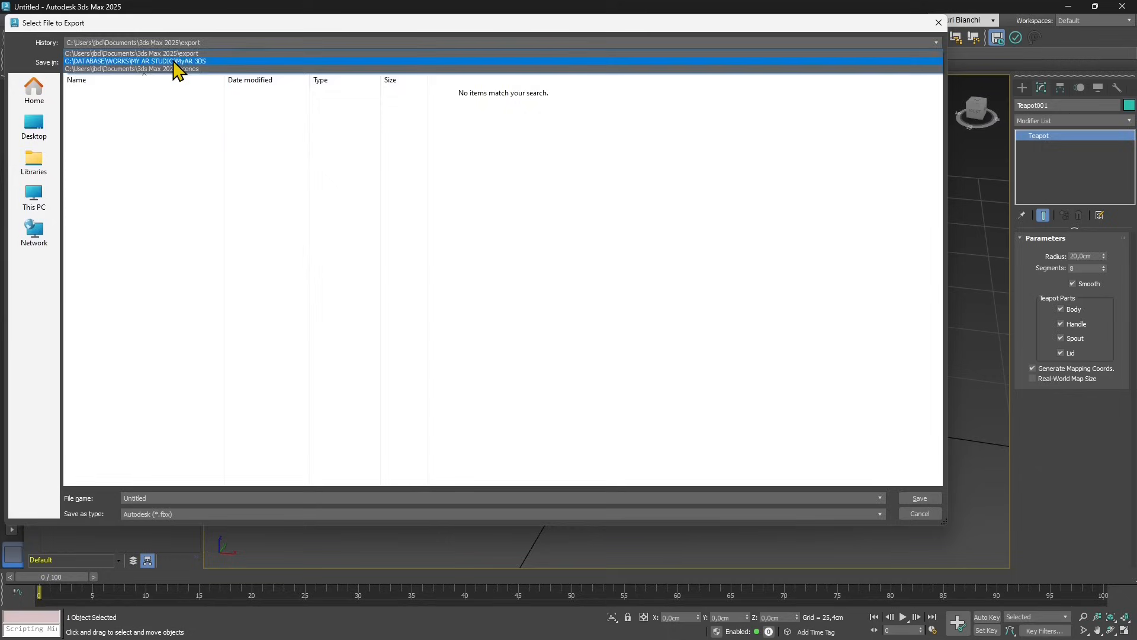
click(134, 61)
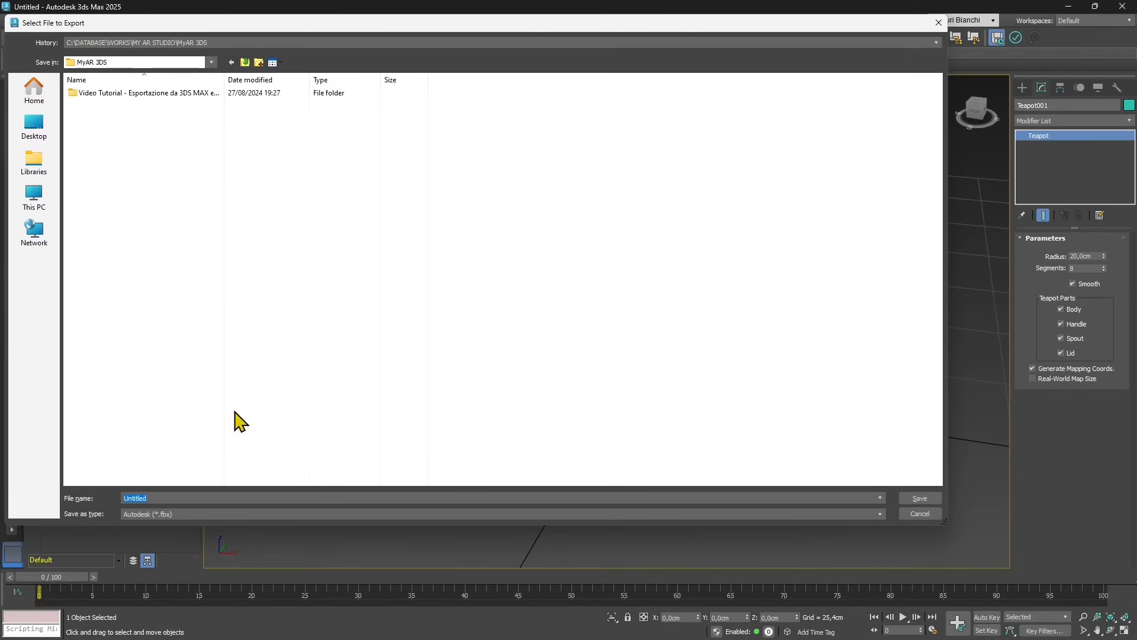
click(258, 497)
text(TestTeapo)
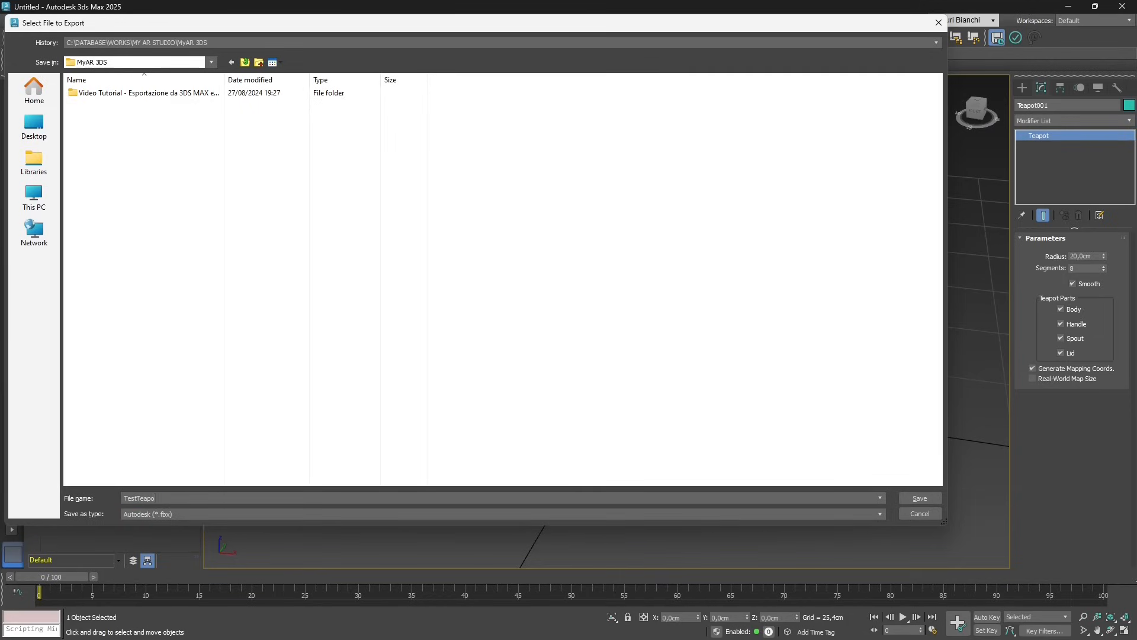
click(169, 498)
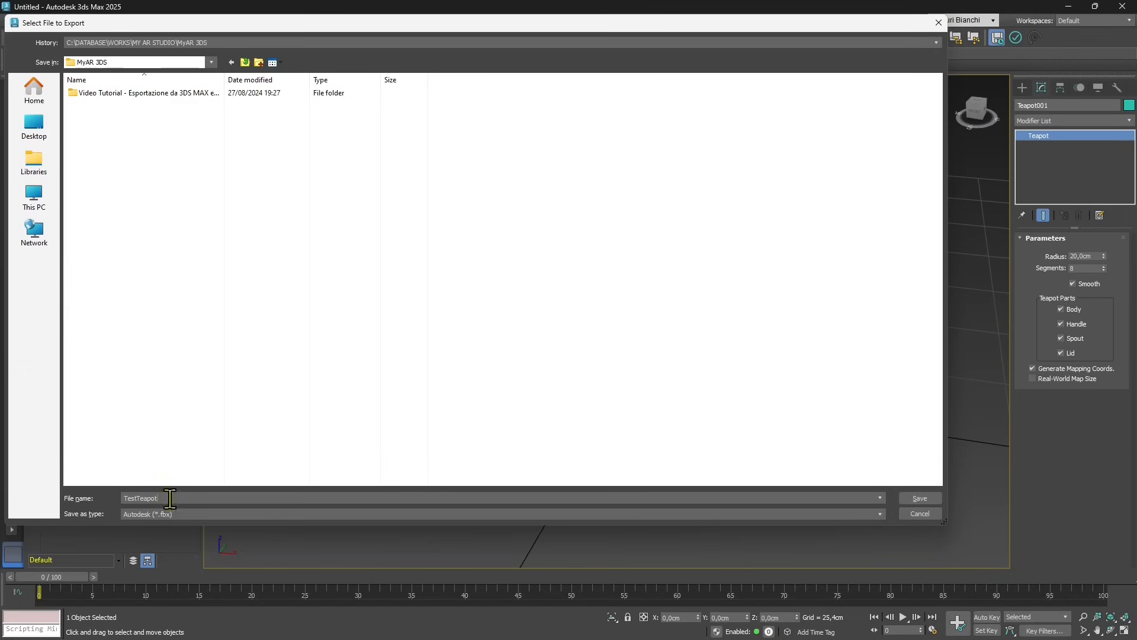
click(879, 513)
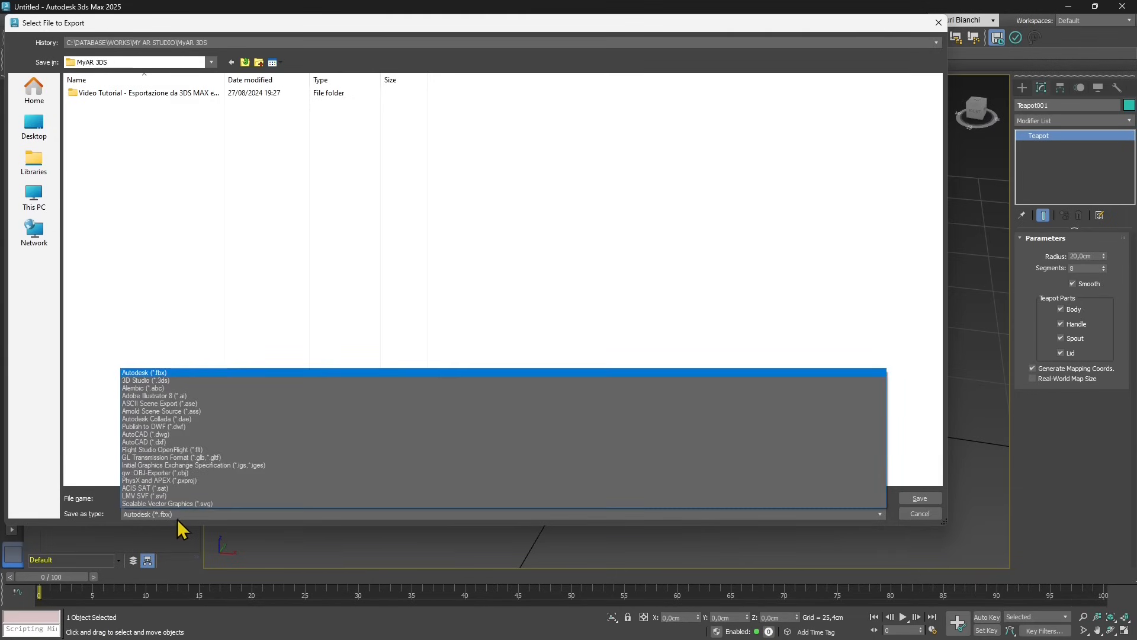
mouse_move(144, 528)
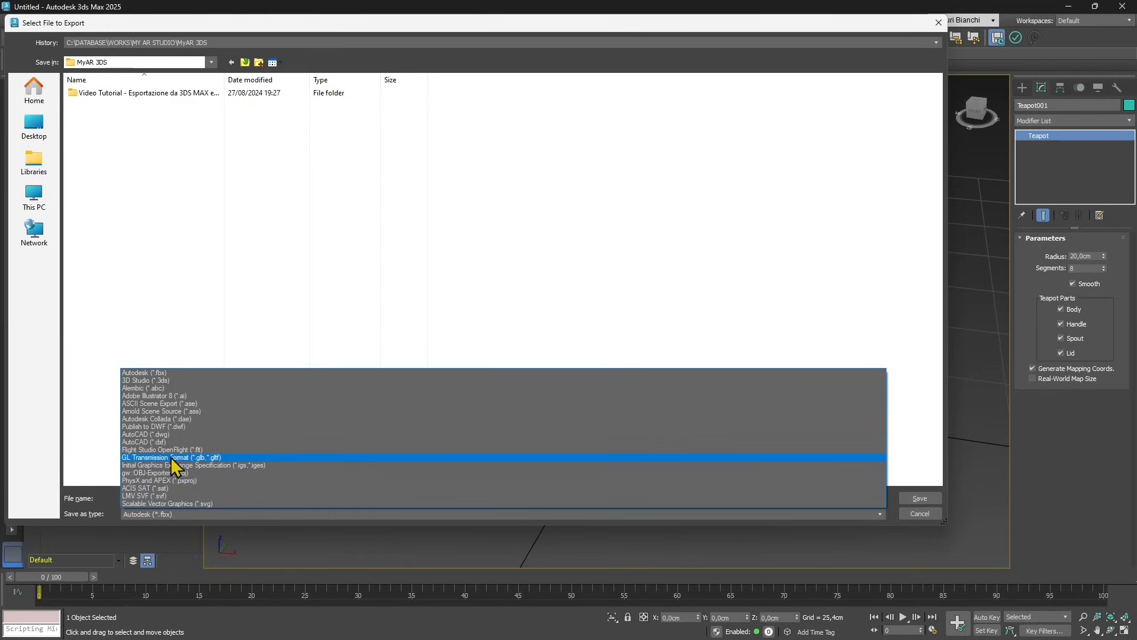
click(171, 457)
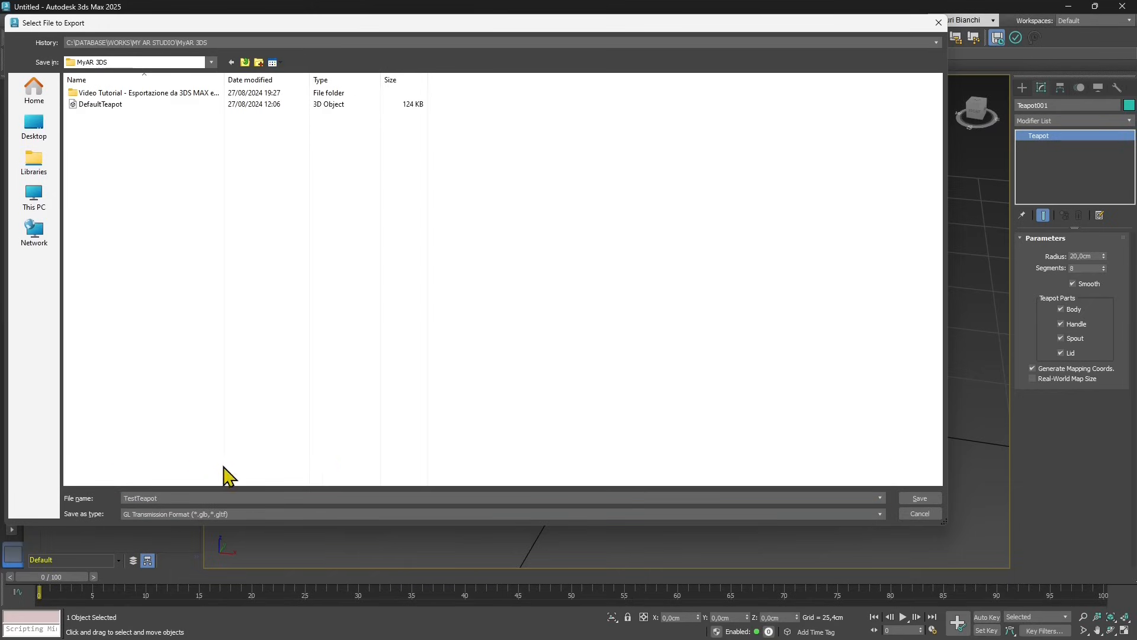
click(919, 498)
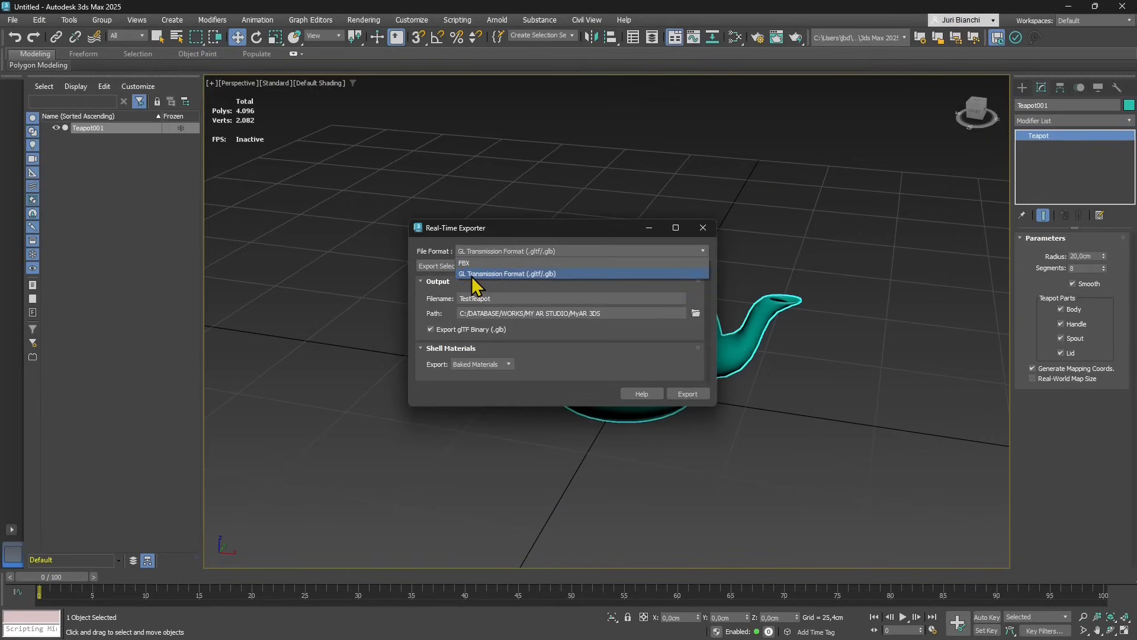
Export the selected teapot as binary glTF 'TestTeapot' to the MyAR 3DS folder.
click(506, 274)
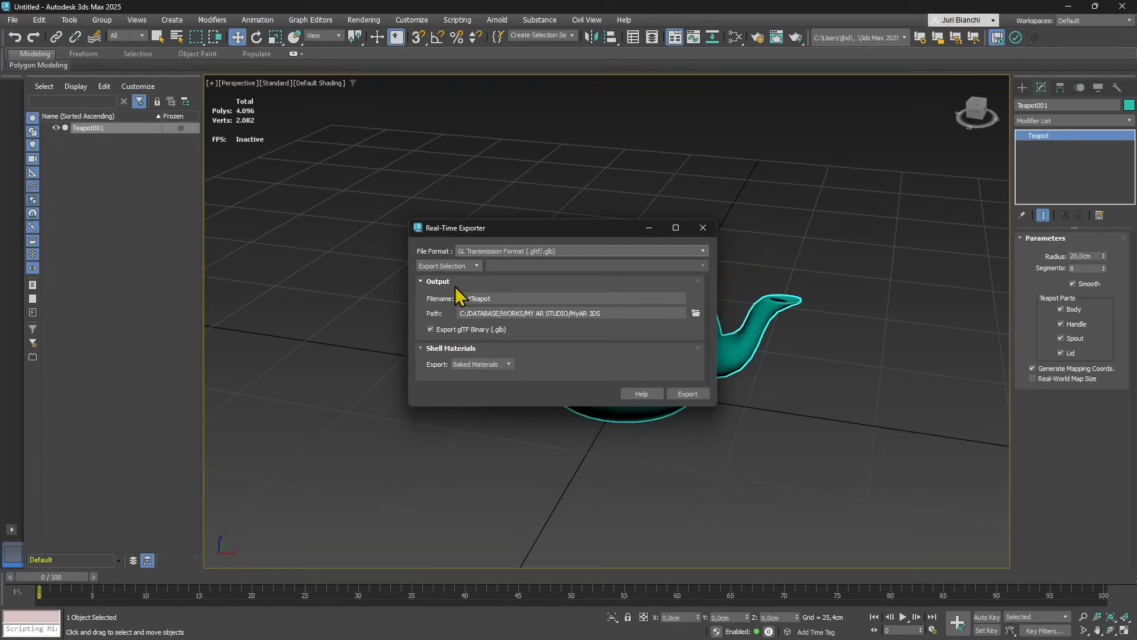
click(447, 265)
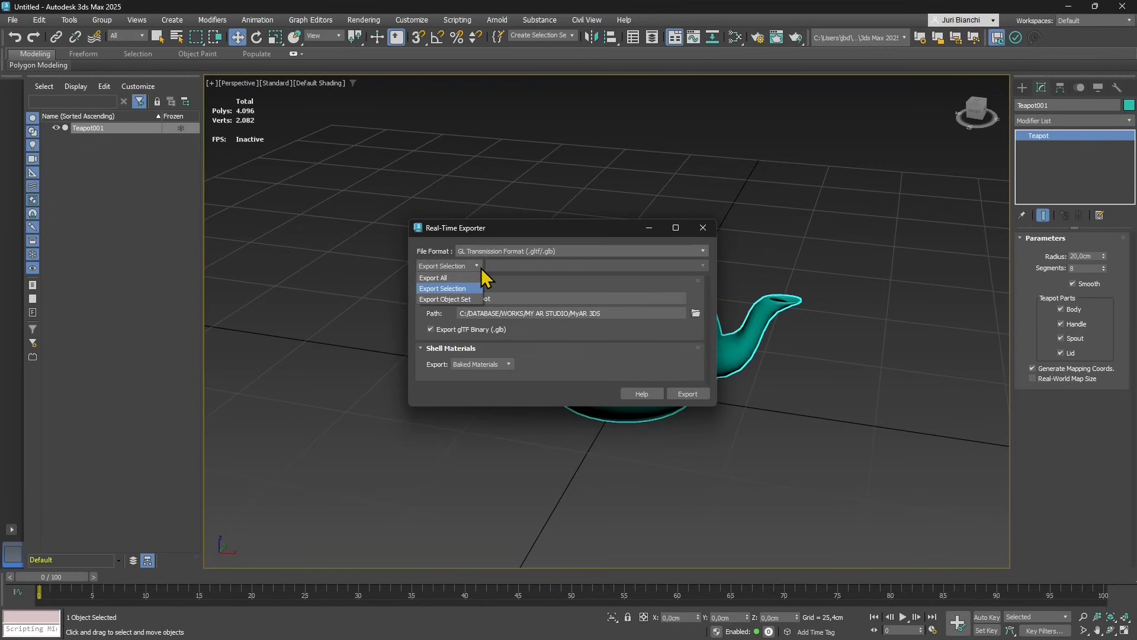
mouse_move(446, 303)
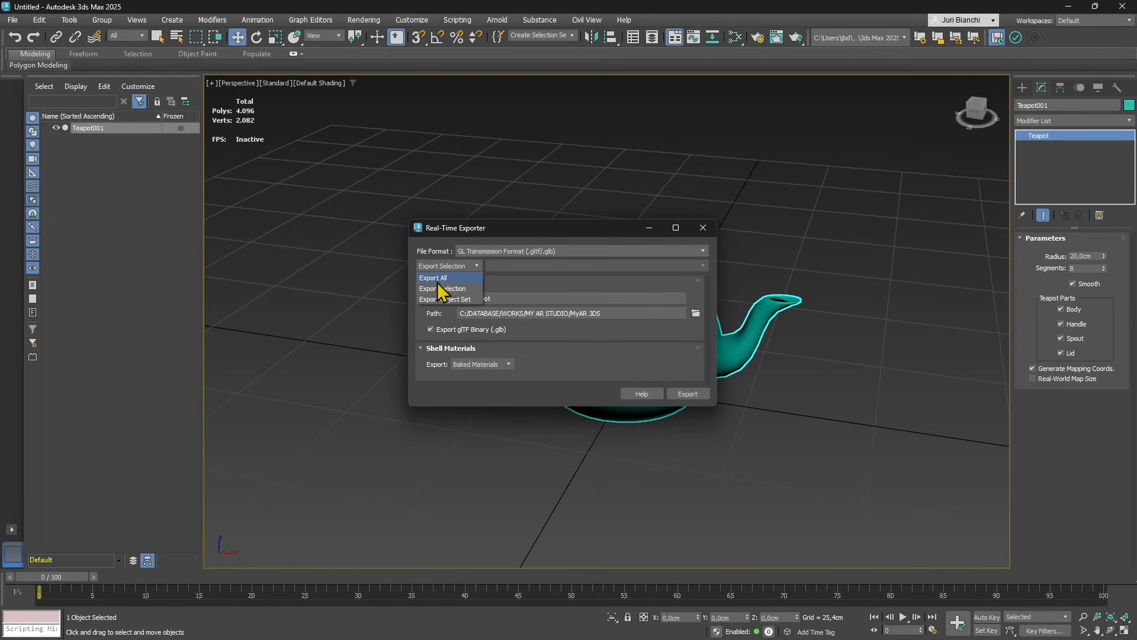
mouse_move(442, 288)
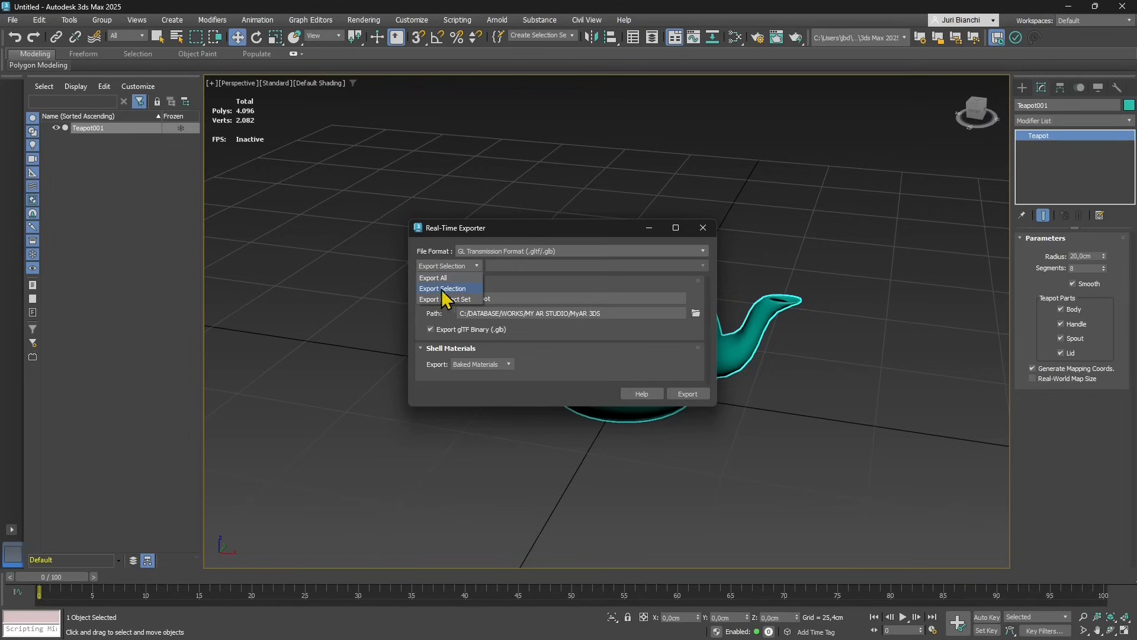
click(442, 288)
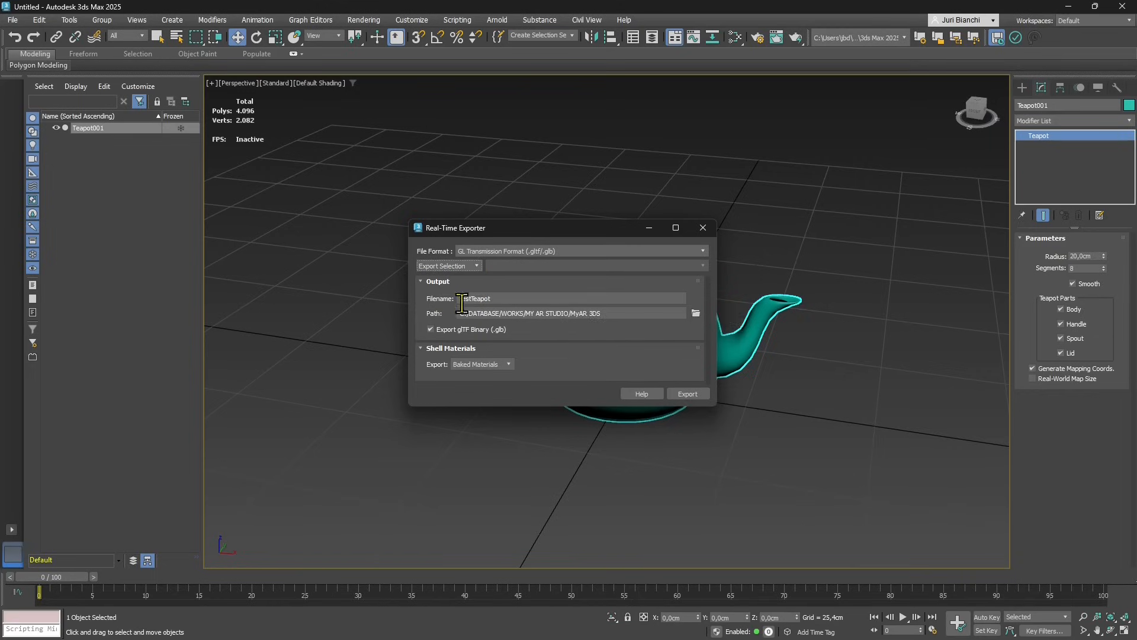
double_click(479, 298)
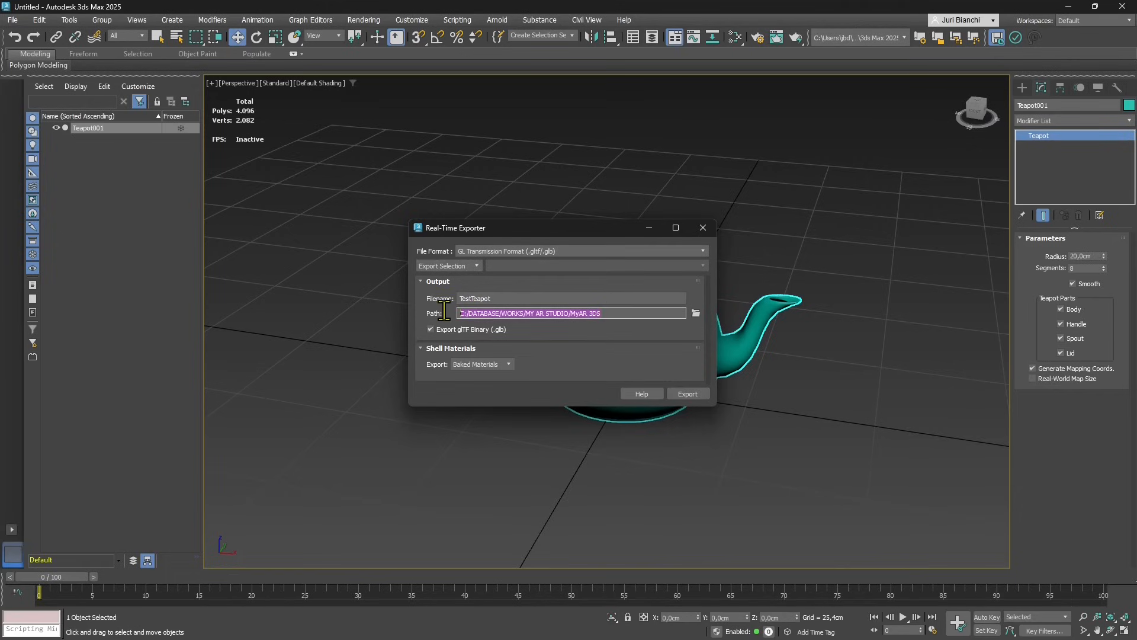
click(591, 312)
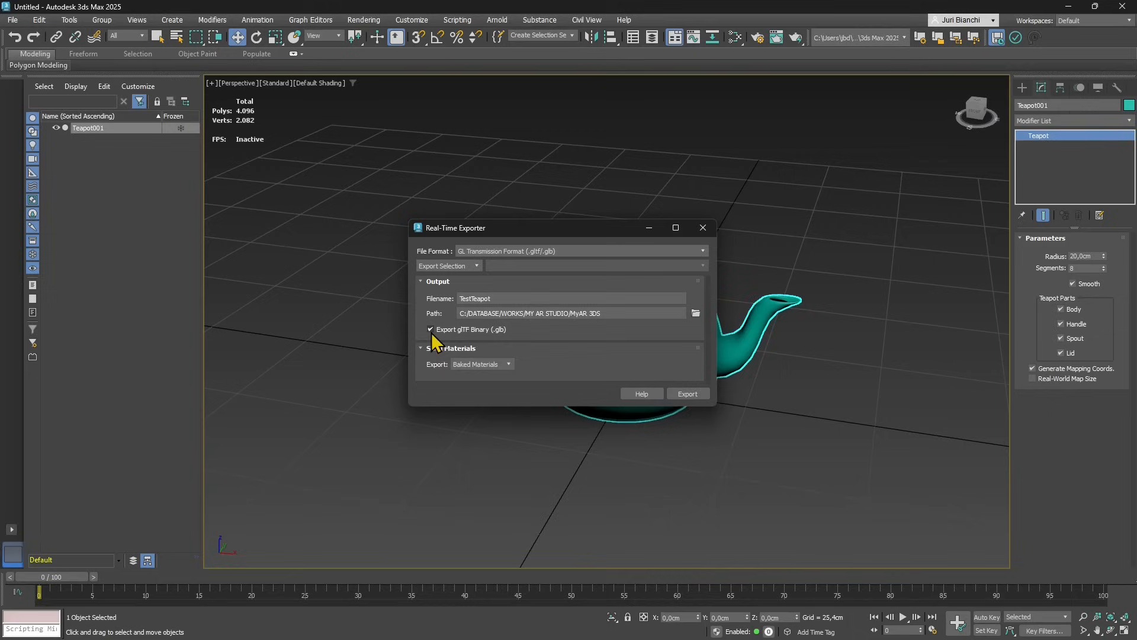
click(430, 329)
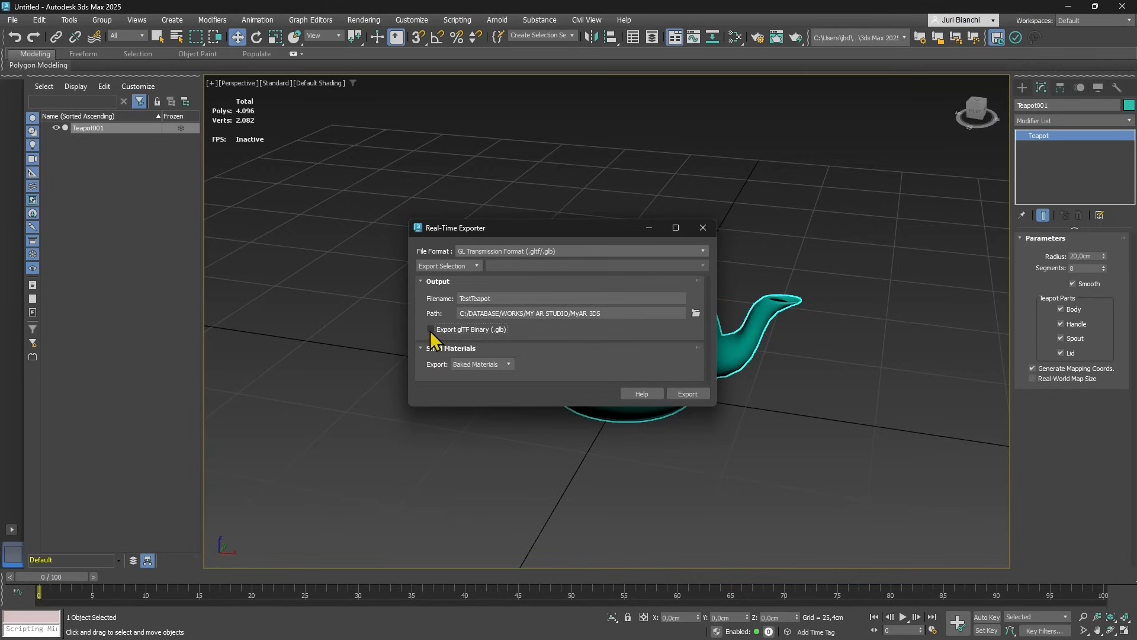
click(430, 329)
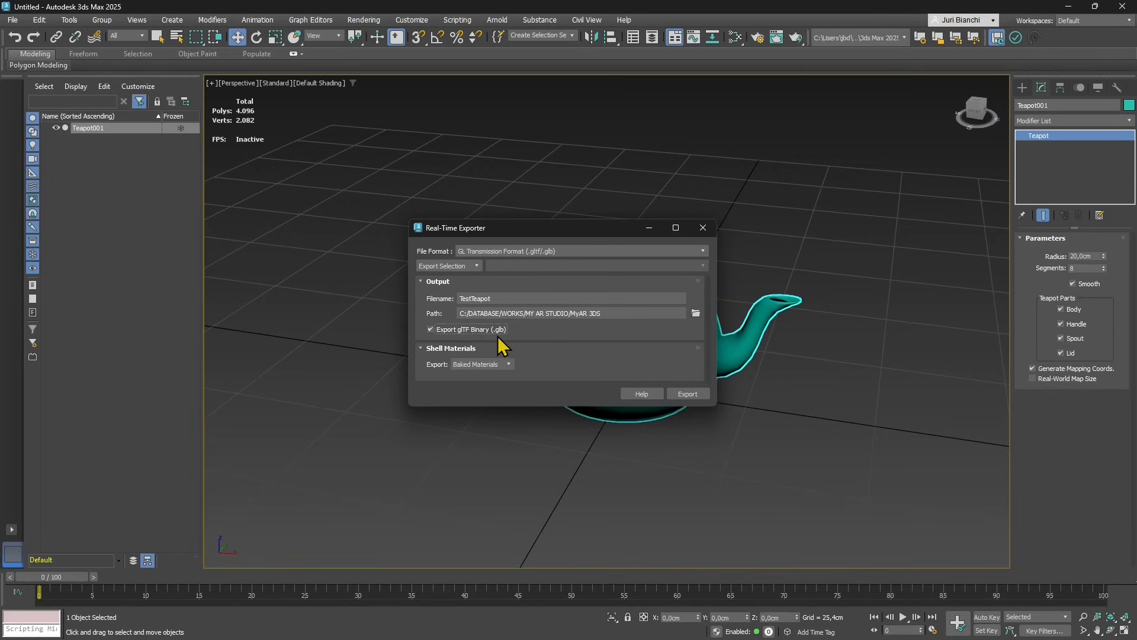
mouse_move(492, 395)
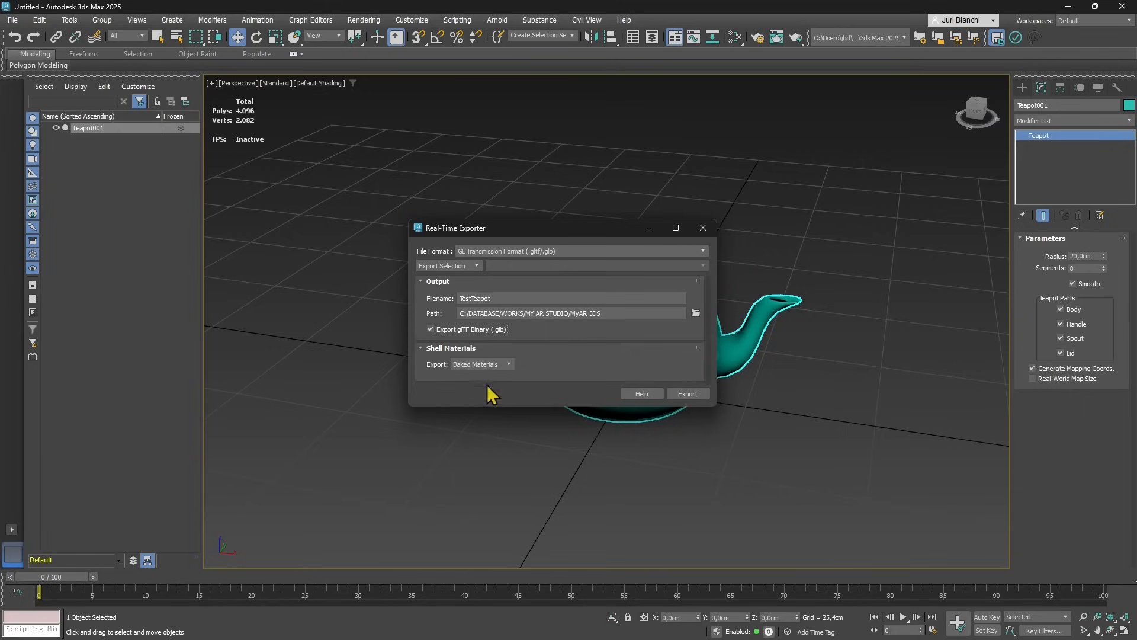
mouse_move(507, 382)
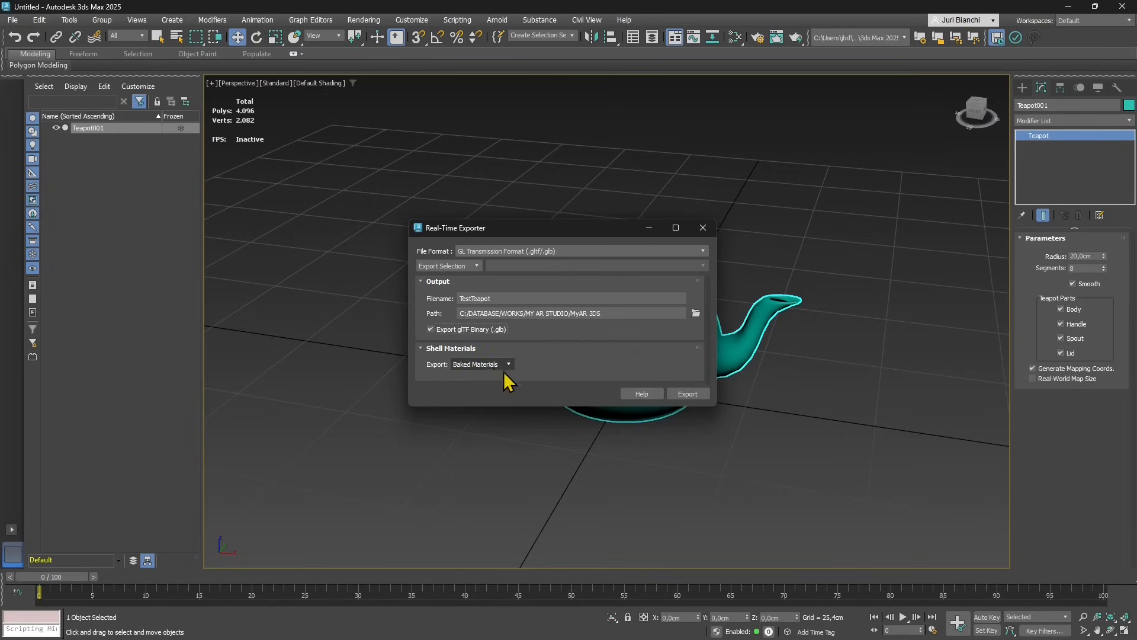
click(686, 393)
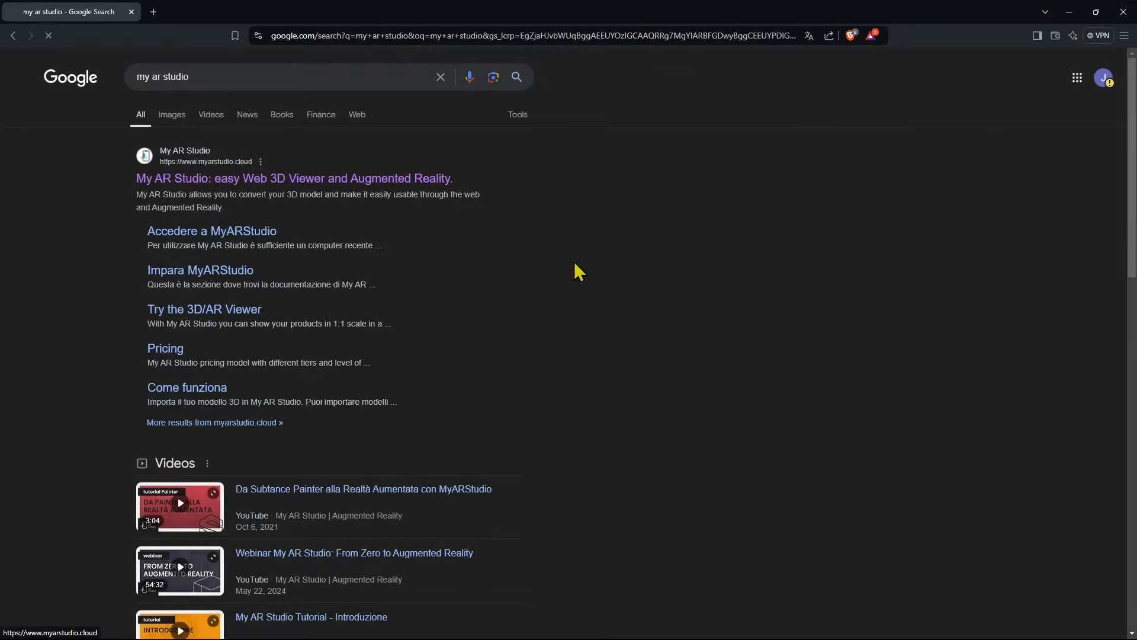
Open the My AR Studio site from Google results and go to LOGIN.
click(294, 178)
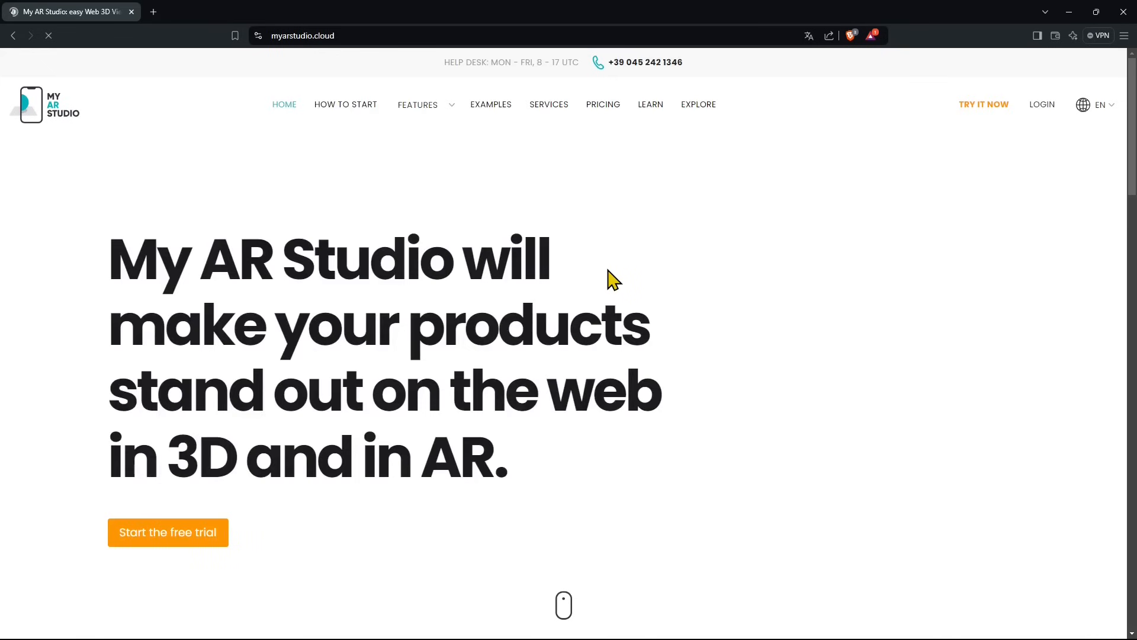
mouse_move(1030, 145)
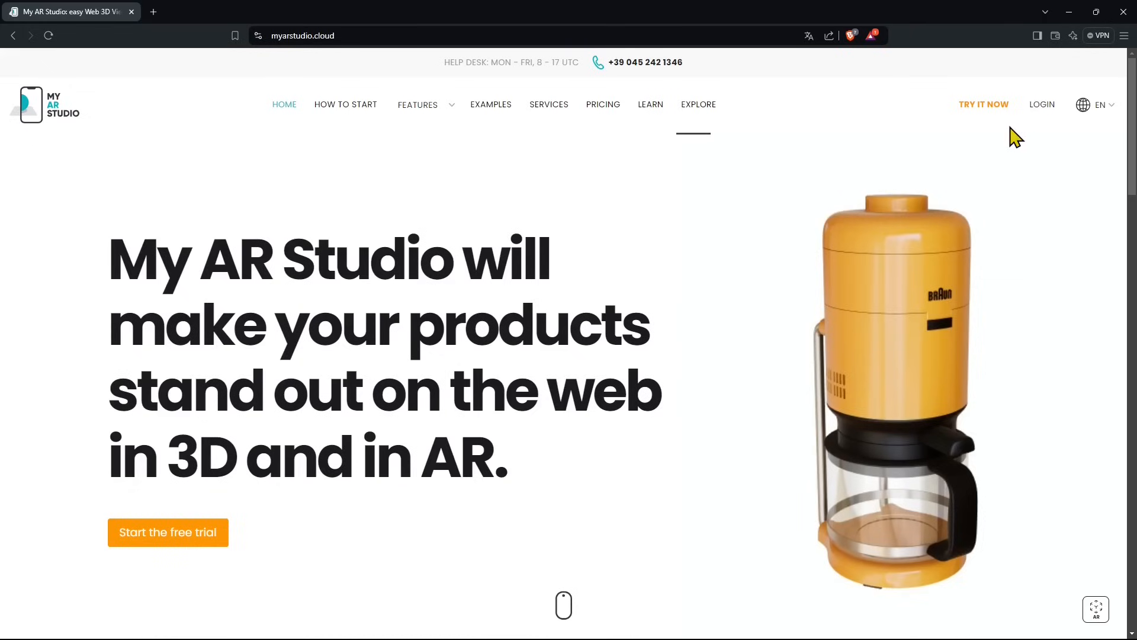
mouse_move(978, 110)
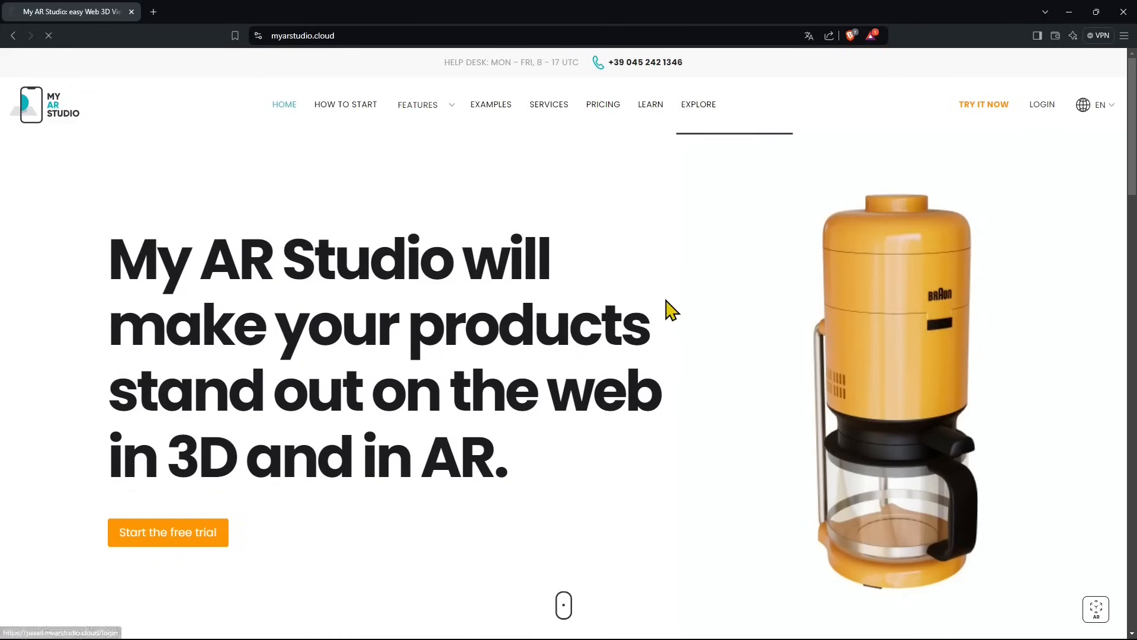
click(1042, 104)
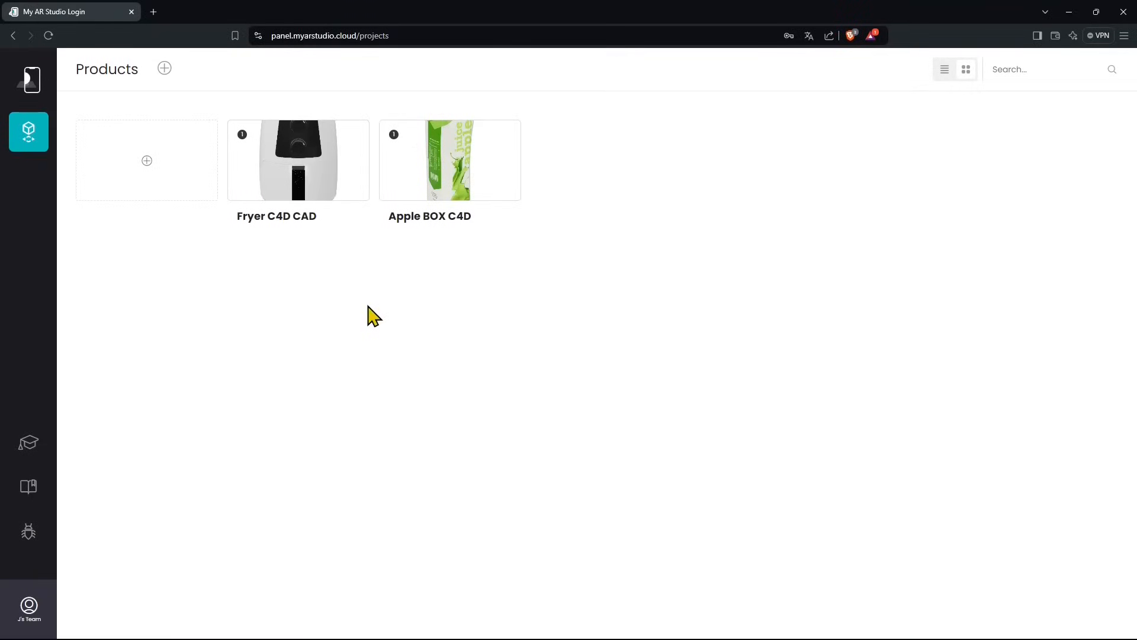
mouse_move(64, 163)
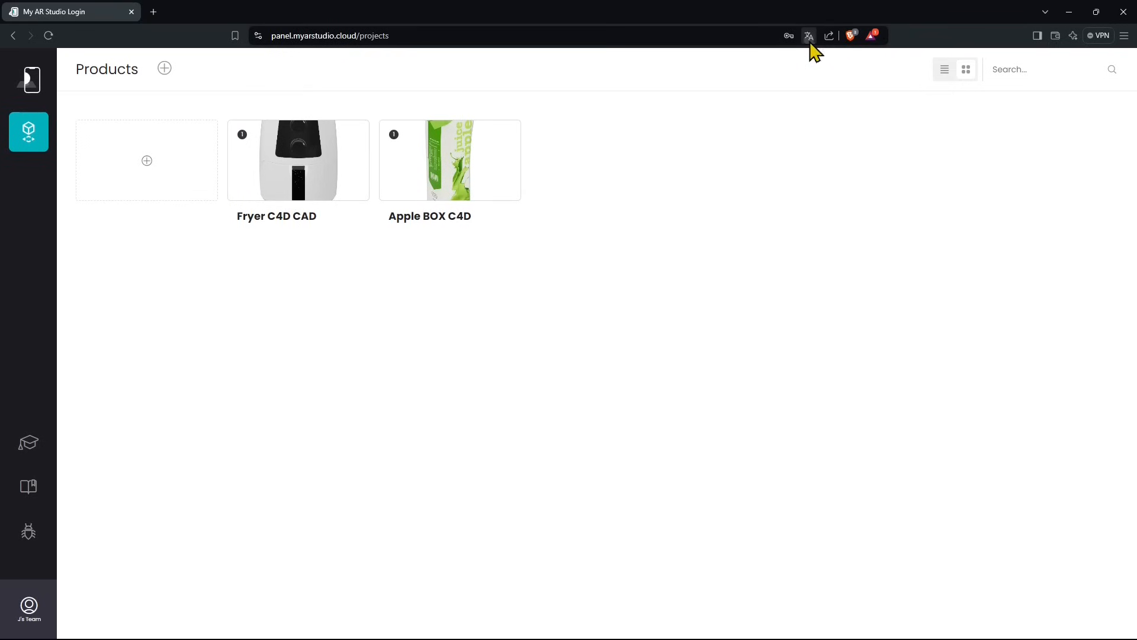
mouse_move(771, 61)
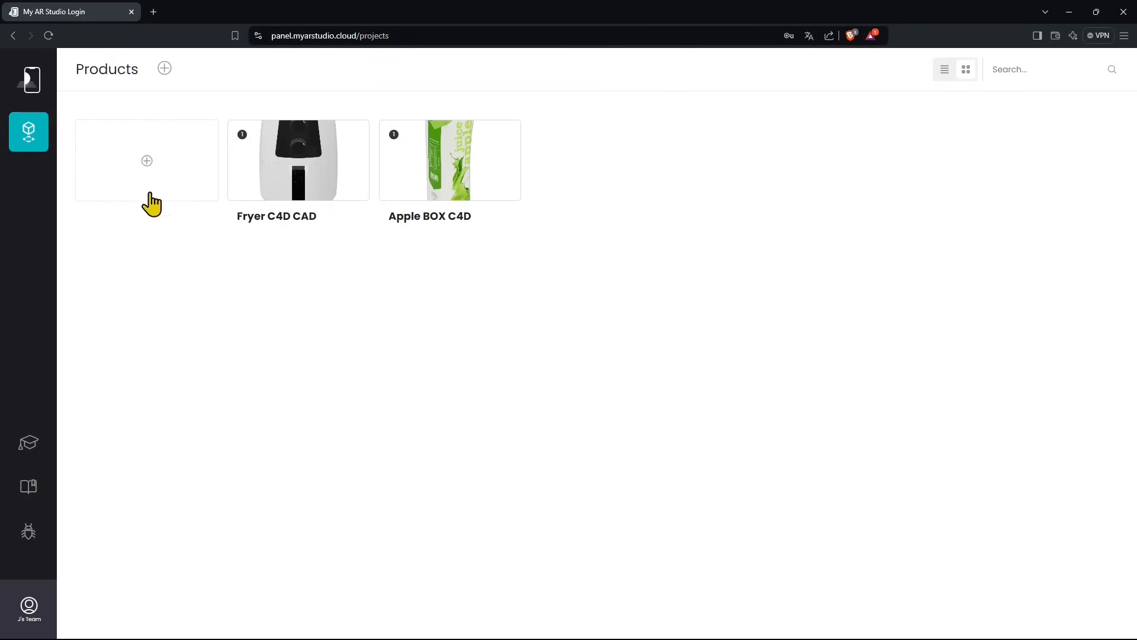
mouse_move(148, 166)
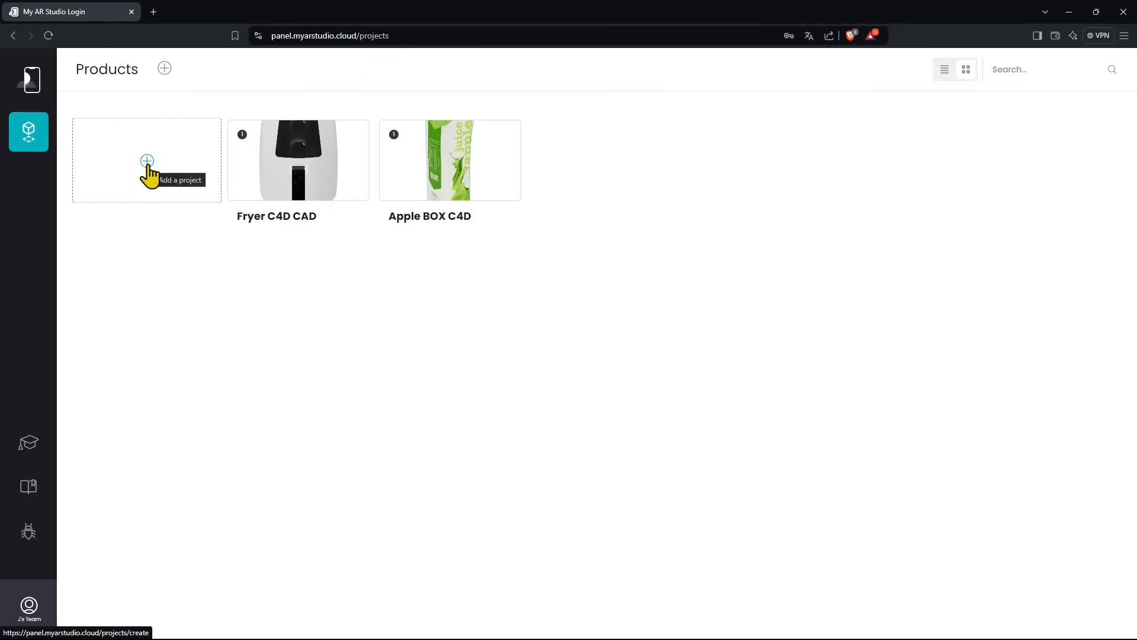
Add a new project from the My AR Studio Products page.
click(146, 161)
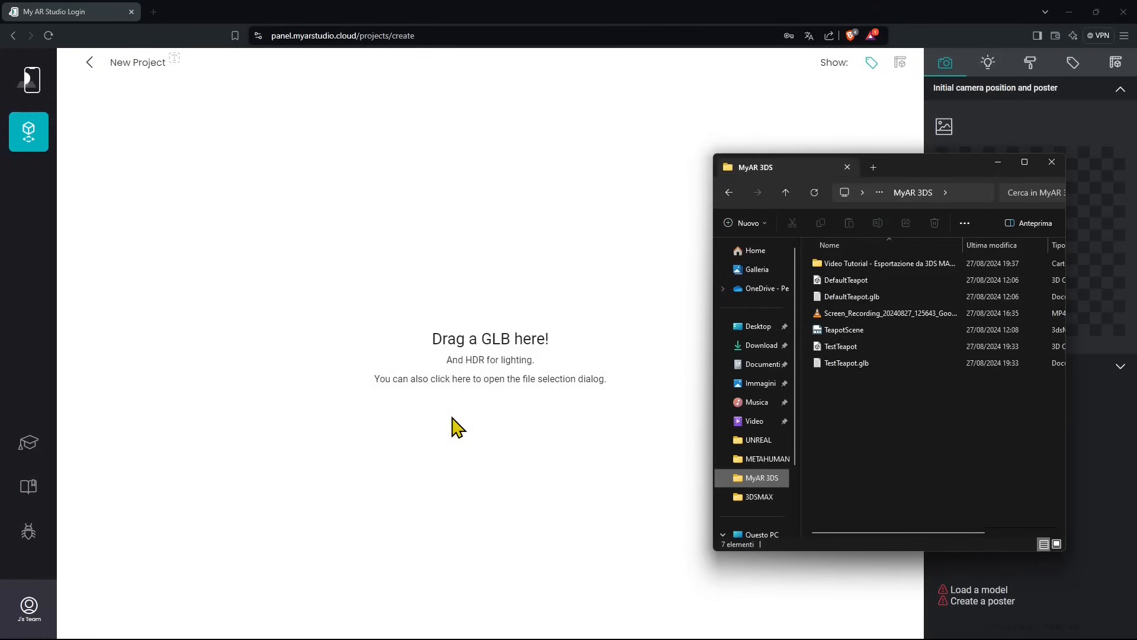
mouse_move(471, 366)
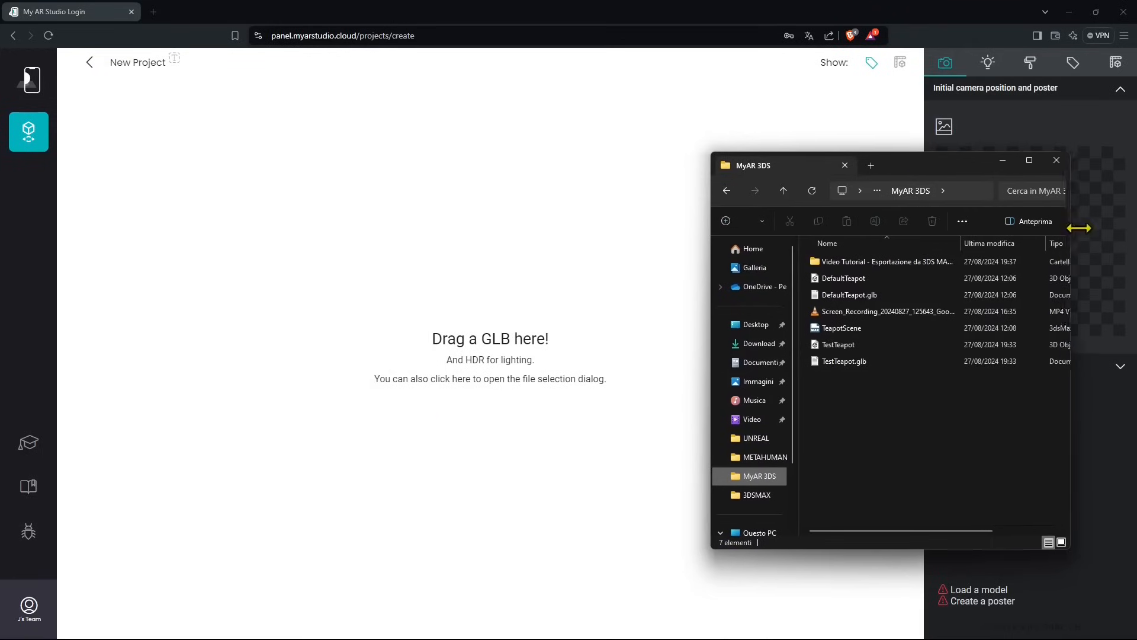
Drag TestTeapot.glb from File Explorer into the 'Drag a GLB here!' area.
click(837, 343)
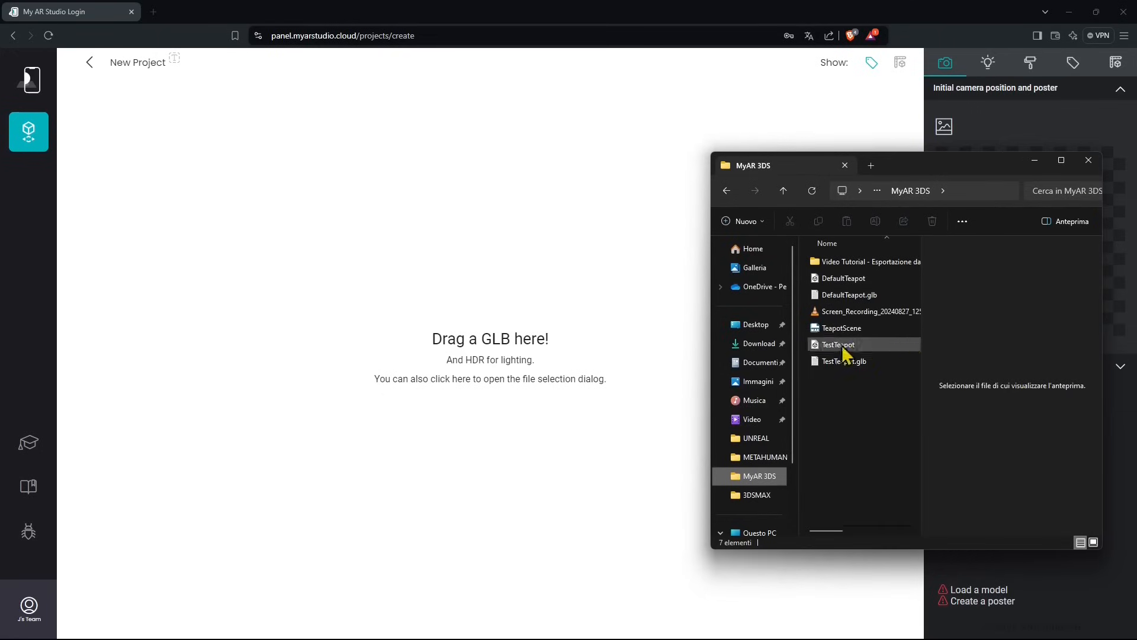
drag(837, 343, 490, 312)
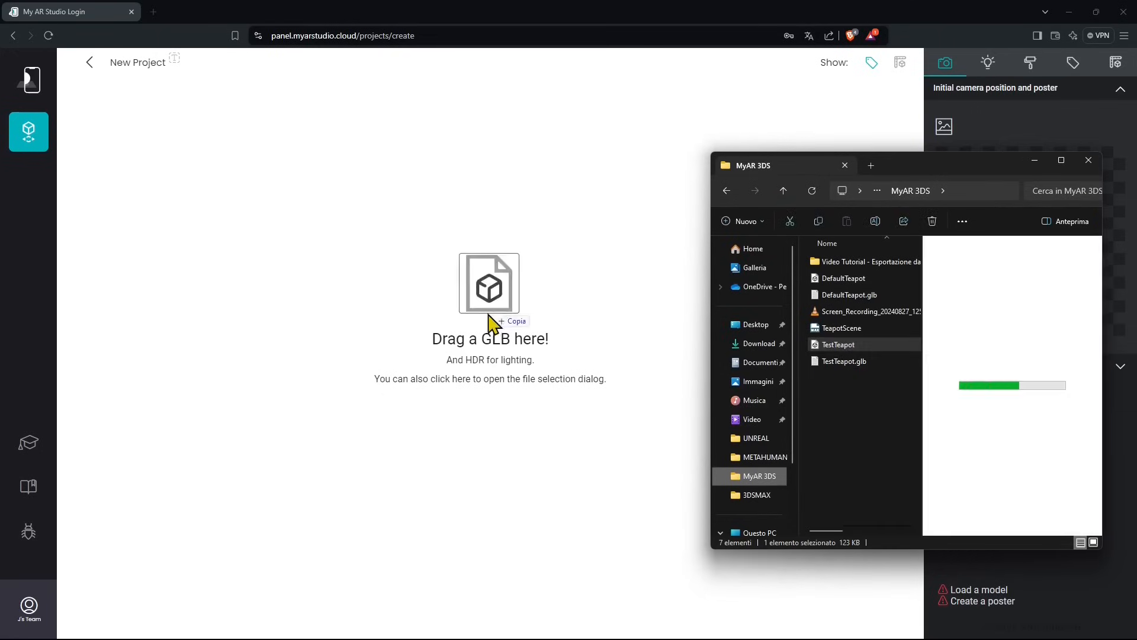
drag(837, 343, 490, 283)
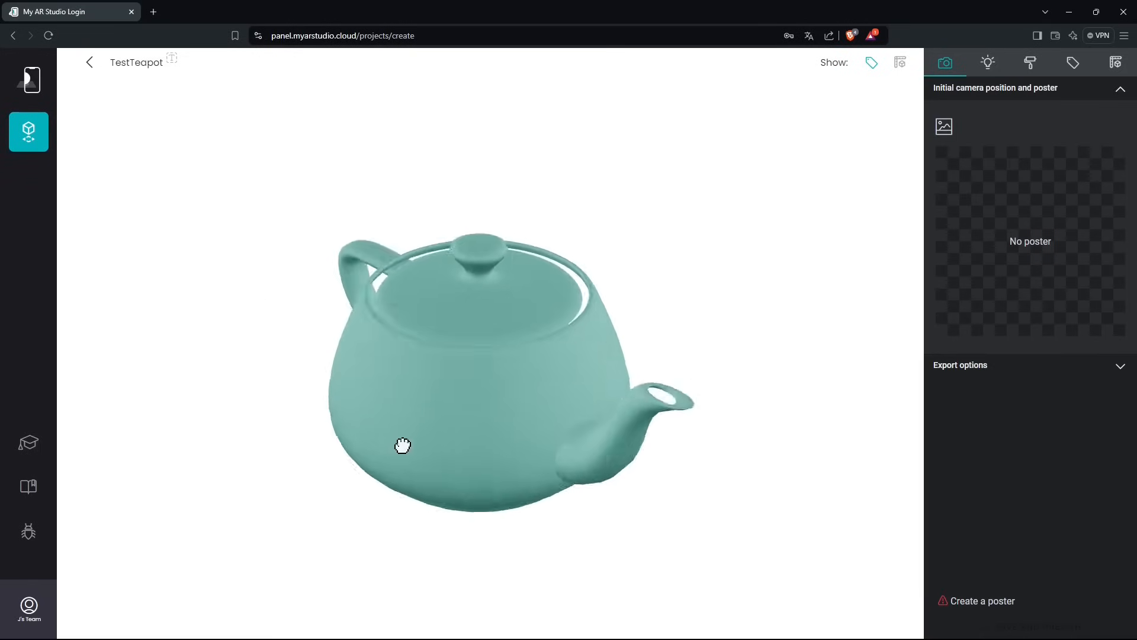
drag(403, 445, 653, 416)
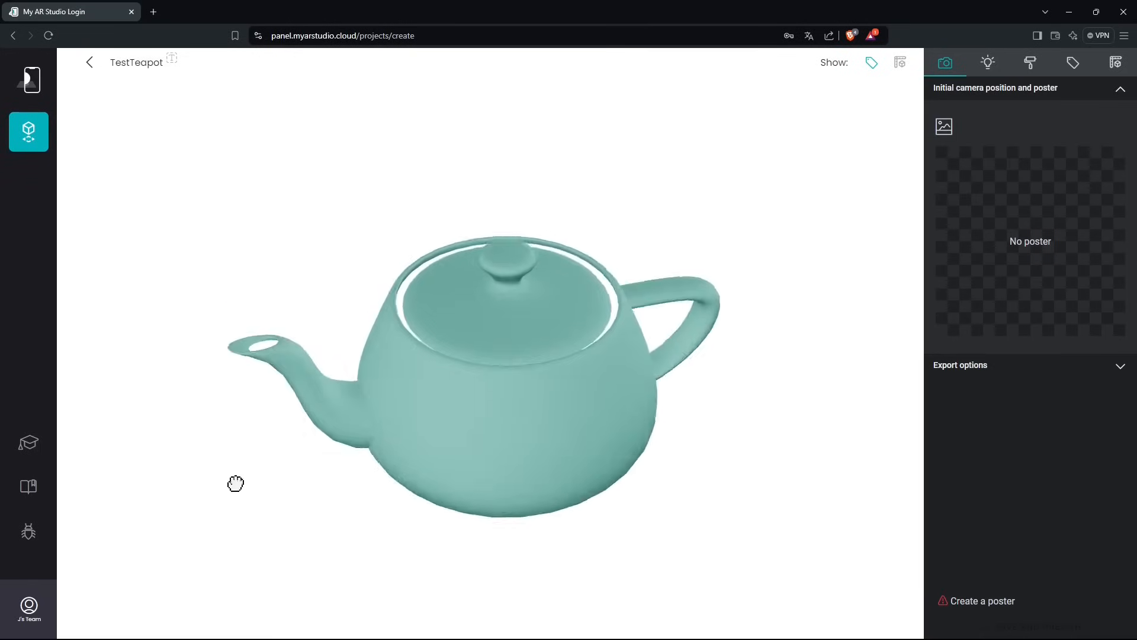
drag(236, 484, 497, 455)
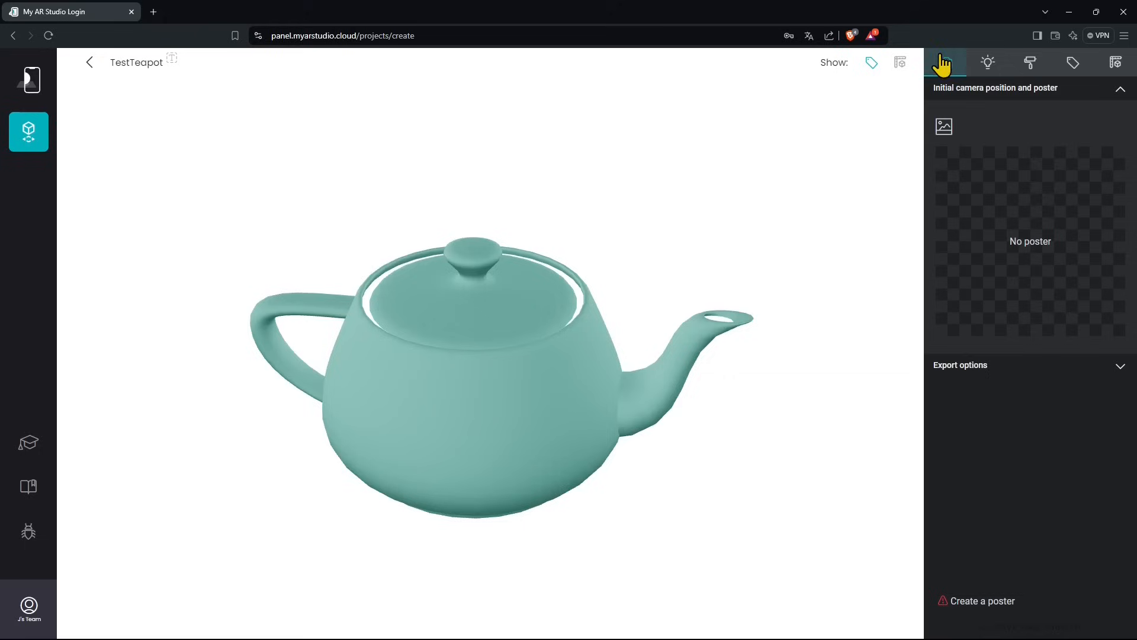
click(1029, 62)
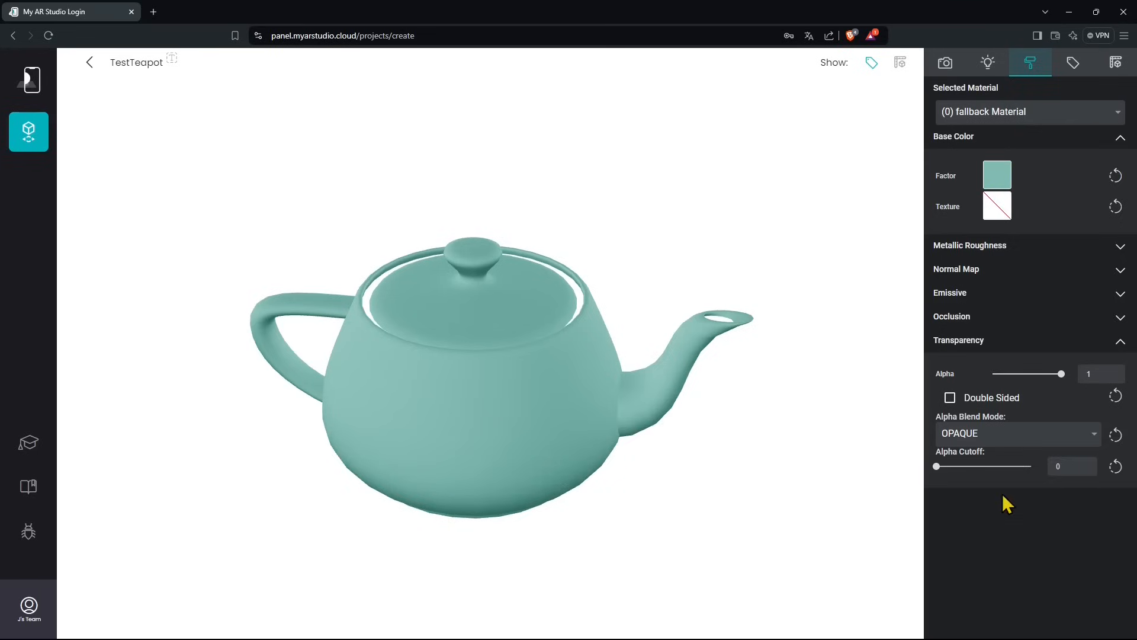
mouse_move(983, 292)
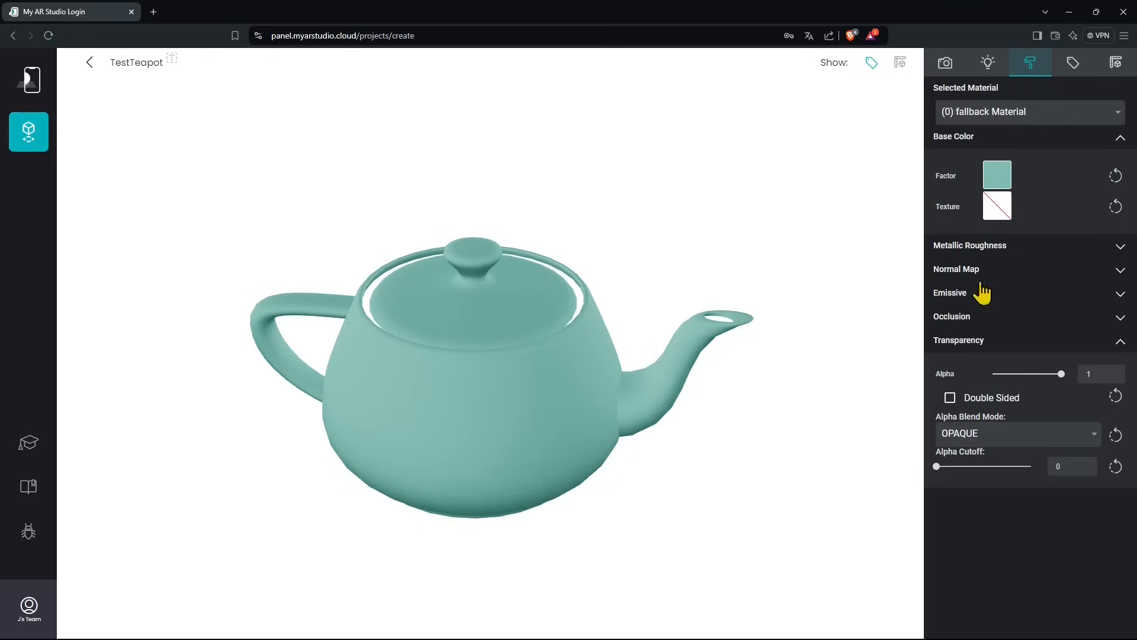
mouse_move(965, 352)
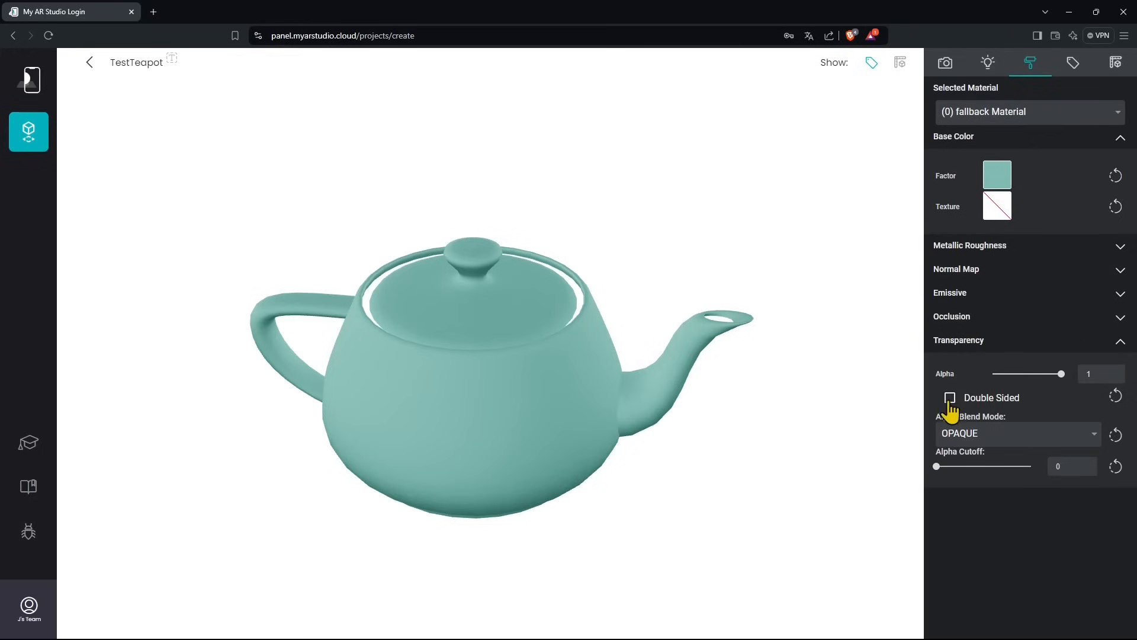
Tick Double Sided under Transparency and orbit the teapot to check the lid gap.
click(949, 397)
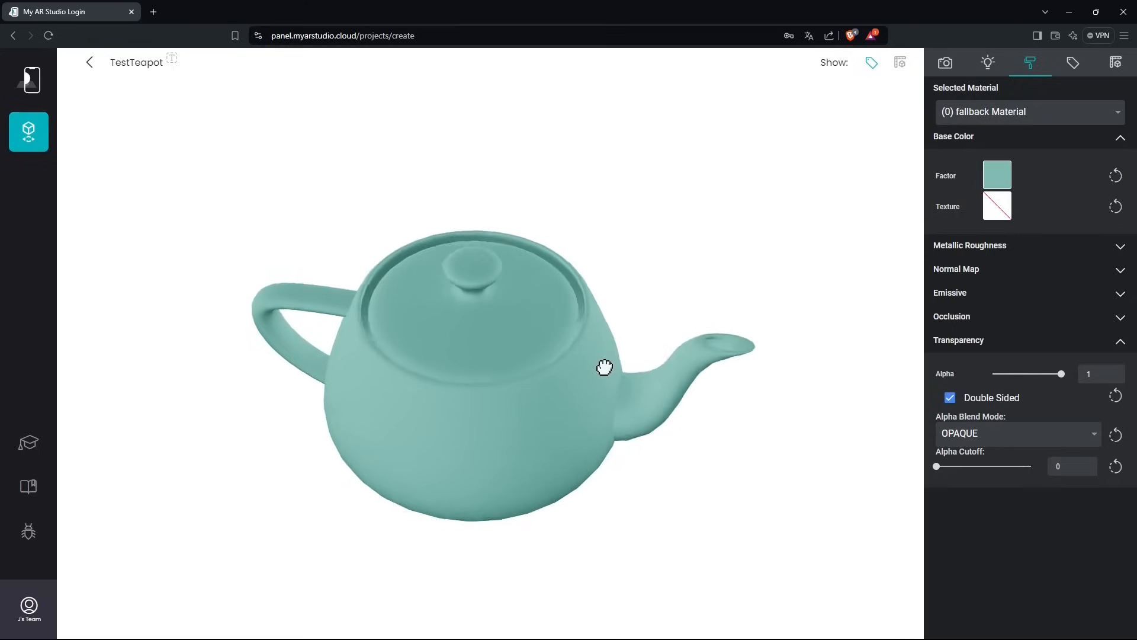
drag(605, 368, 616, 370)
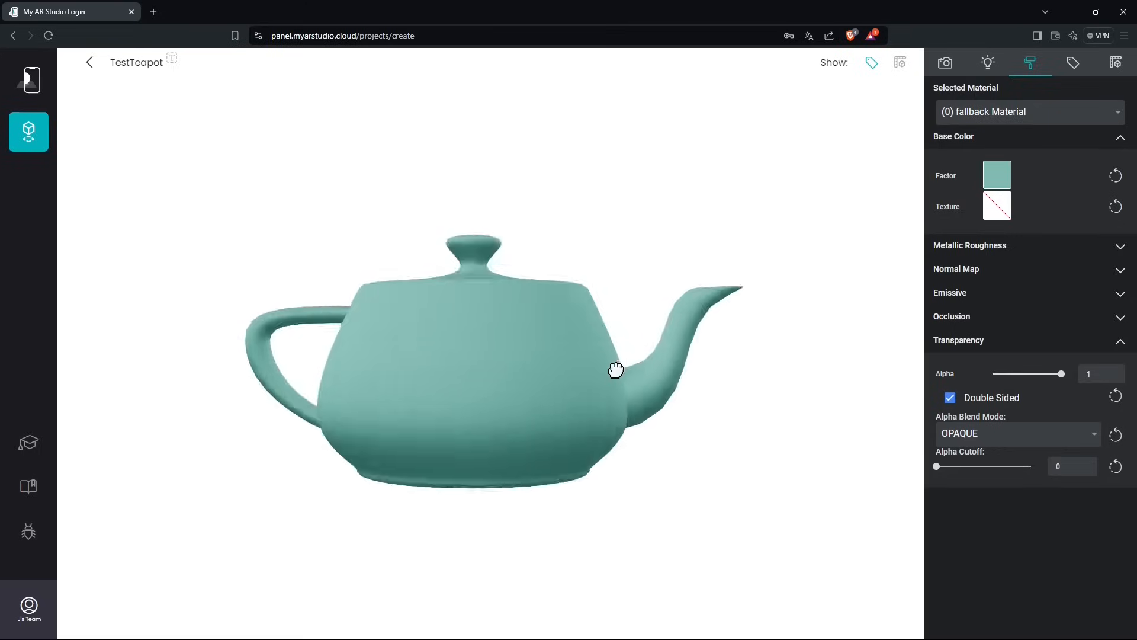
drag(615, 370, 495, 421)
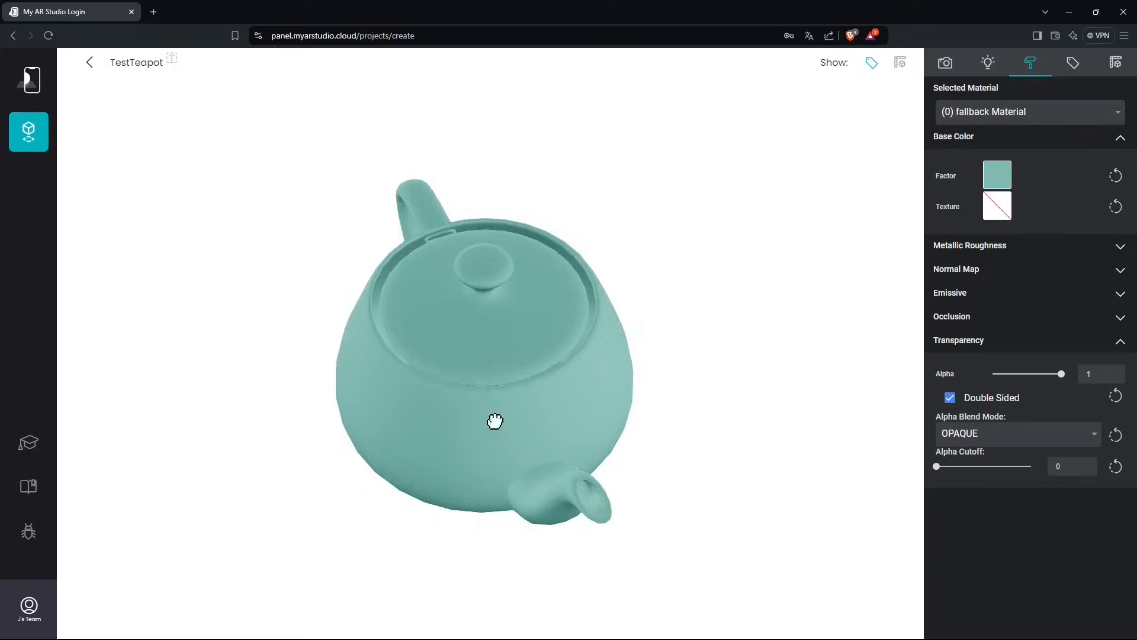
drag(495, 420, 254, 392)
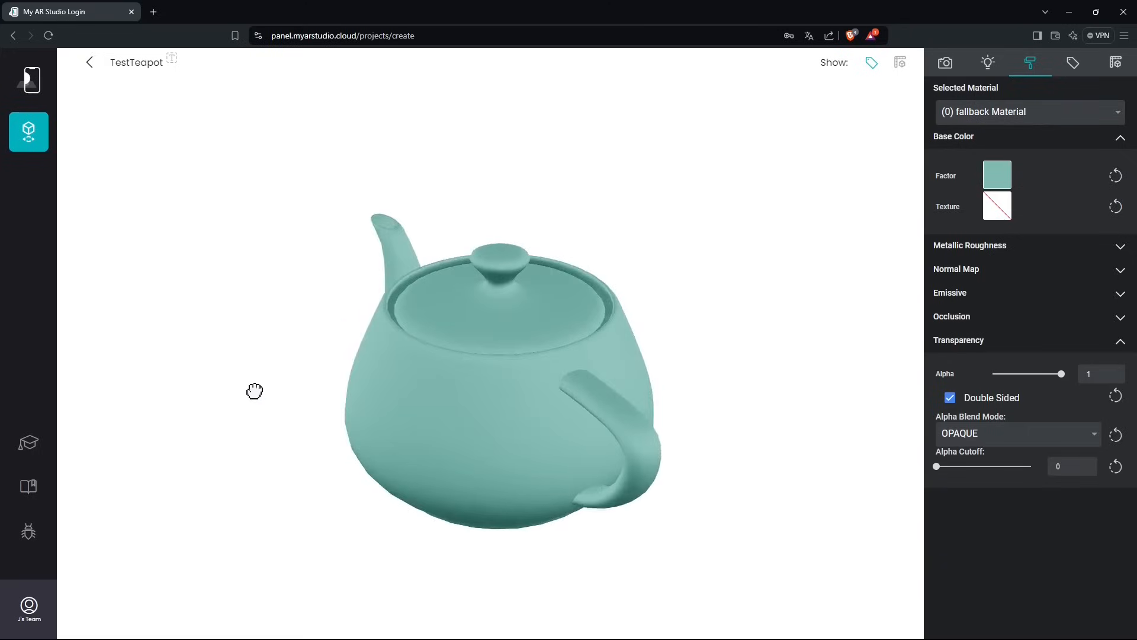
drag(255, 391, 560, 322)
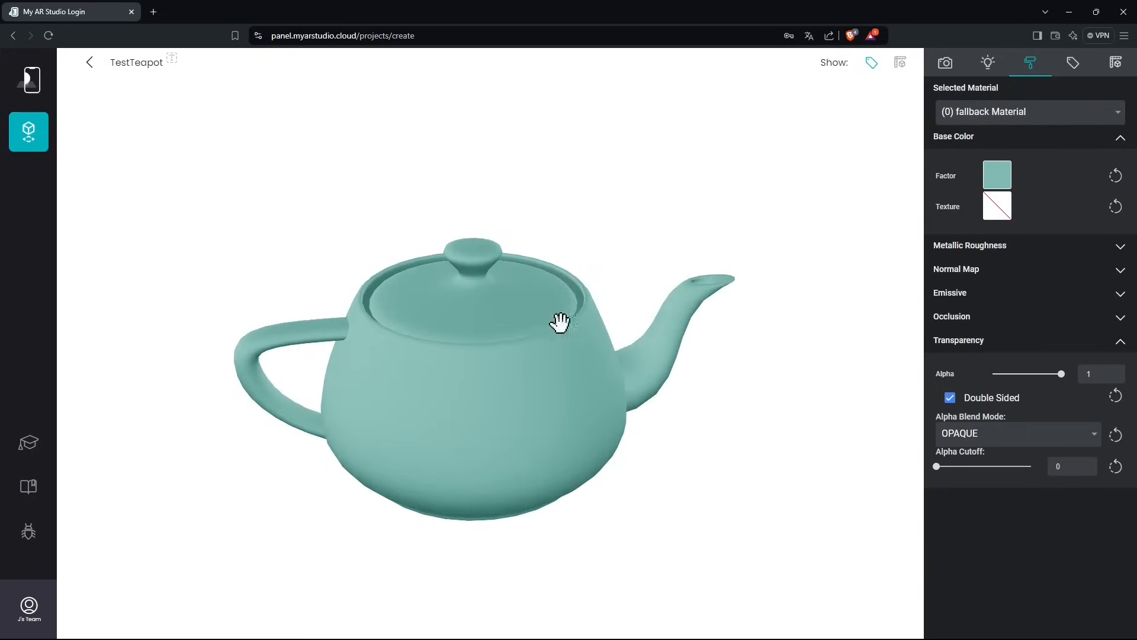
drag(561, 322, 543, 340)
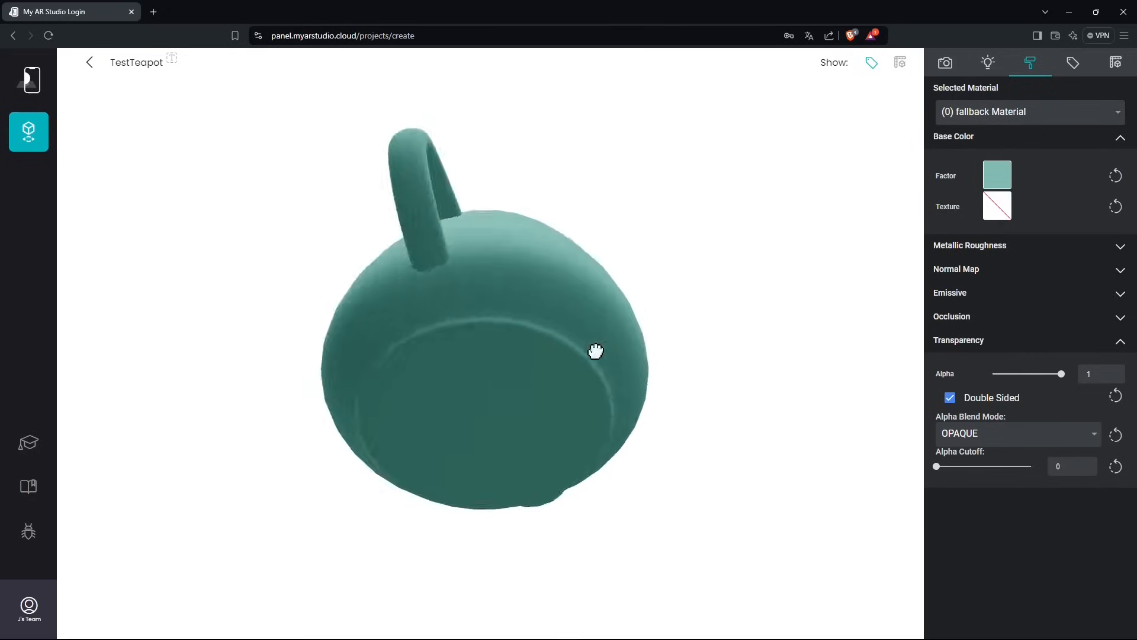
drag(595, 352, 419, 551)
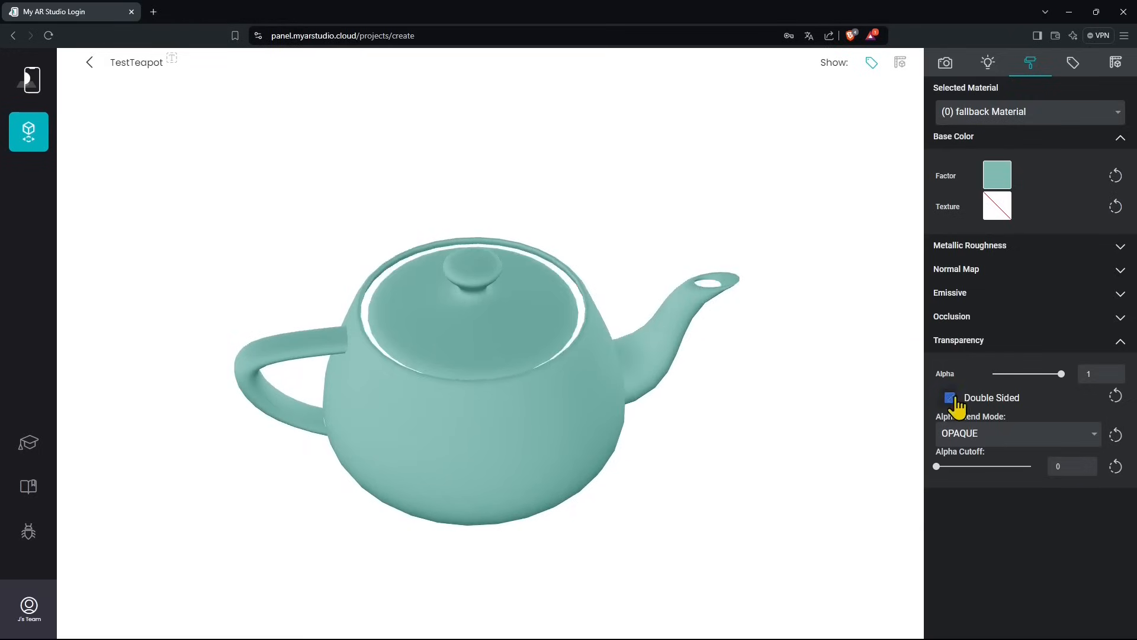
click(949, 398)
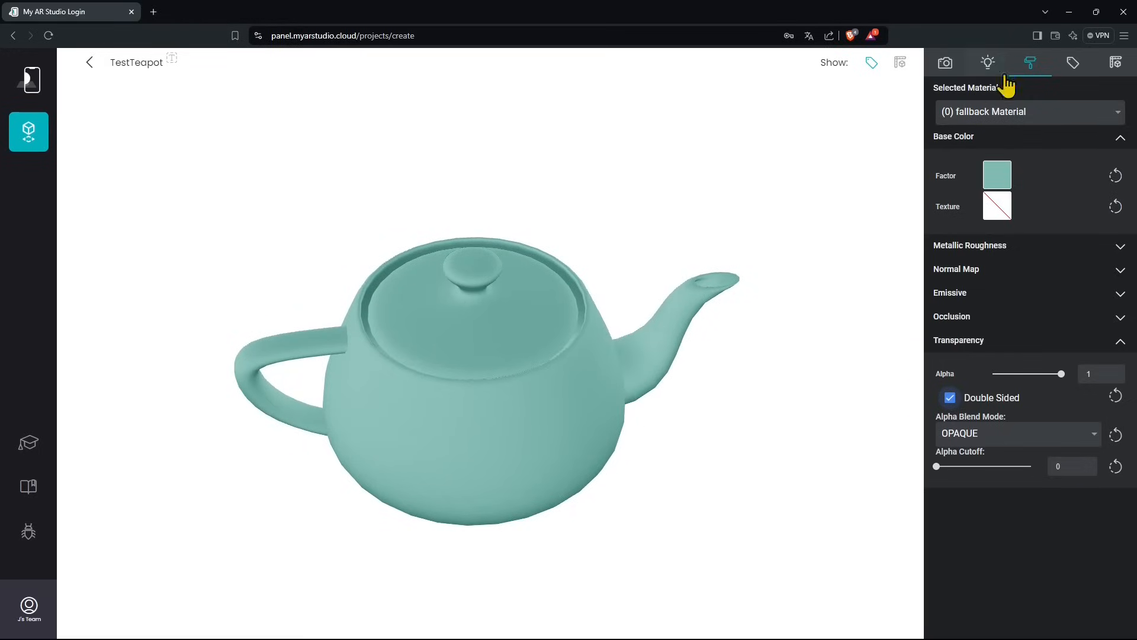
click(1116, 62)
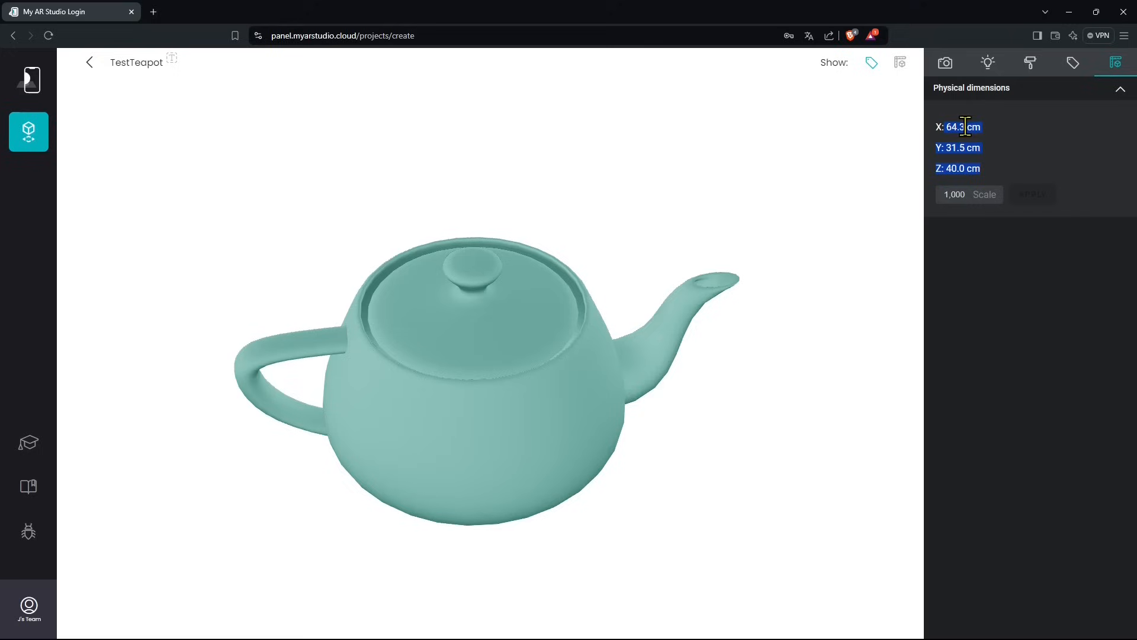
Set the teapot scale to 0.5, giving 32.2 × 15.8 × 20.0 cm.
click(953, 195)
text(0)
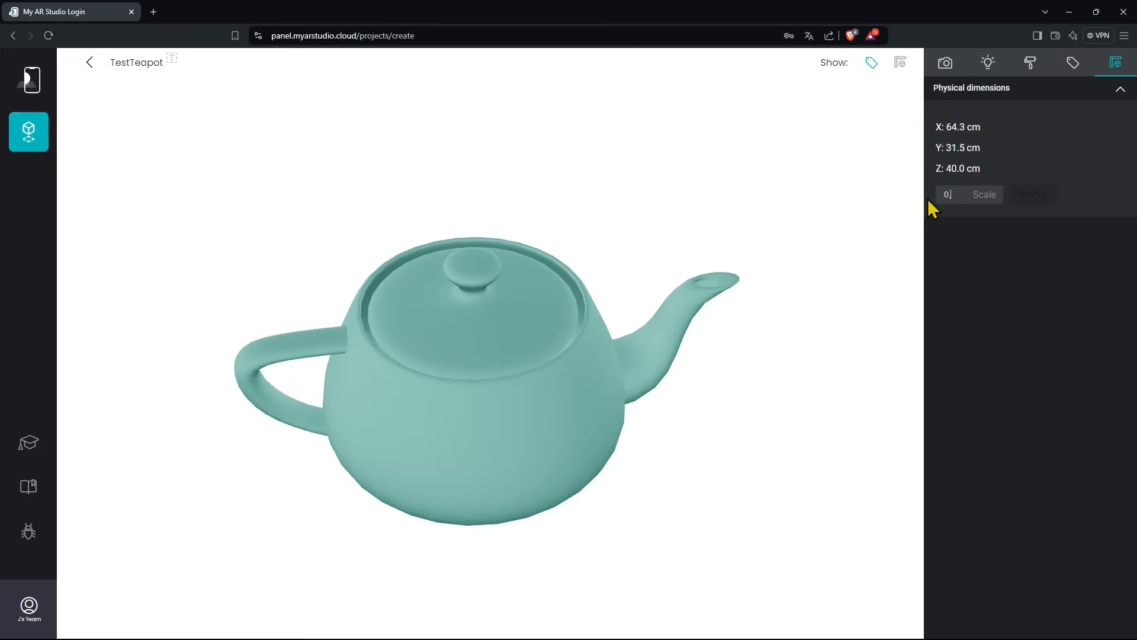
mouse_move(984, 218)
text(,500)
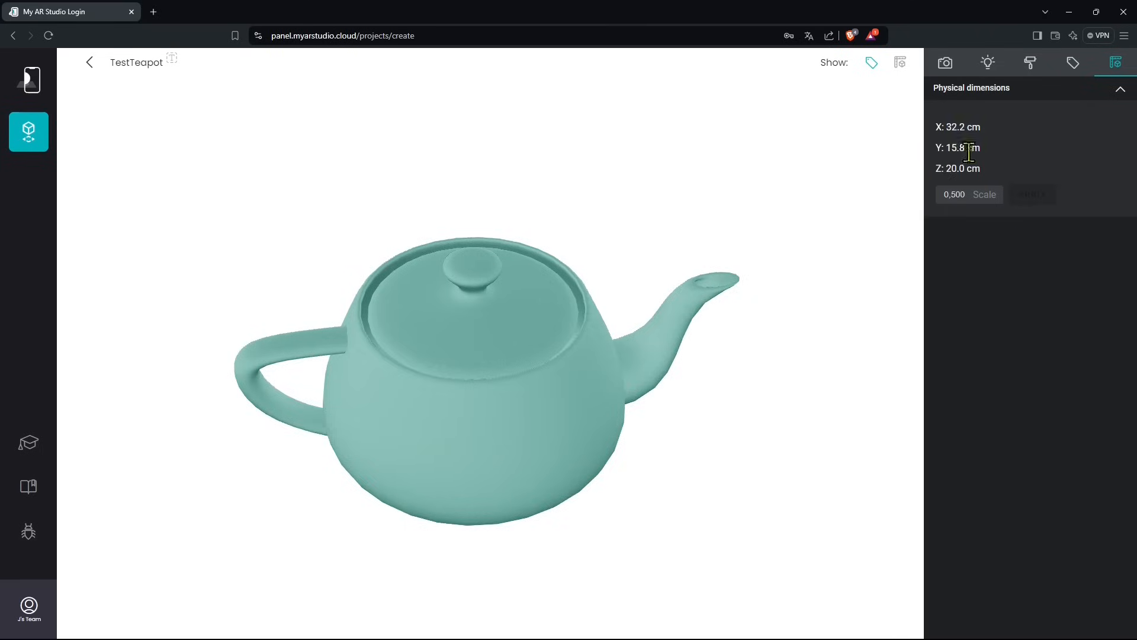
mouse_move(971, 152)
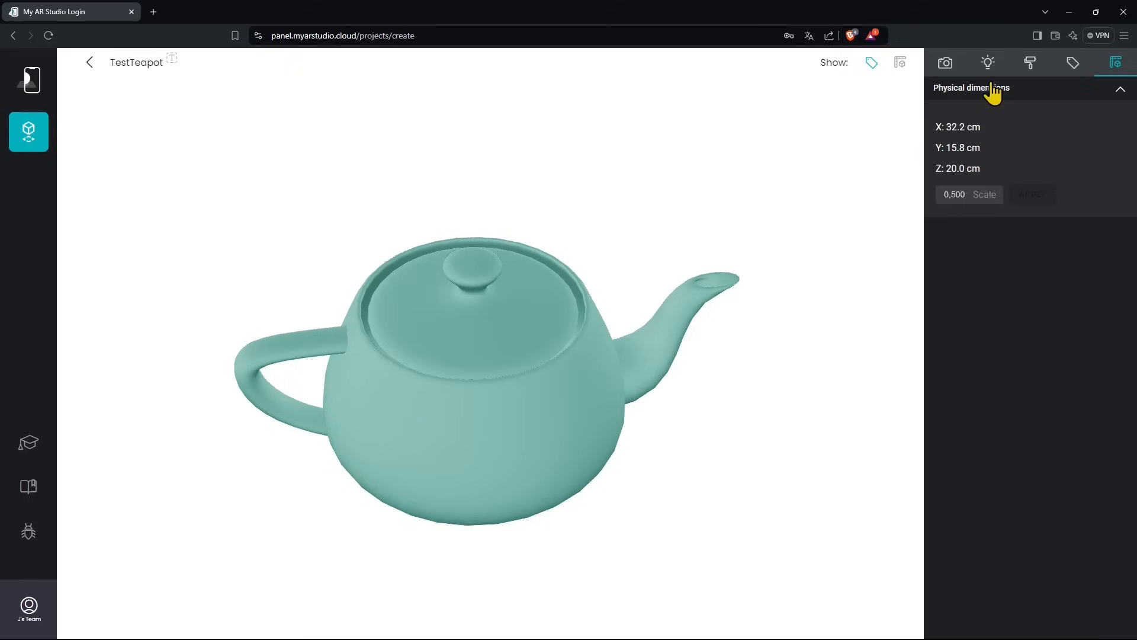
click(944, 62)
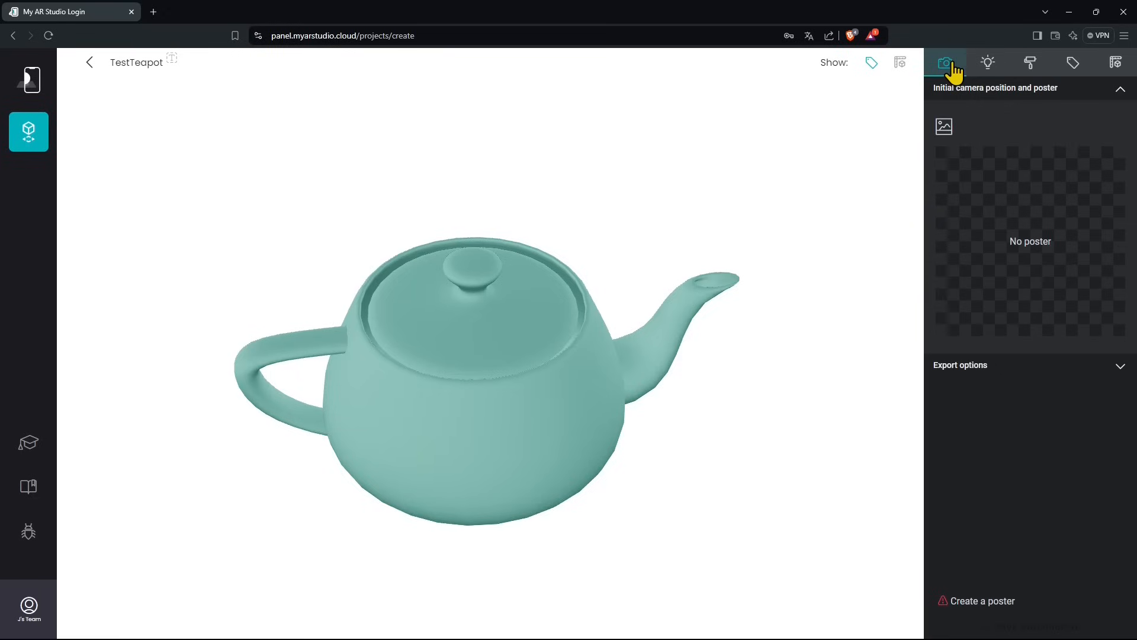
mouse_move(1042, 307)
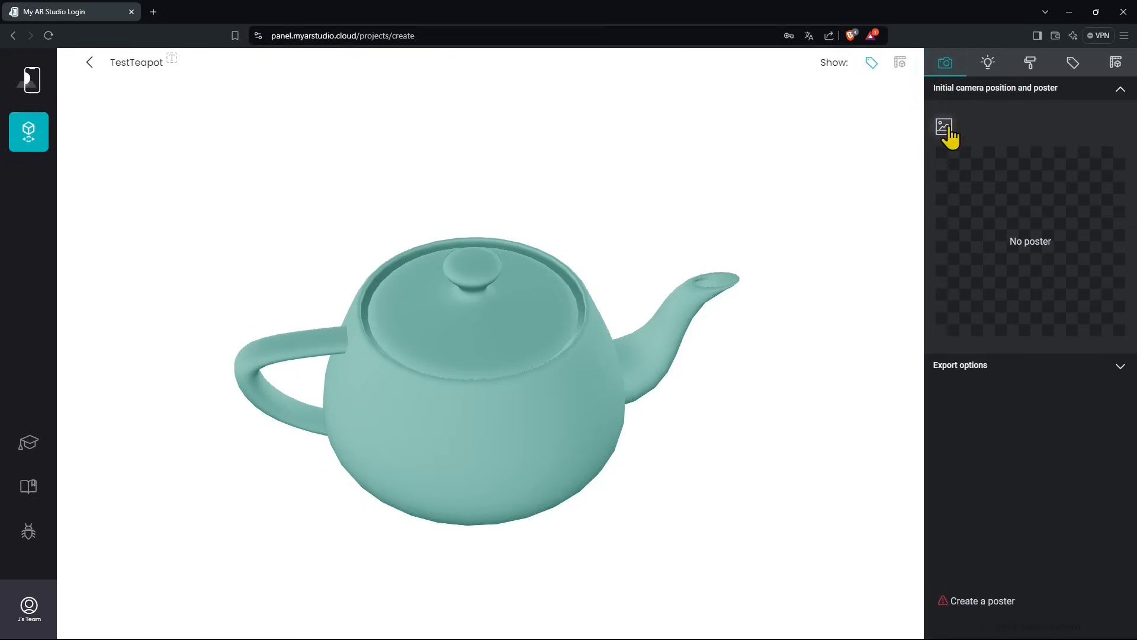
Generate a poster from the teapot's current view and show the export options.
click(944, 126)
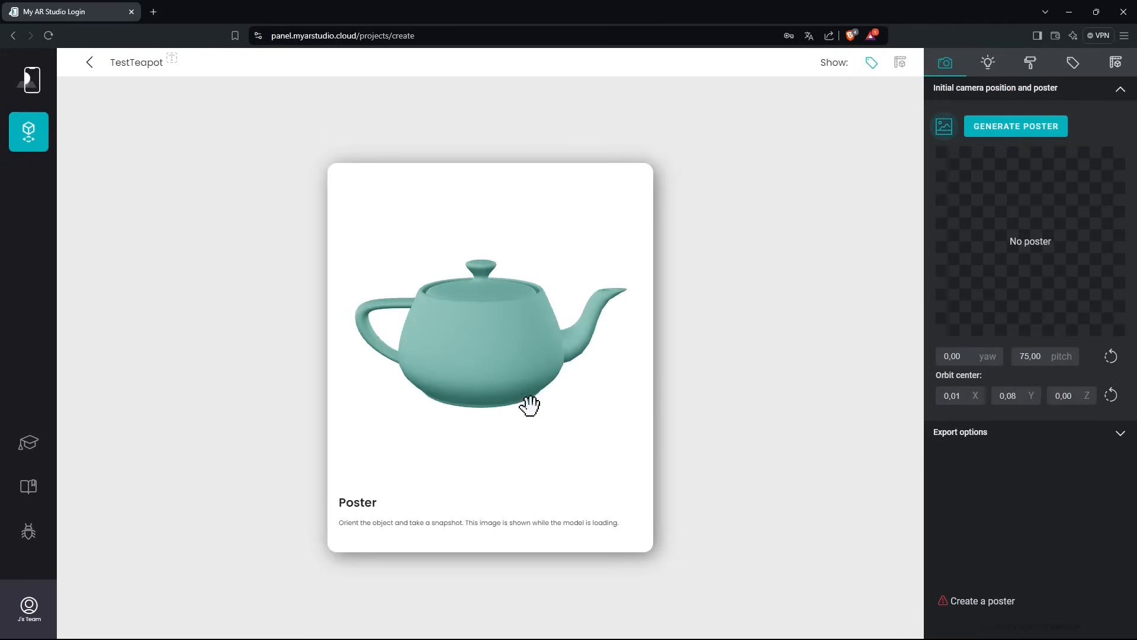
mouse_move(1026, 207)
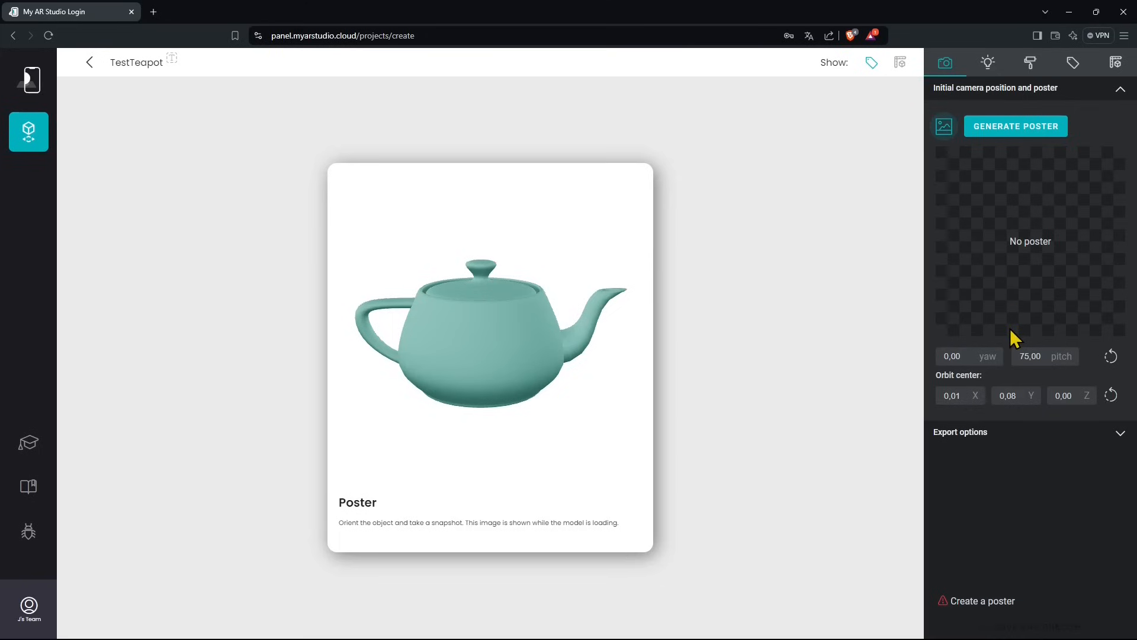
click(1014, 125)
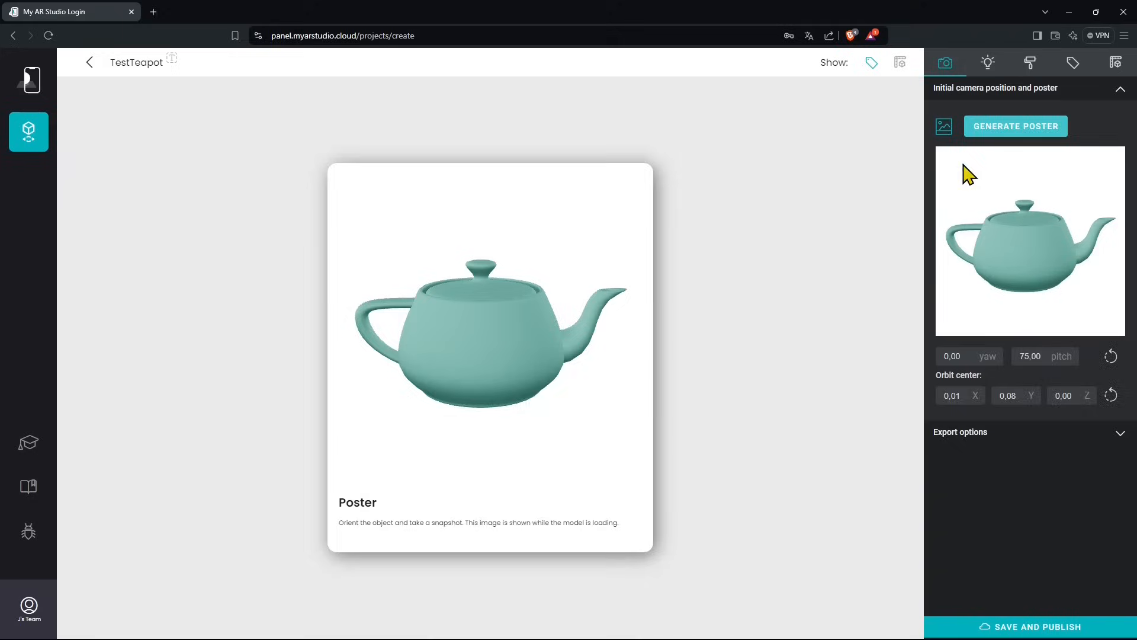
click(1015, 126)
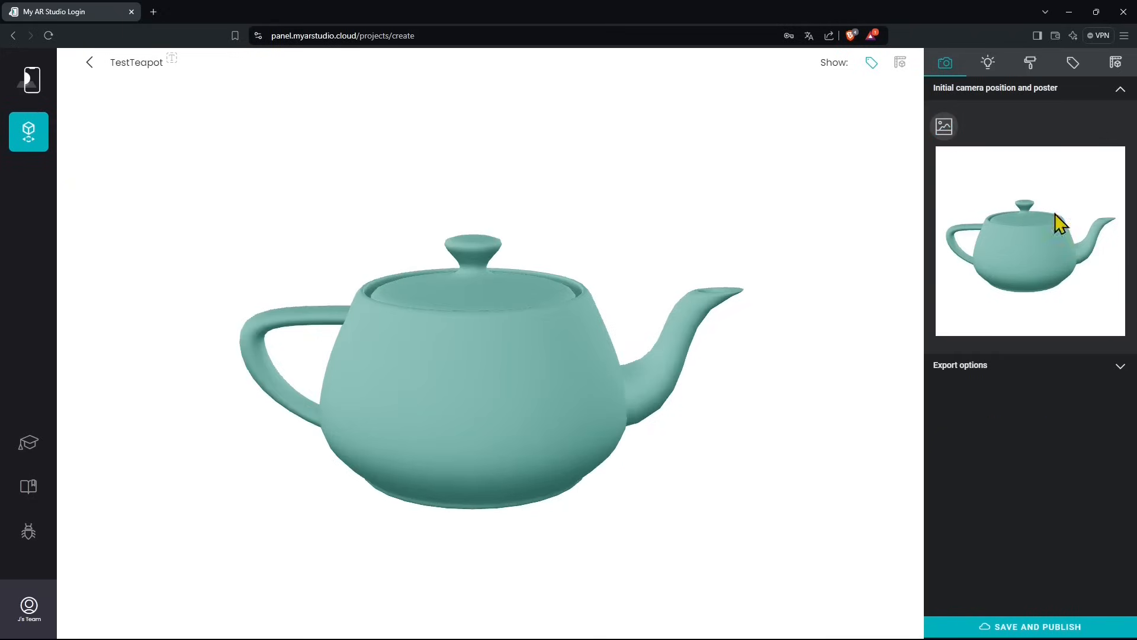
click(944, 126)
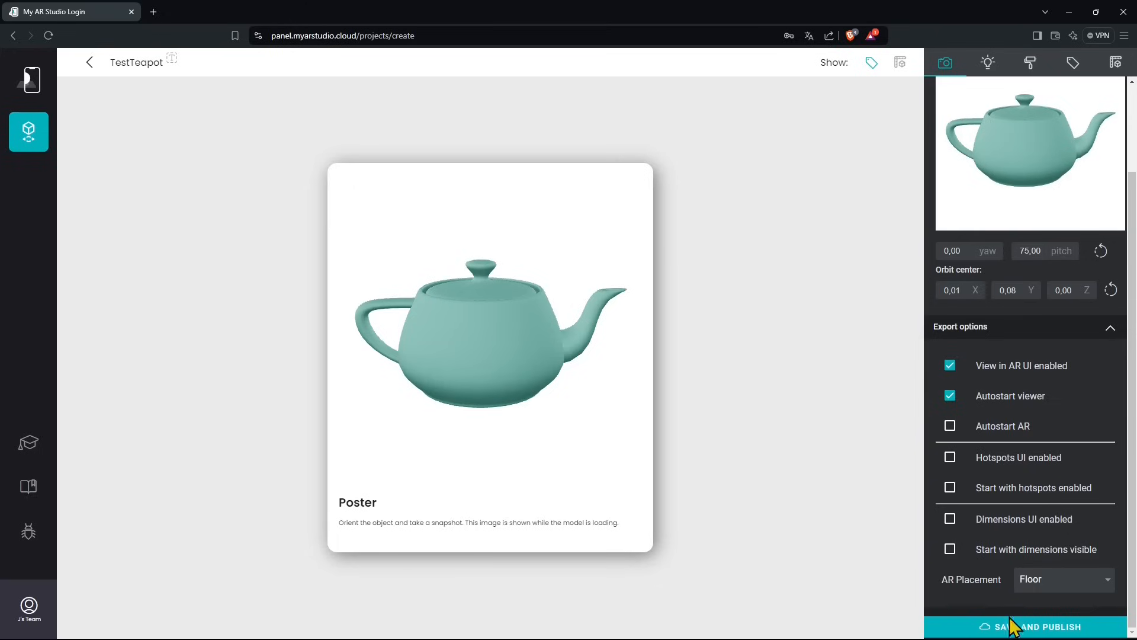
Save and publish the TestTeapot project.
click(1030, 626)
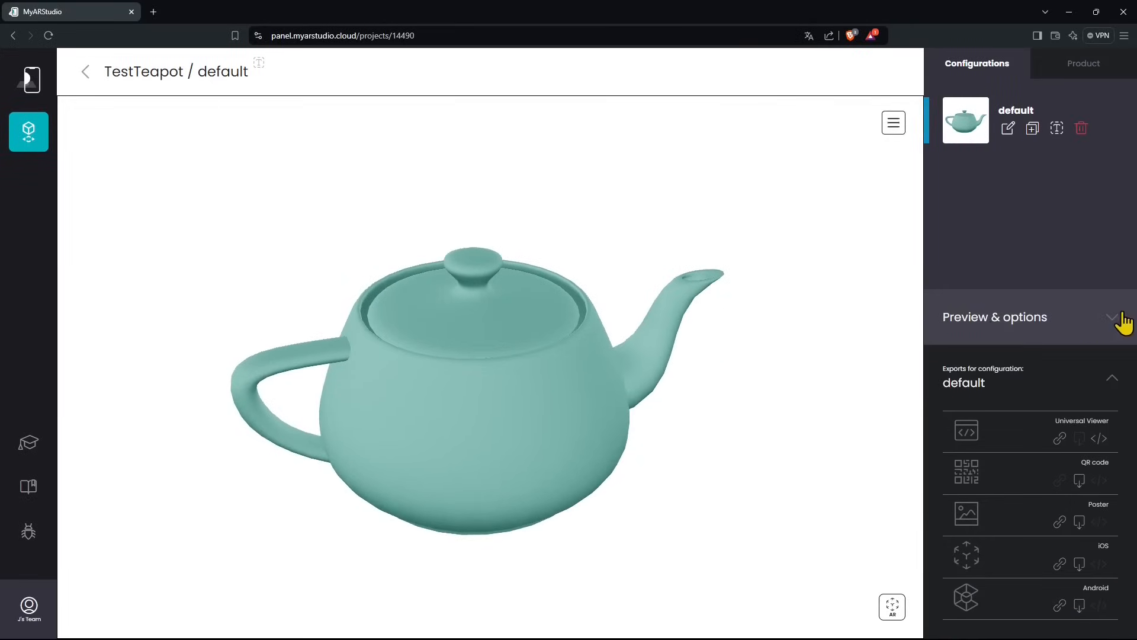
click(1112, 317)
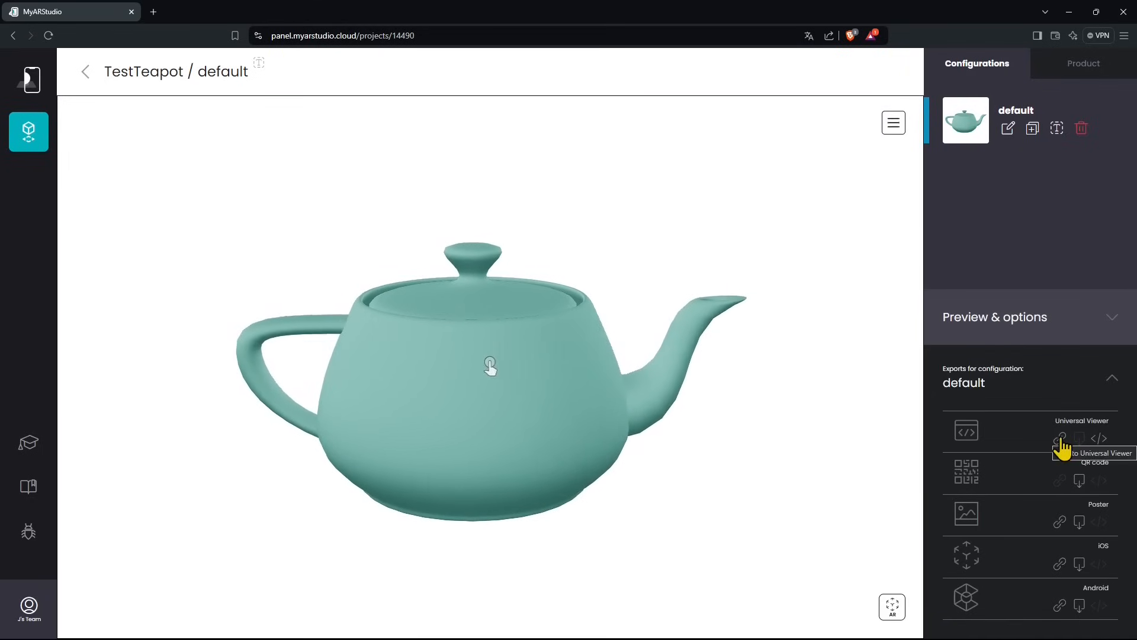
click(1060, 437)
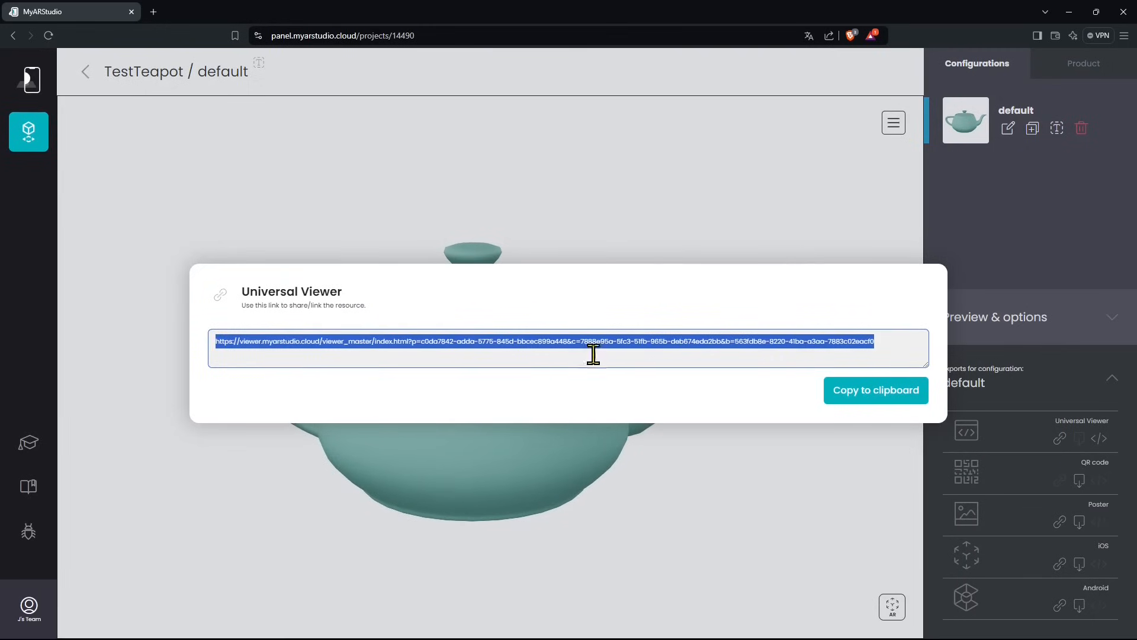
double_click(400, 341)
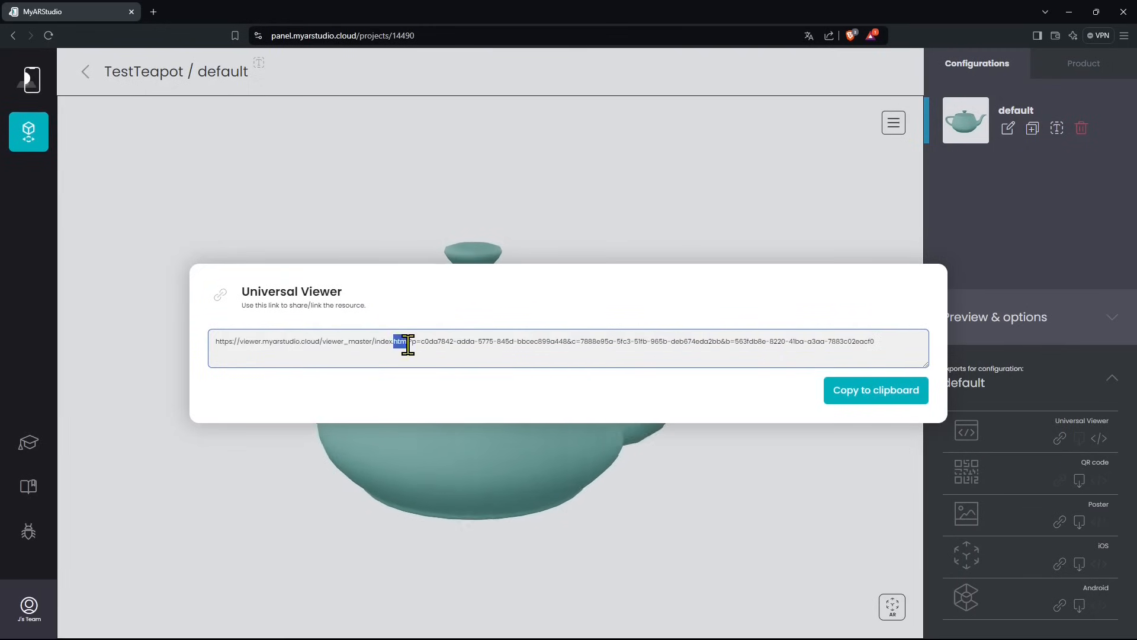
right_click(410, 341)
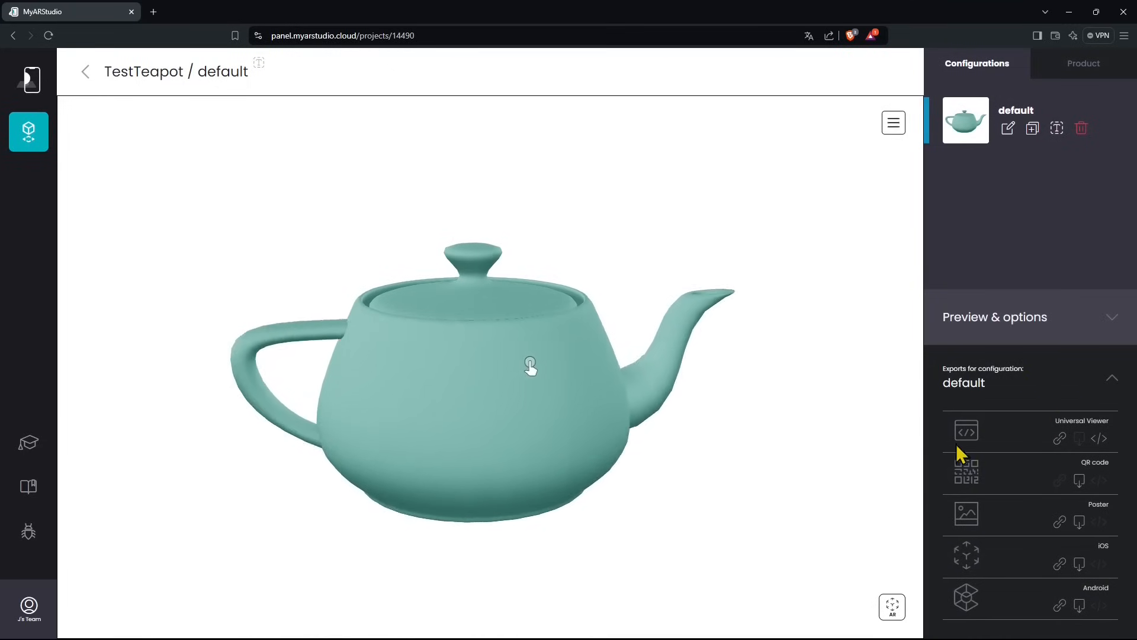
click(1098, 438)
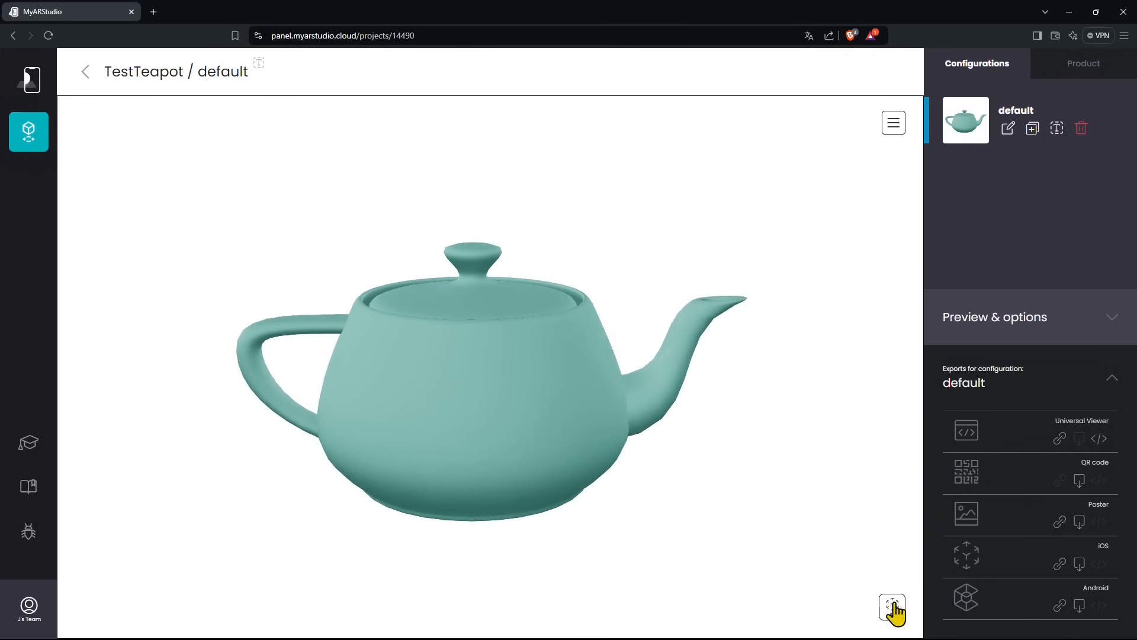
Display the teapot's AR QR code and scan it with the phone.
click(891, 607)
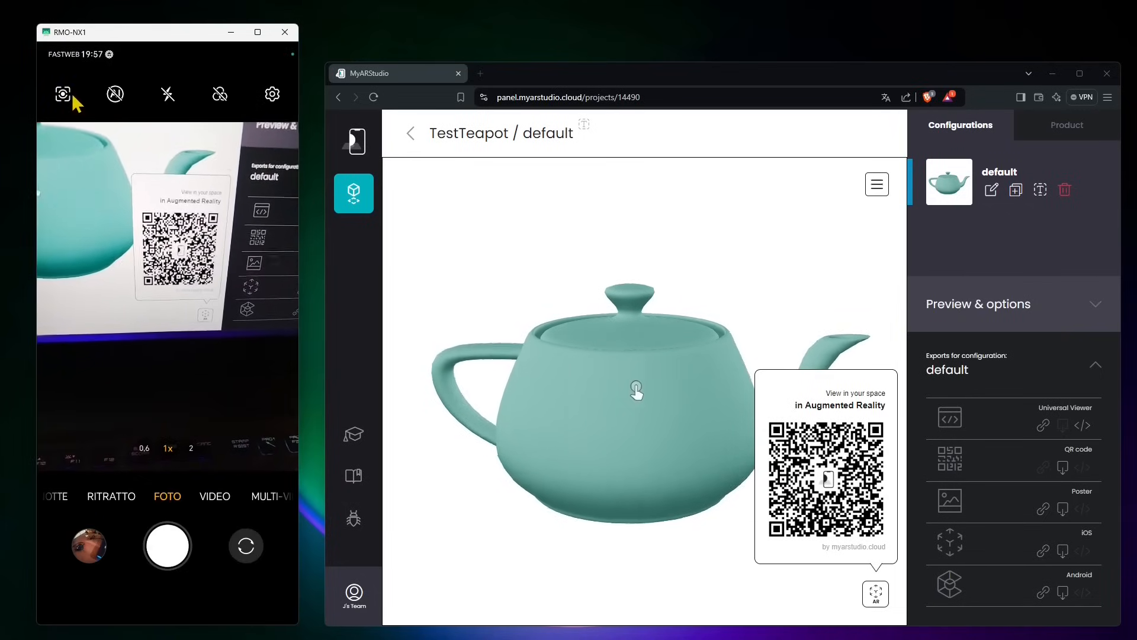
click(64, 93)
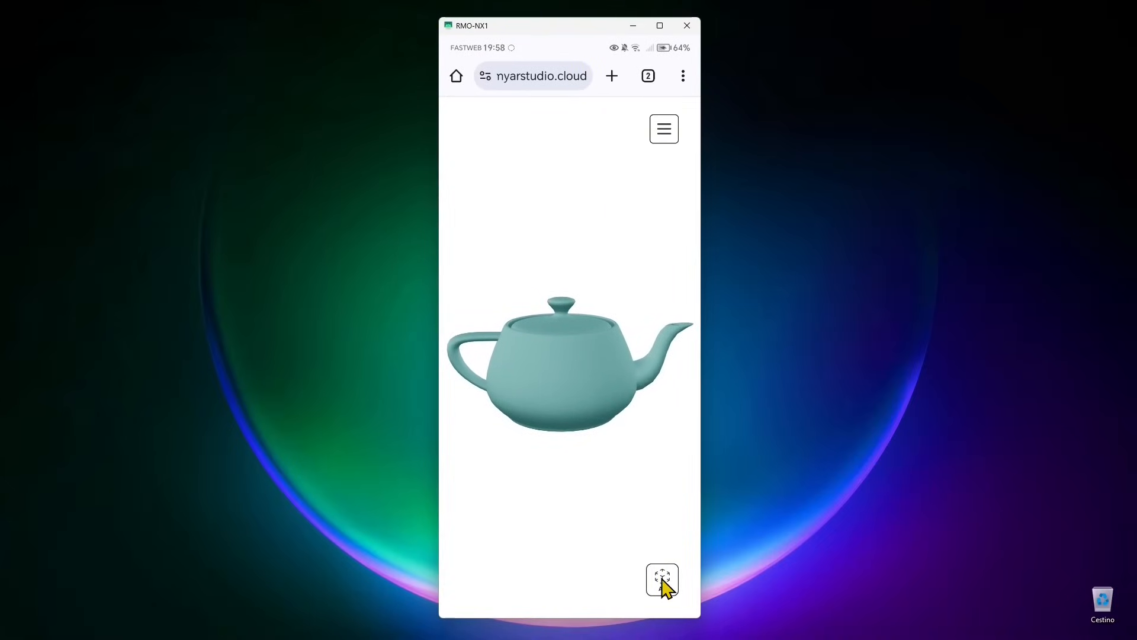
Tap the AR button in the phone's TestTeapot web viewer.
click(661, 579)
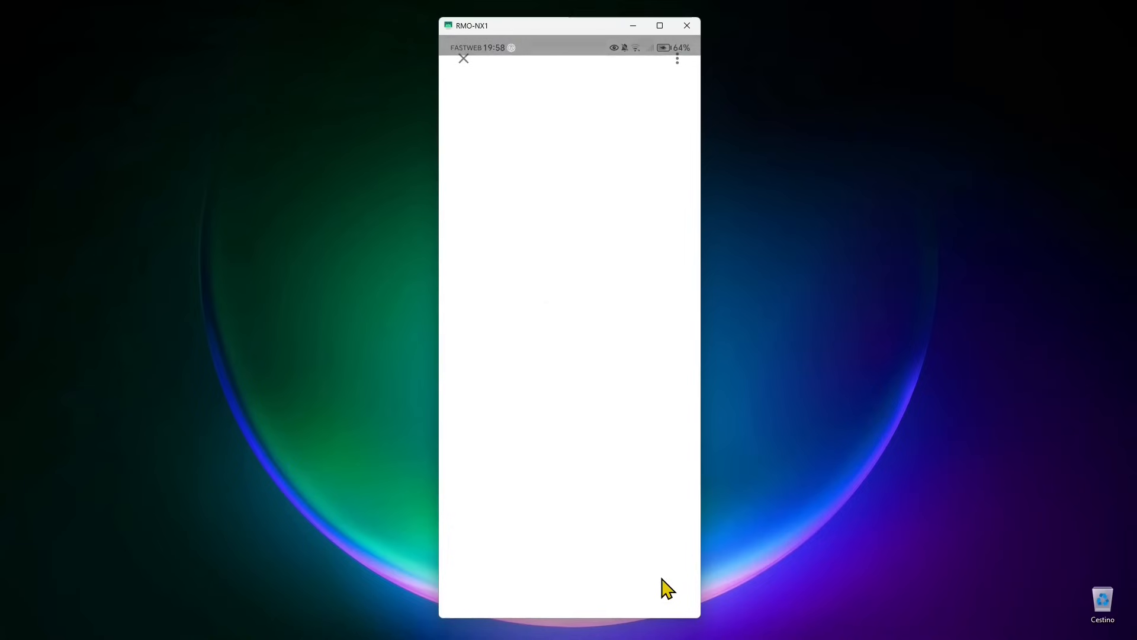